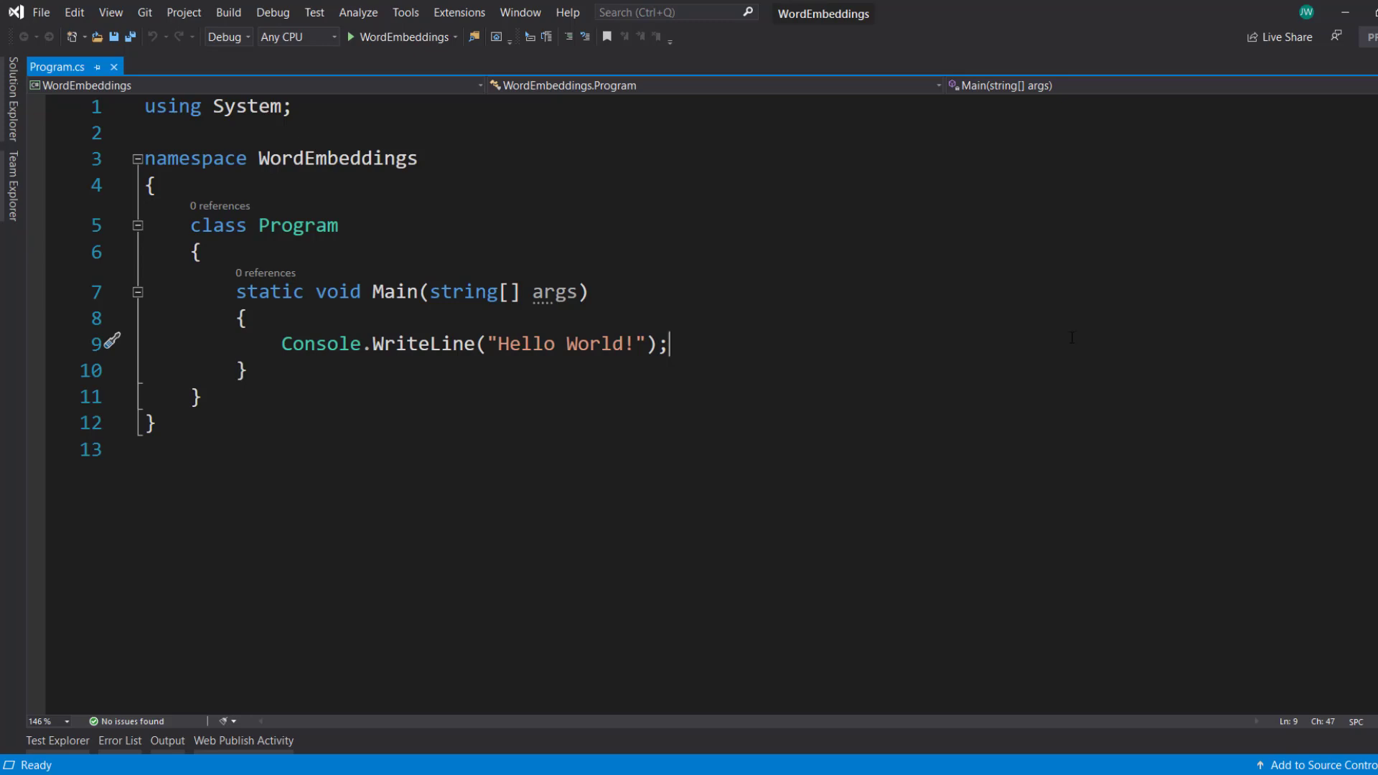
pyautogui.moveTo(1161, 377)
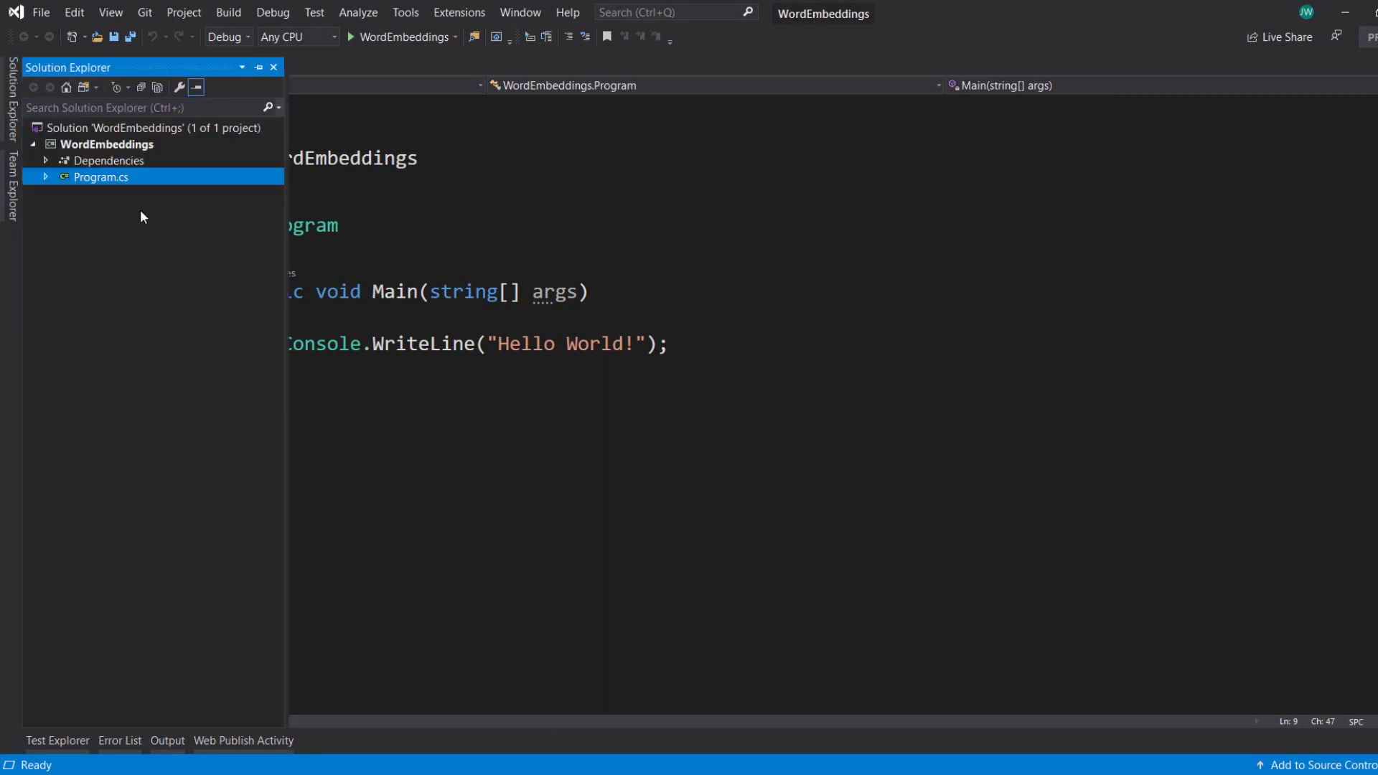
# Install the Microsoft.ML NuGet package into the WordEmbeddings project and return to Program.cs
pyautogui.click(108, 159)
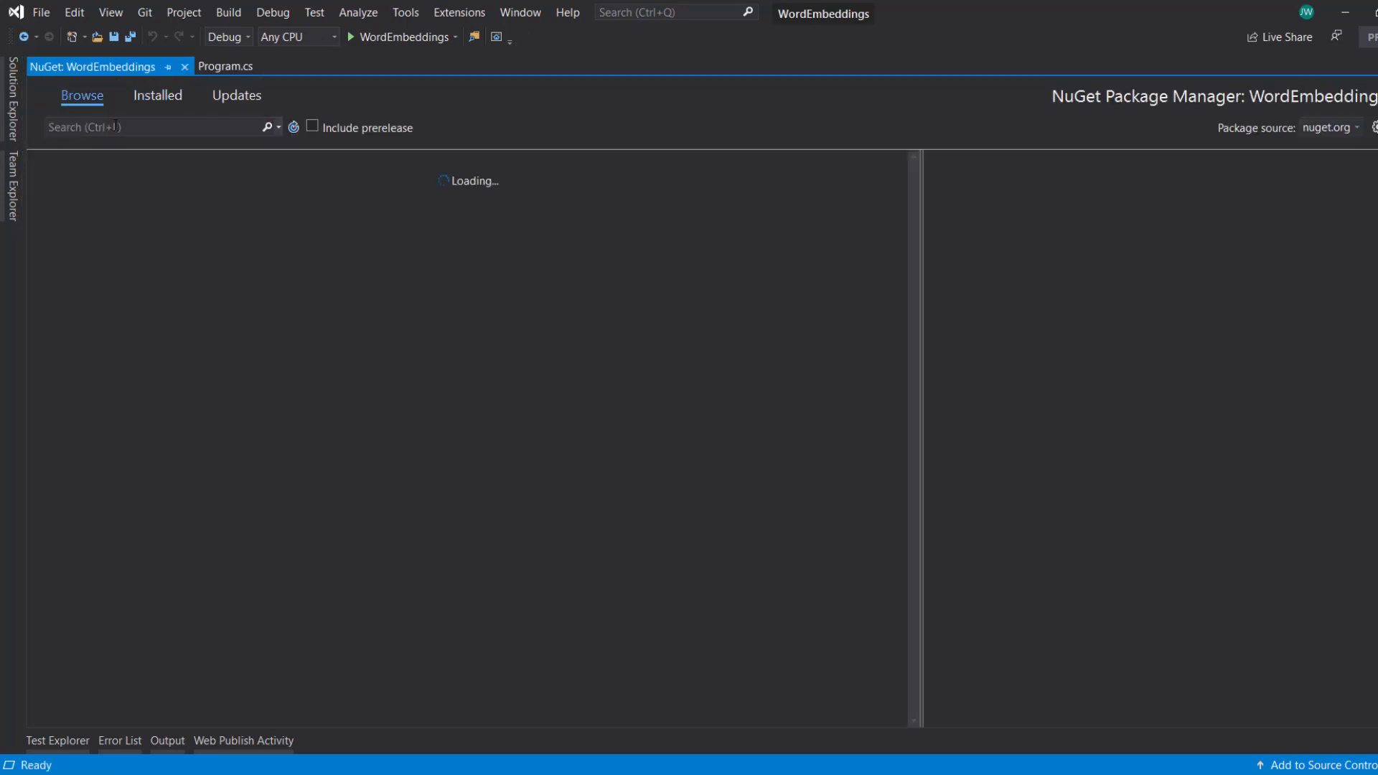
pyautogui.write('microsoft.ml')
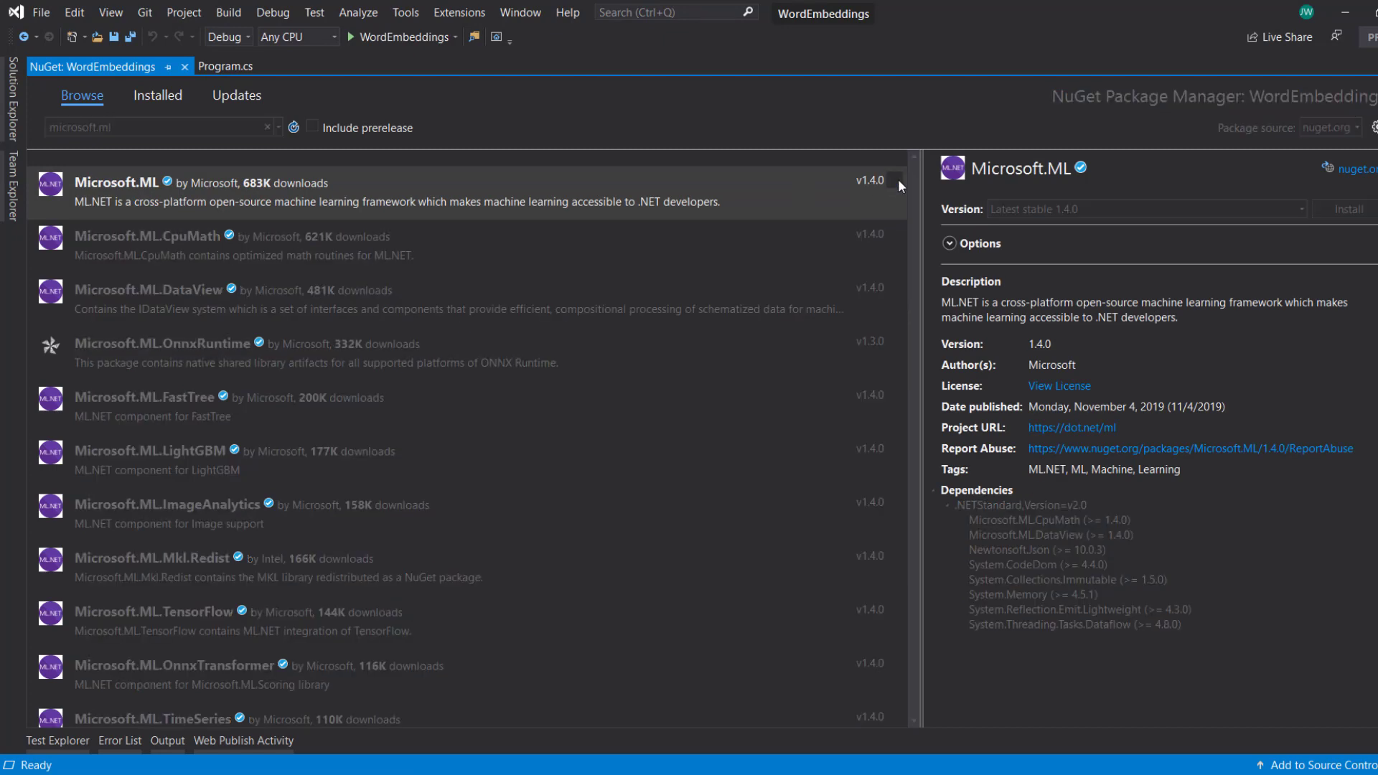
pyautogui.click(1345, 209)
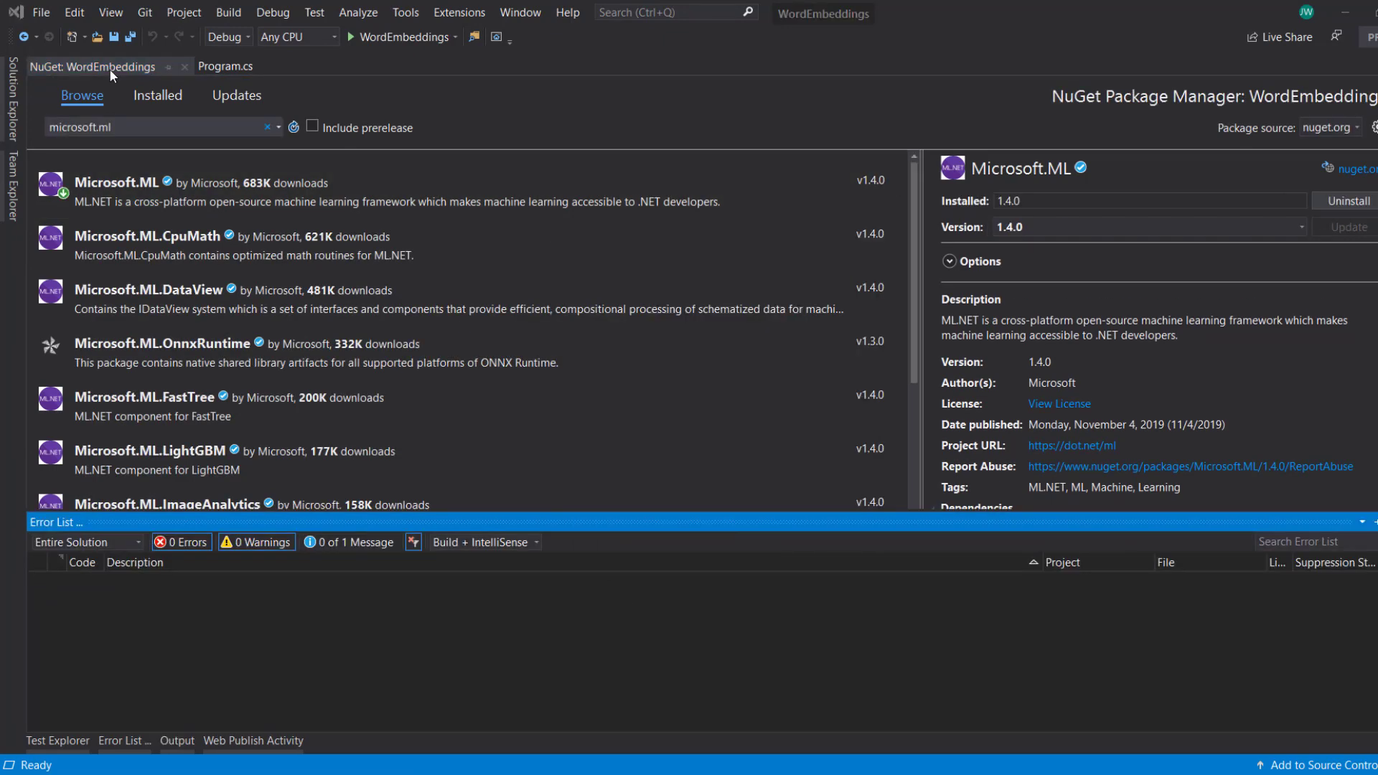
pyautogui.click(225, 66)
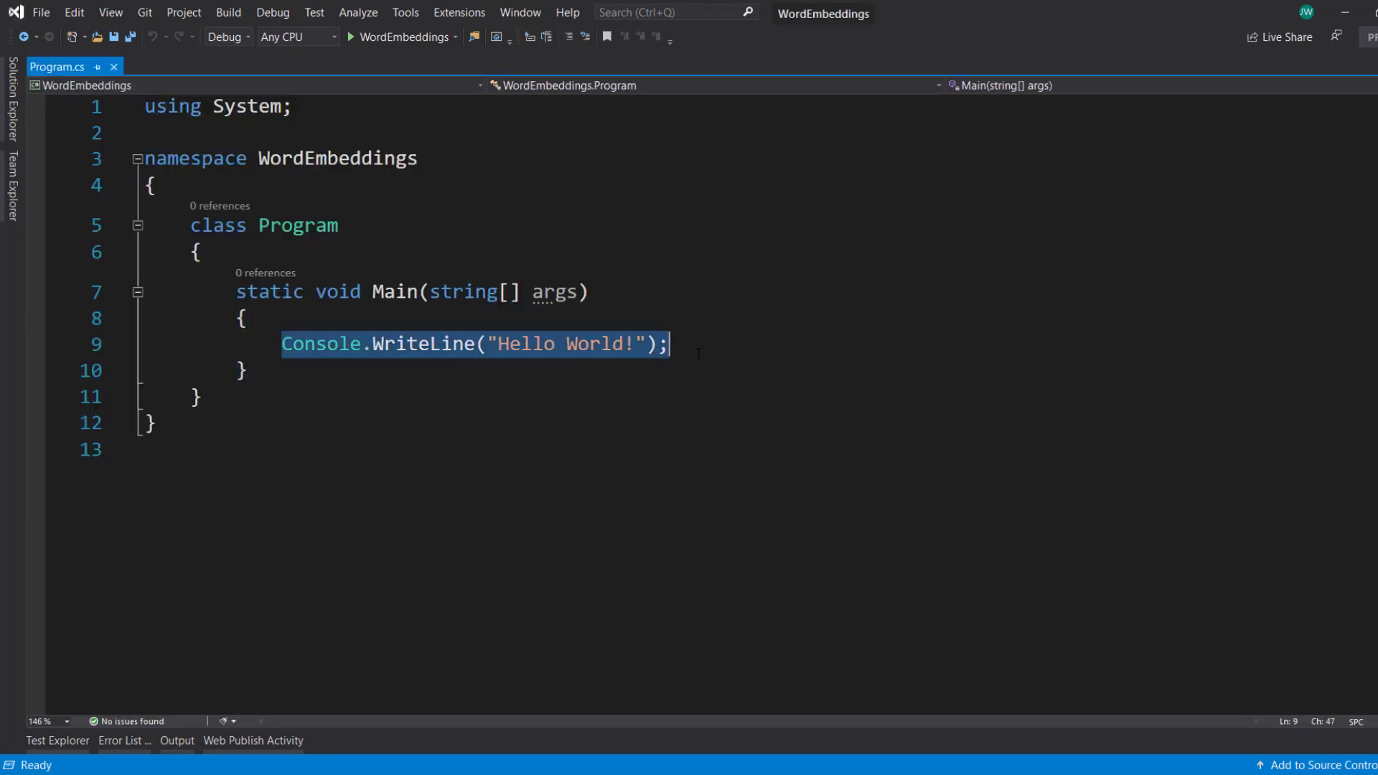
# Create an MLContext and load emptyData via LoadFromEnumerable from a new List<TextInput>
pyautogui.write('var context =')
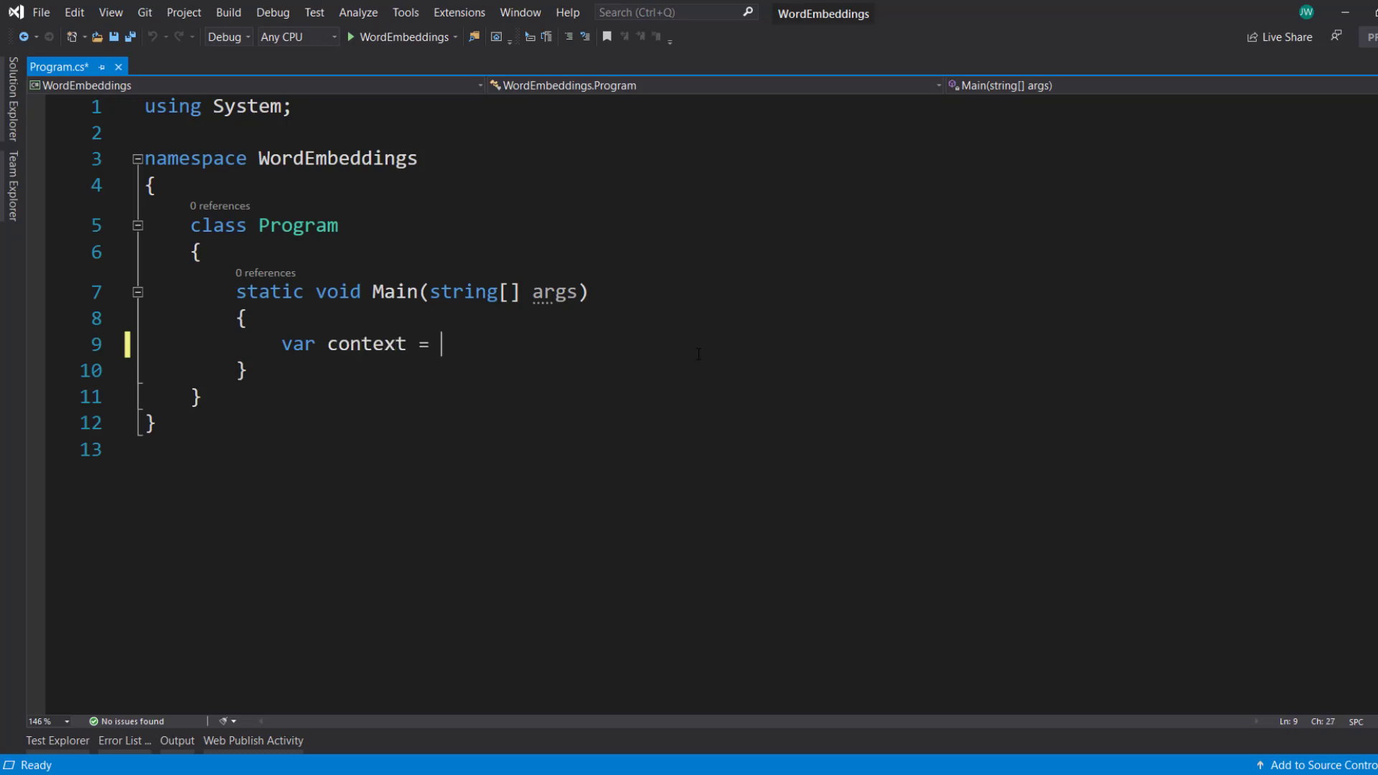
pyautogui.write('new MLcontext();')
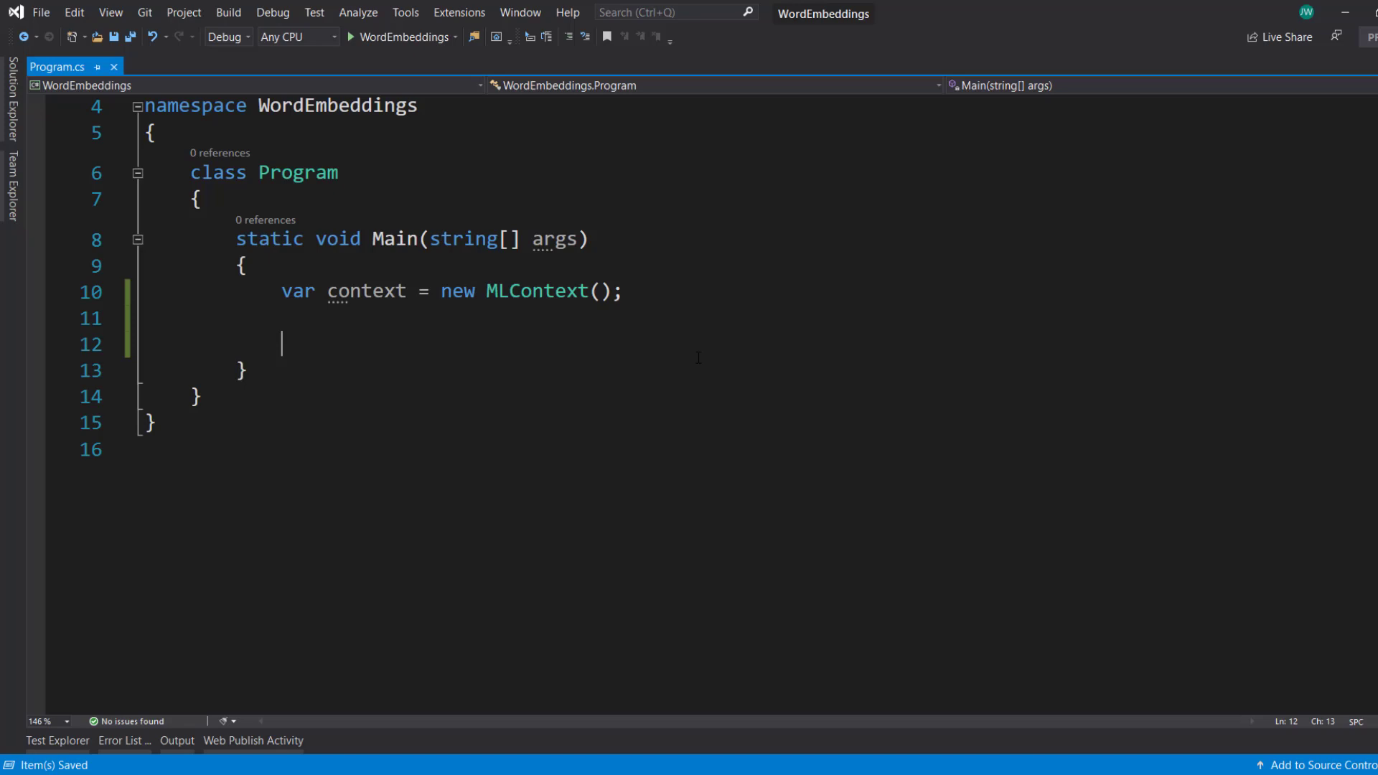
pyautogui.write('var')
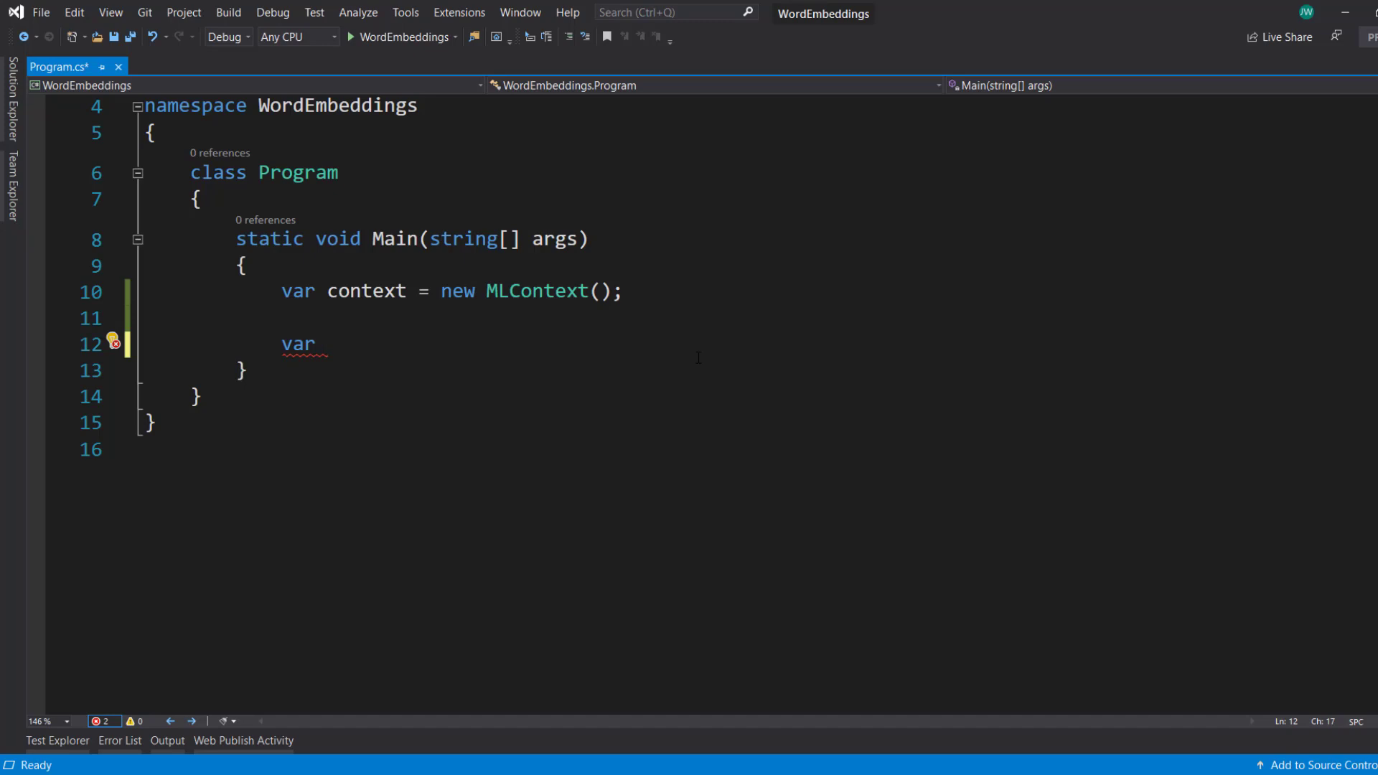
pyautogui.write('empt')
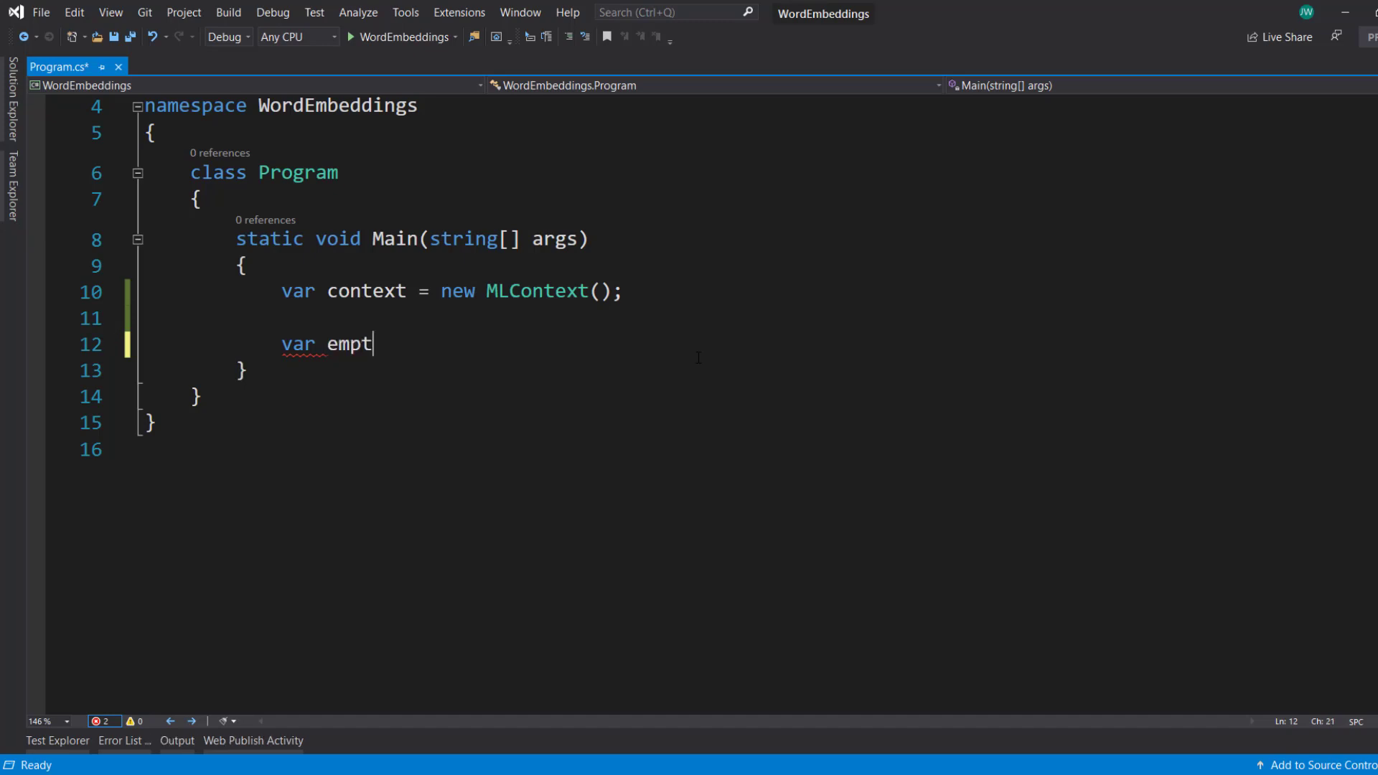
pyautogui.write('yData =')
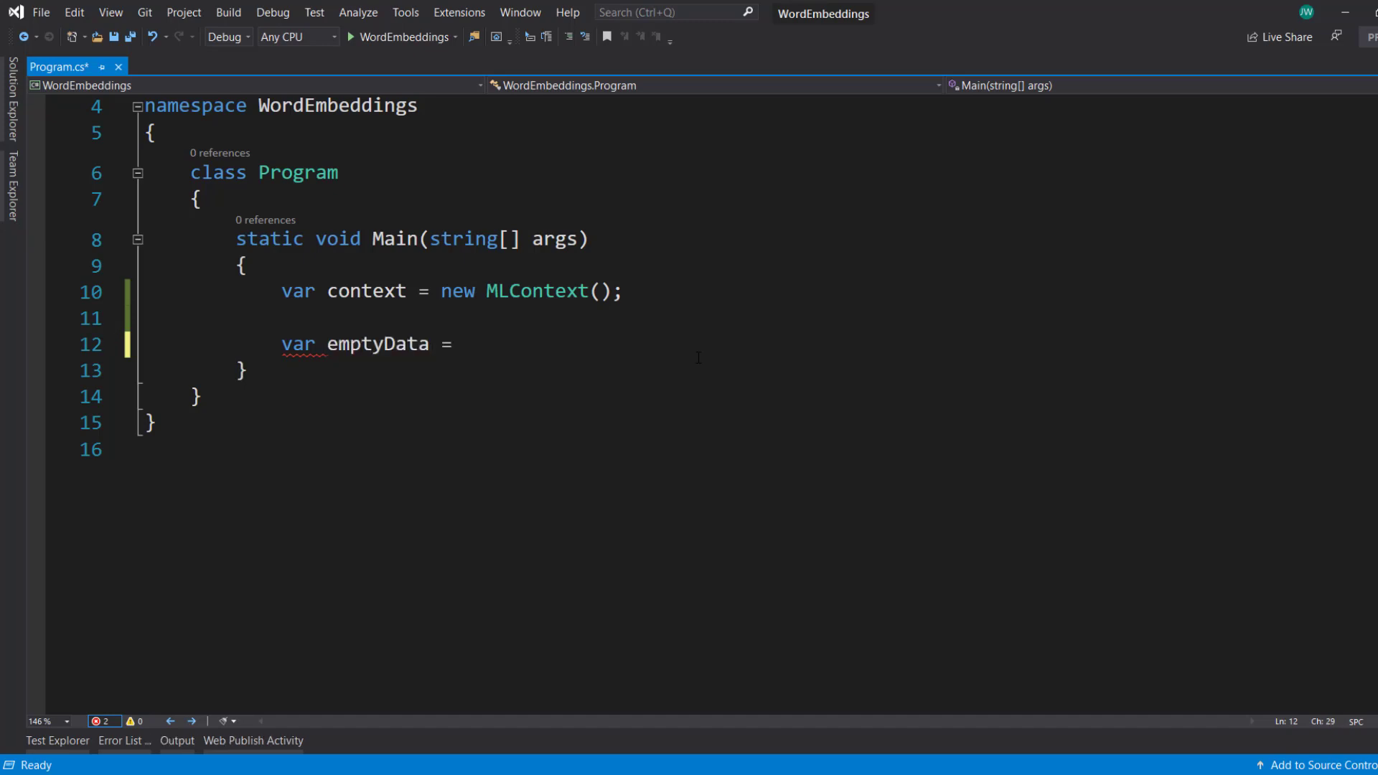
pyautogui.write('context.da')
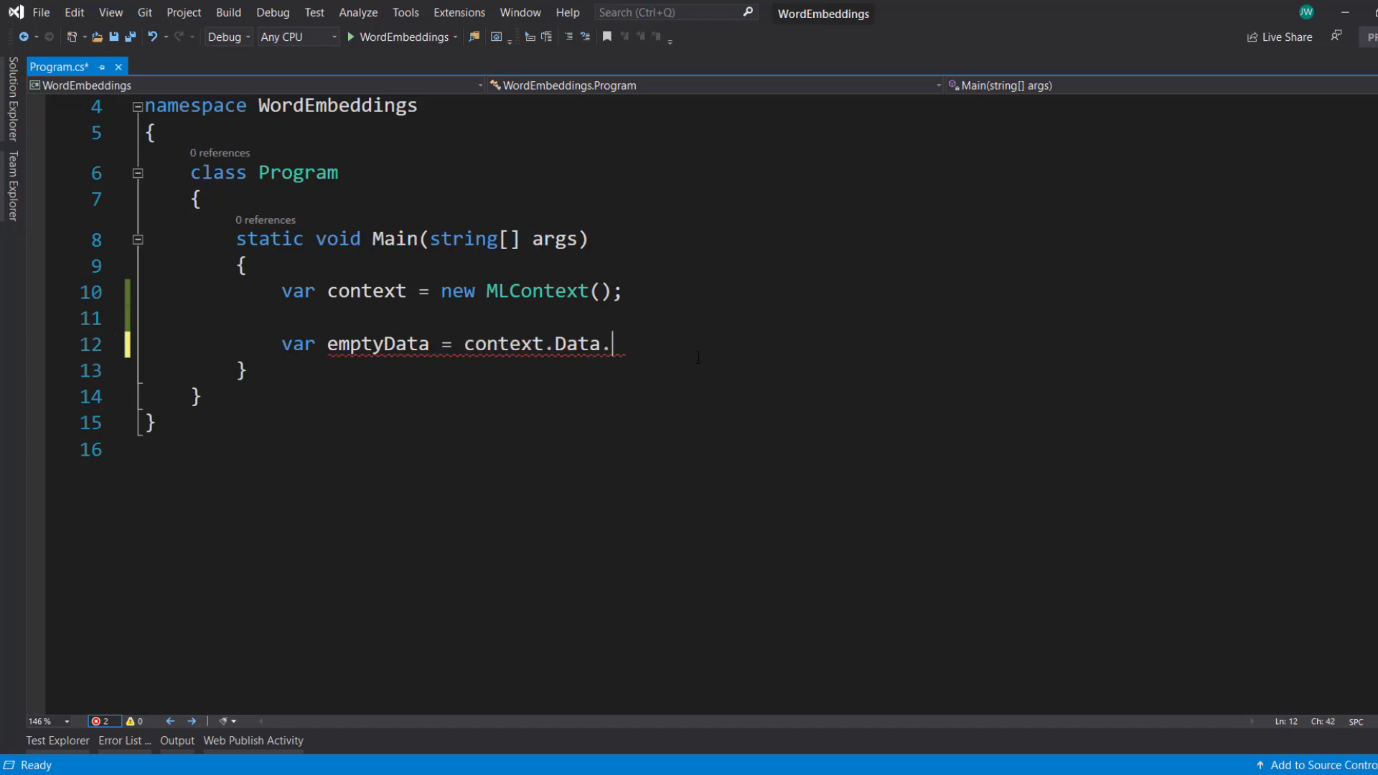
pyautogui.write('LoadFromEnumerable();')
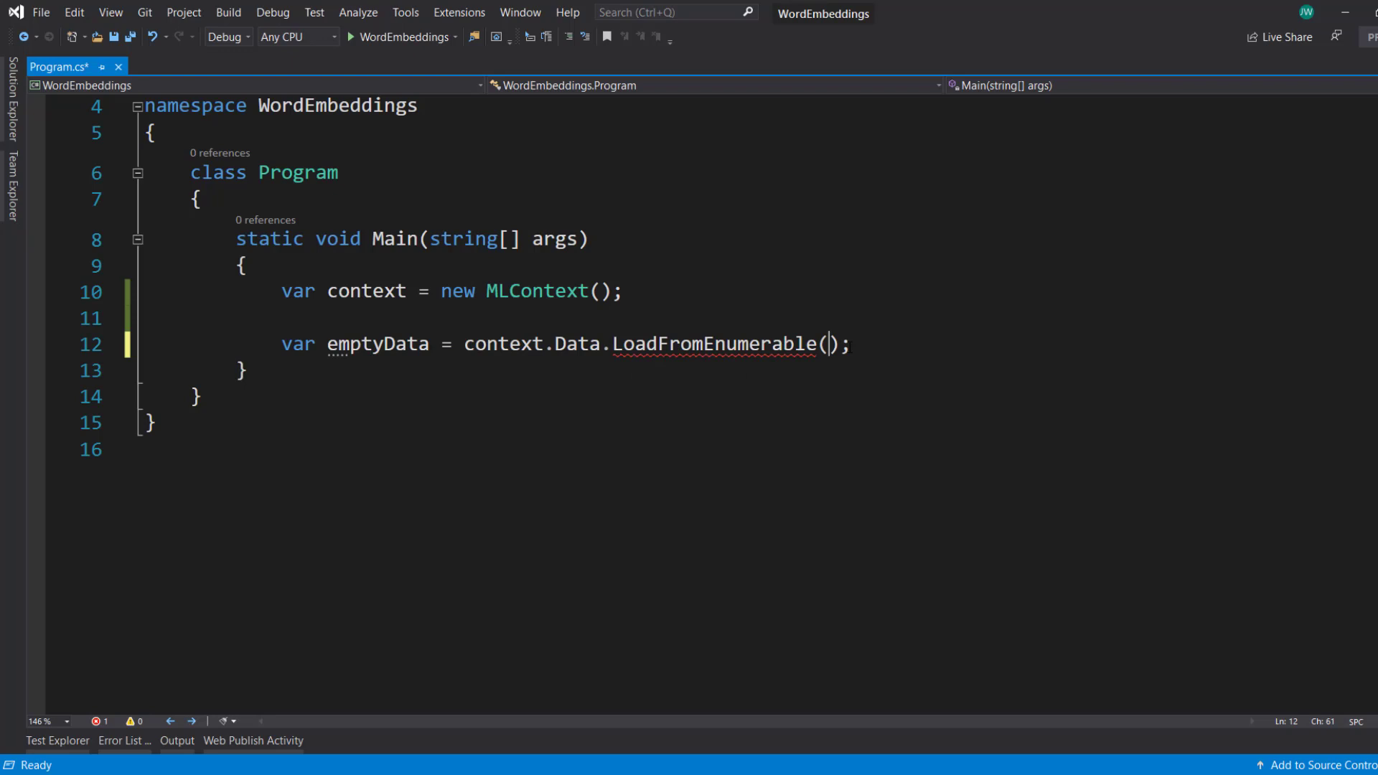
pyautogui.write('new List<')
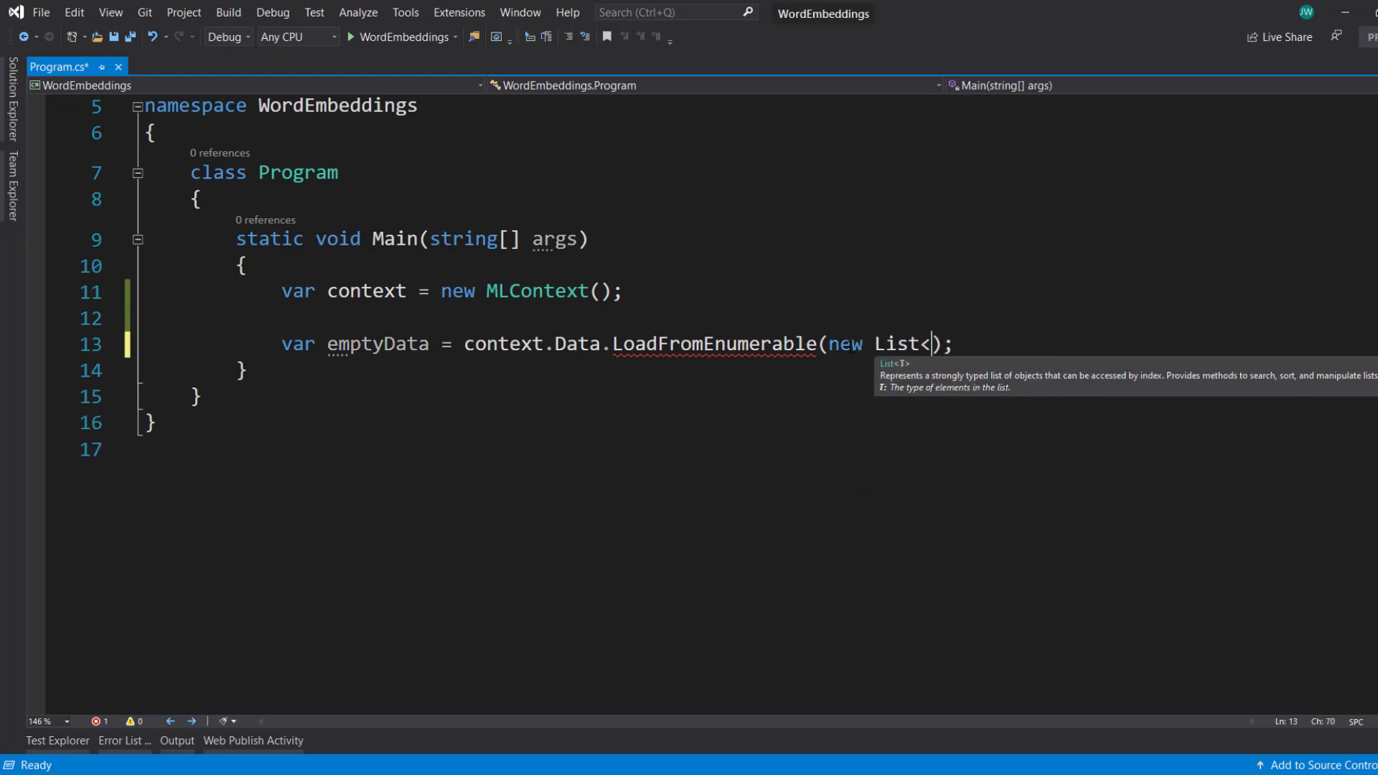
# Define the TextInput class with a public string Text property and return to Program.cs
pyautogui.write('Text')
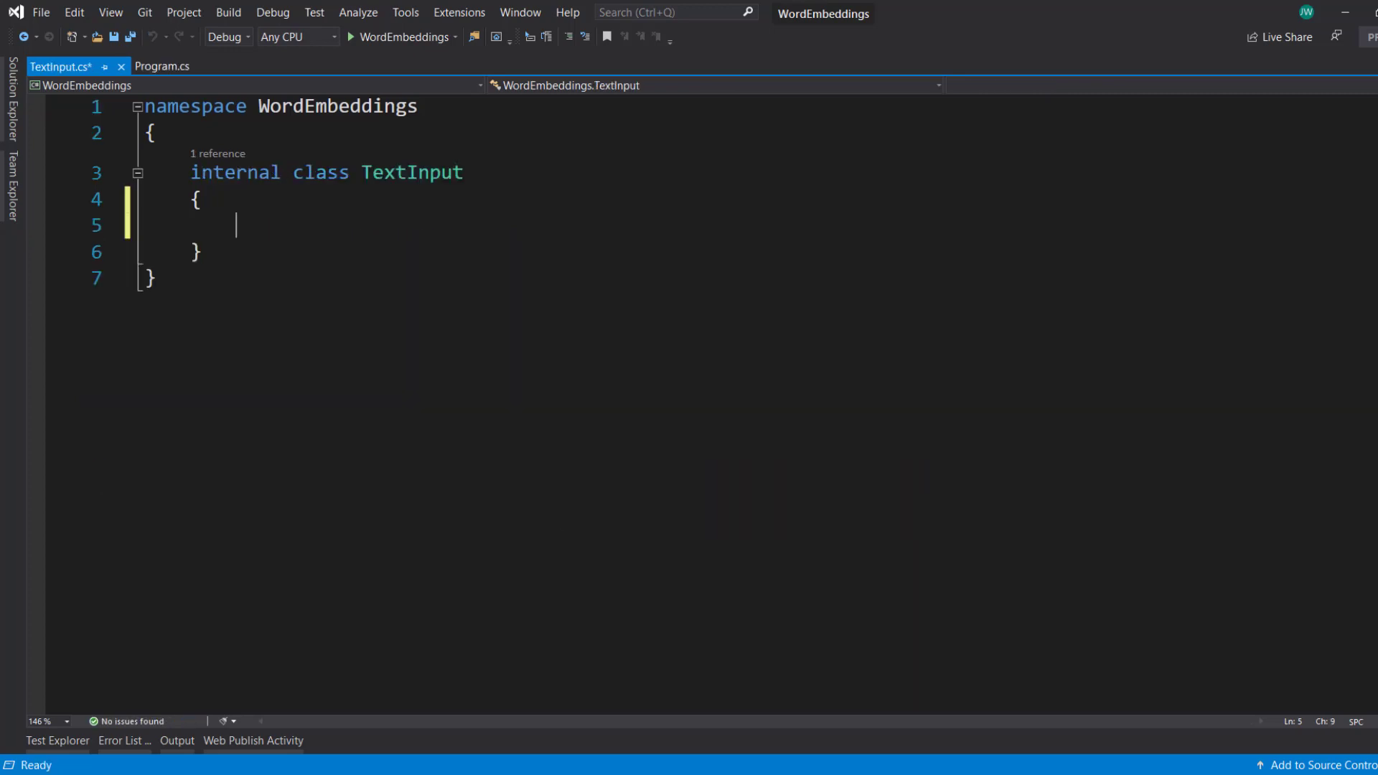
pyautogui.write('public string Text { get; set;')
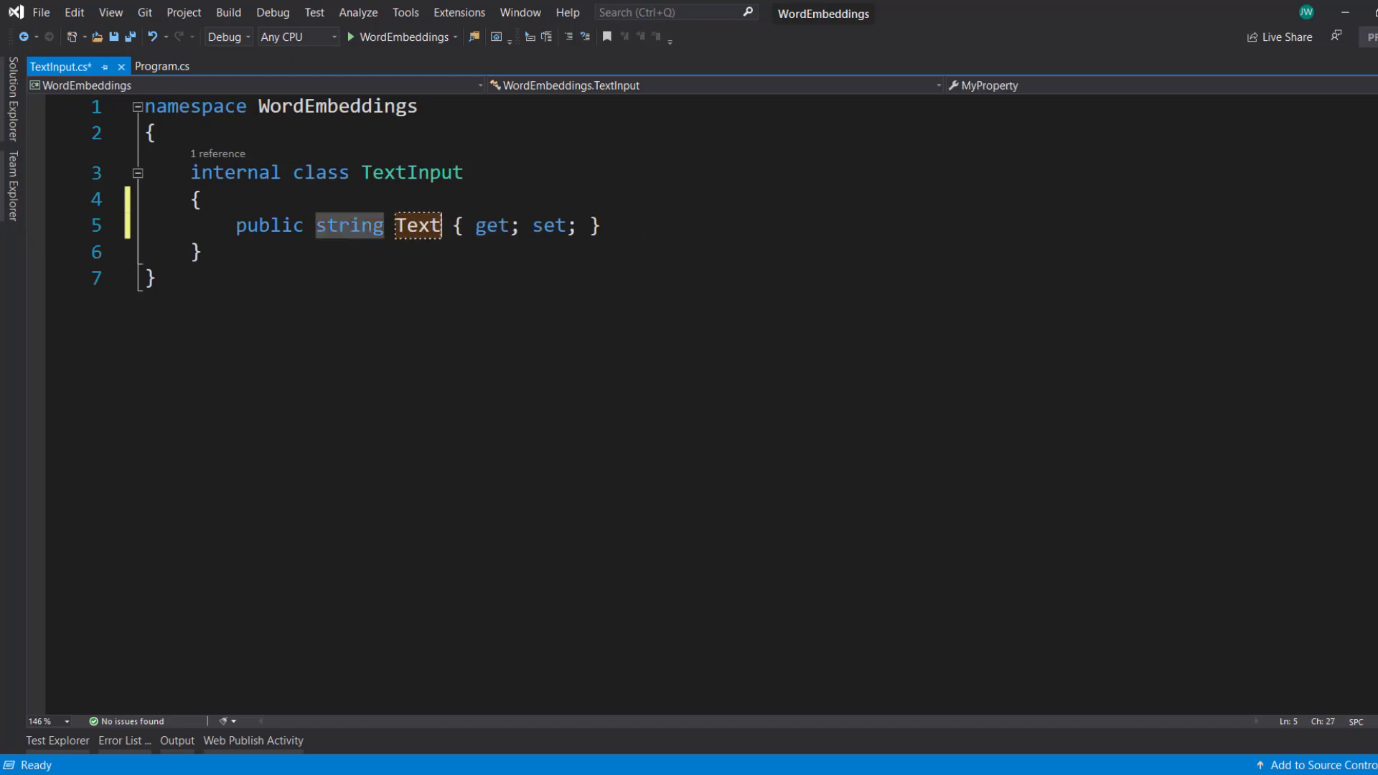
pyautogui.click(157, 66)
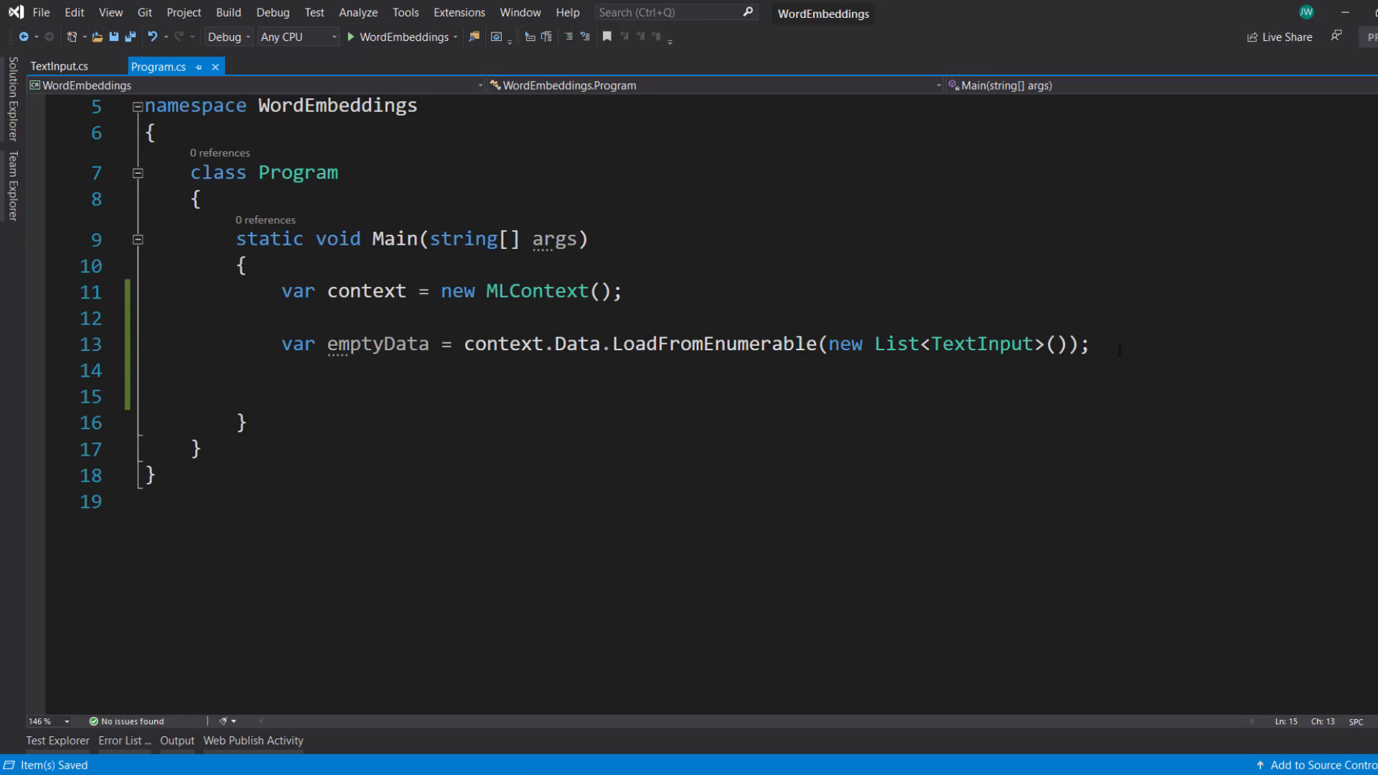
# Start embeddingPipeline with NormalizeText on "Text", null output, keepDiacritics, keepNumbers and keepPunctuations false
pyautogui.write('var embedding')
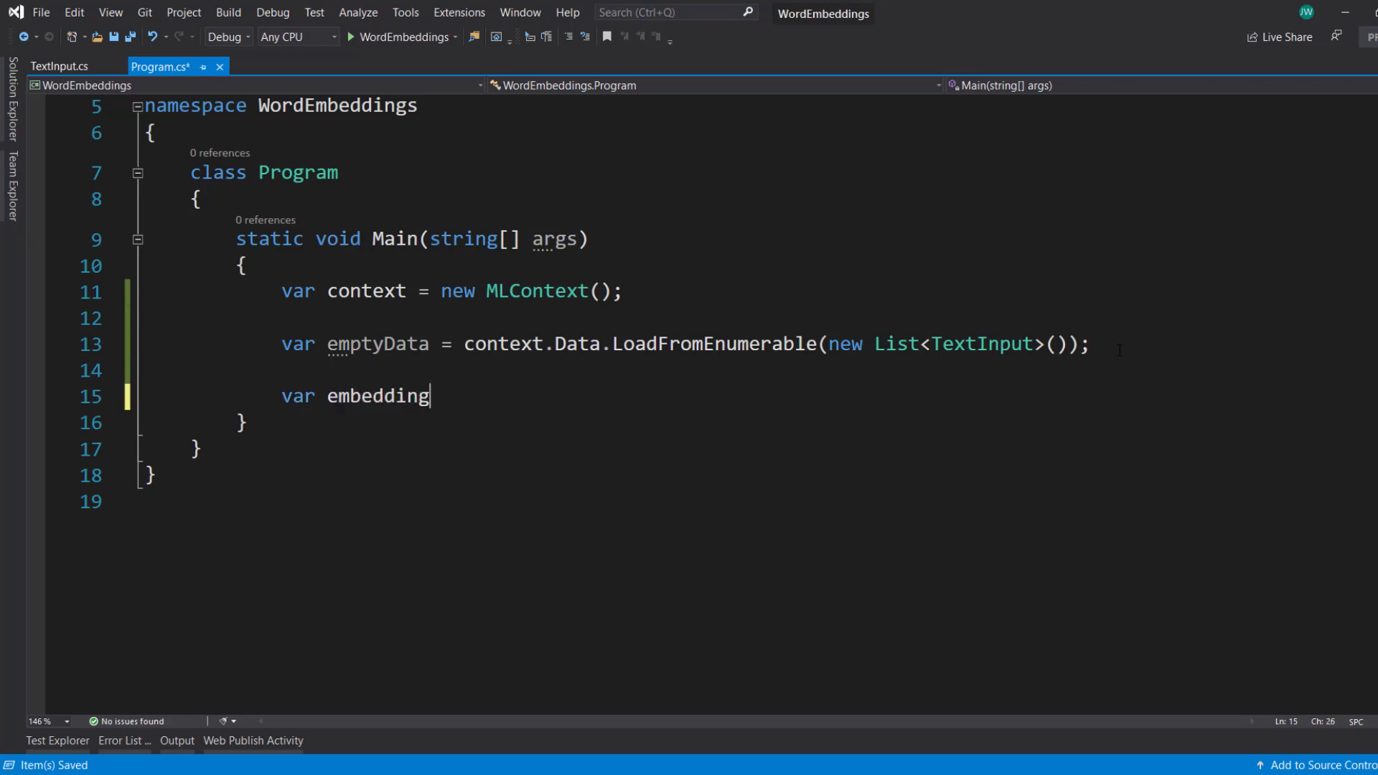
pyautogui.write('Pipeline =')
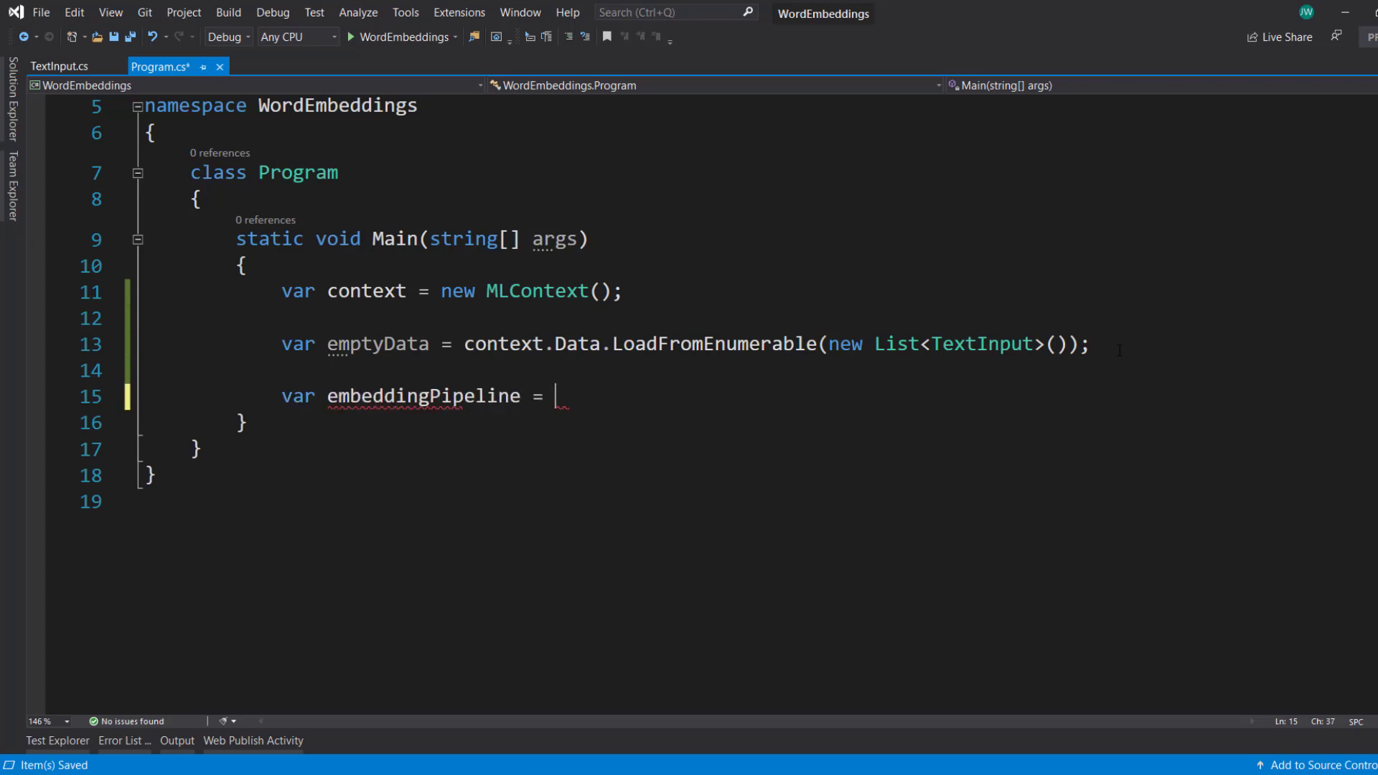
pyautogui.write('context.t')
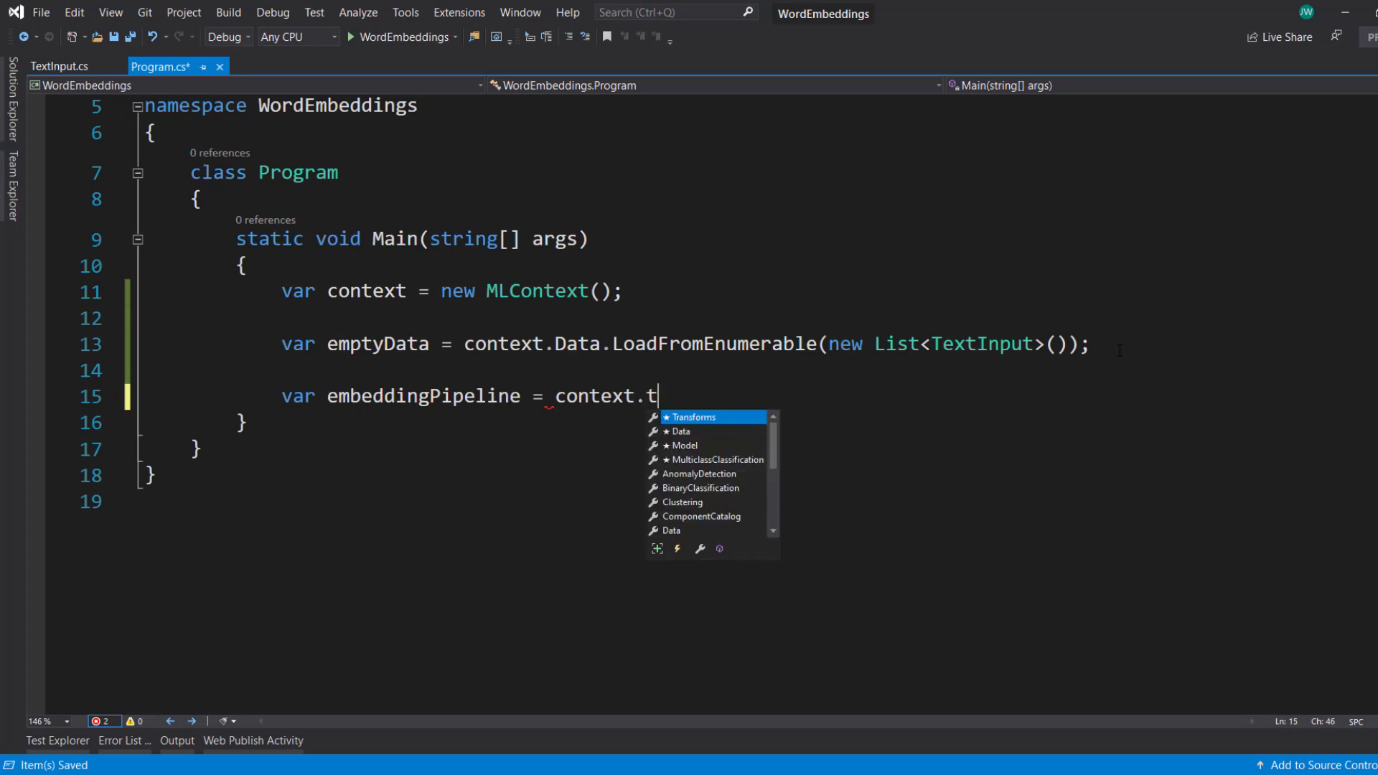
pyautogui.write('ransforms.Text.NormalizeText();')
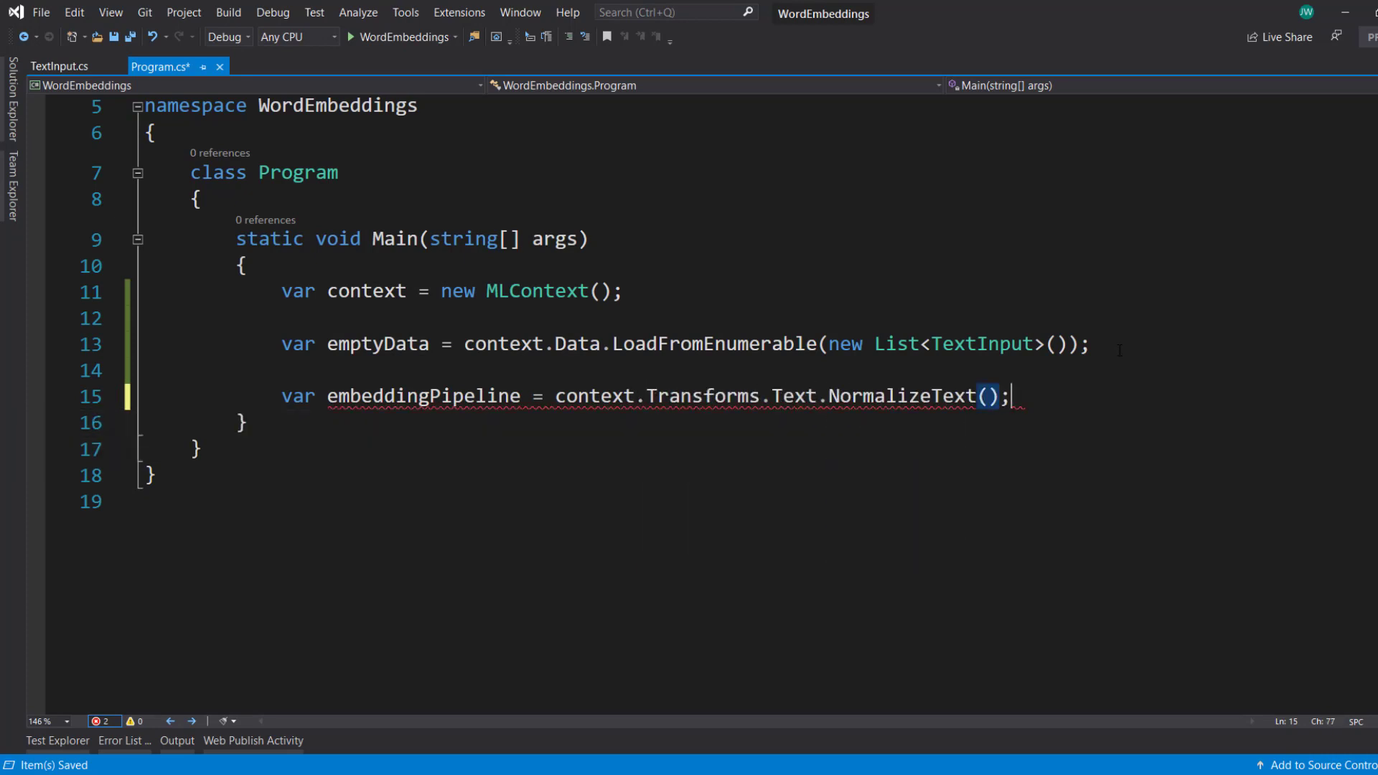
pyautogui.write('"Tex')
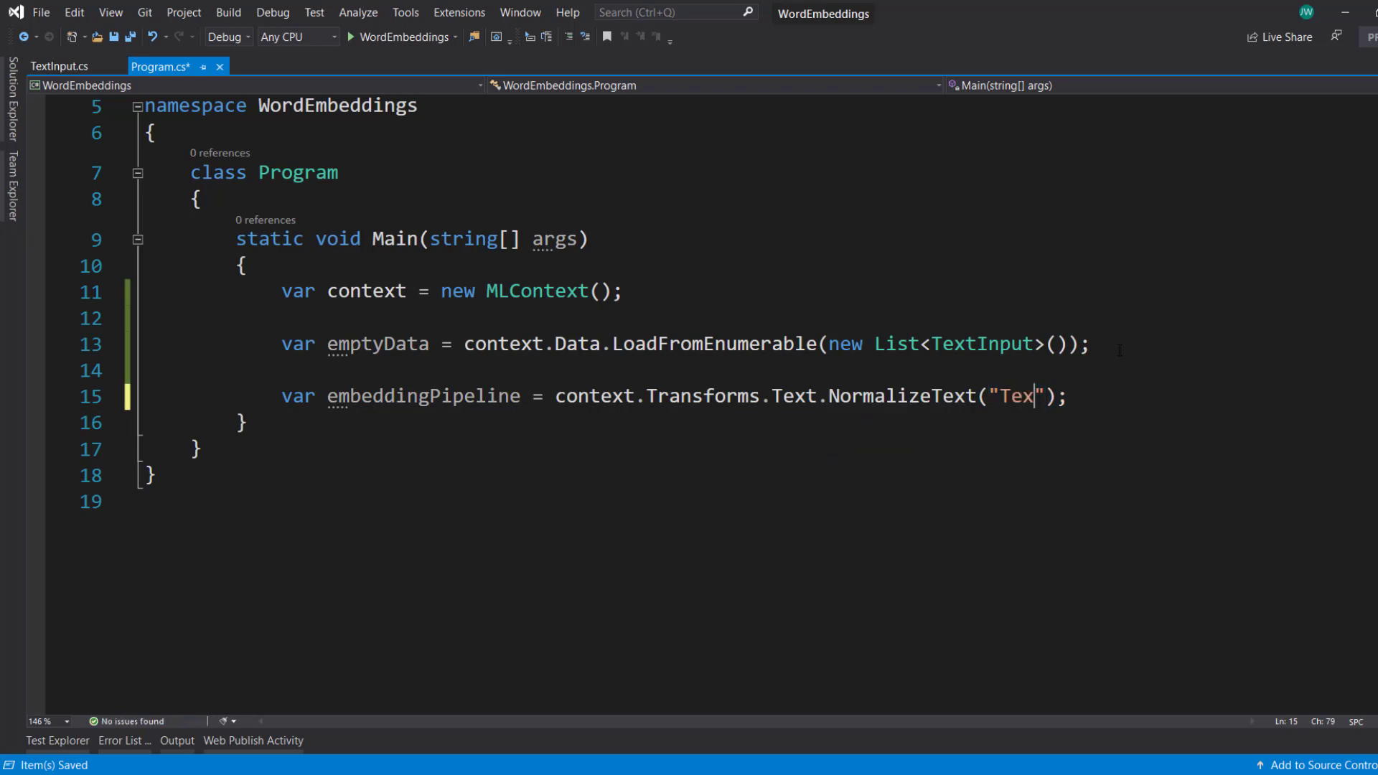
pyautogui.write('t')
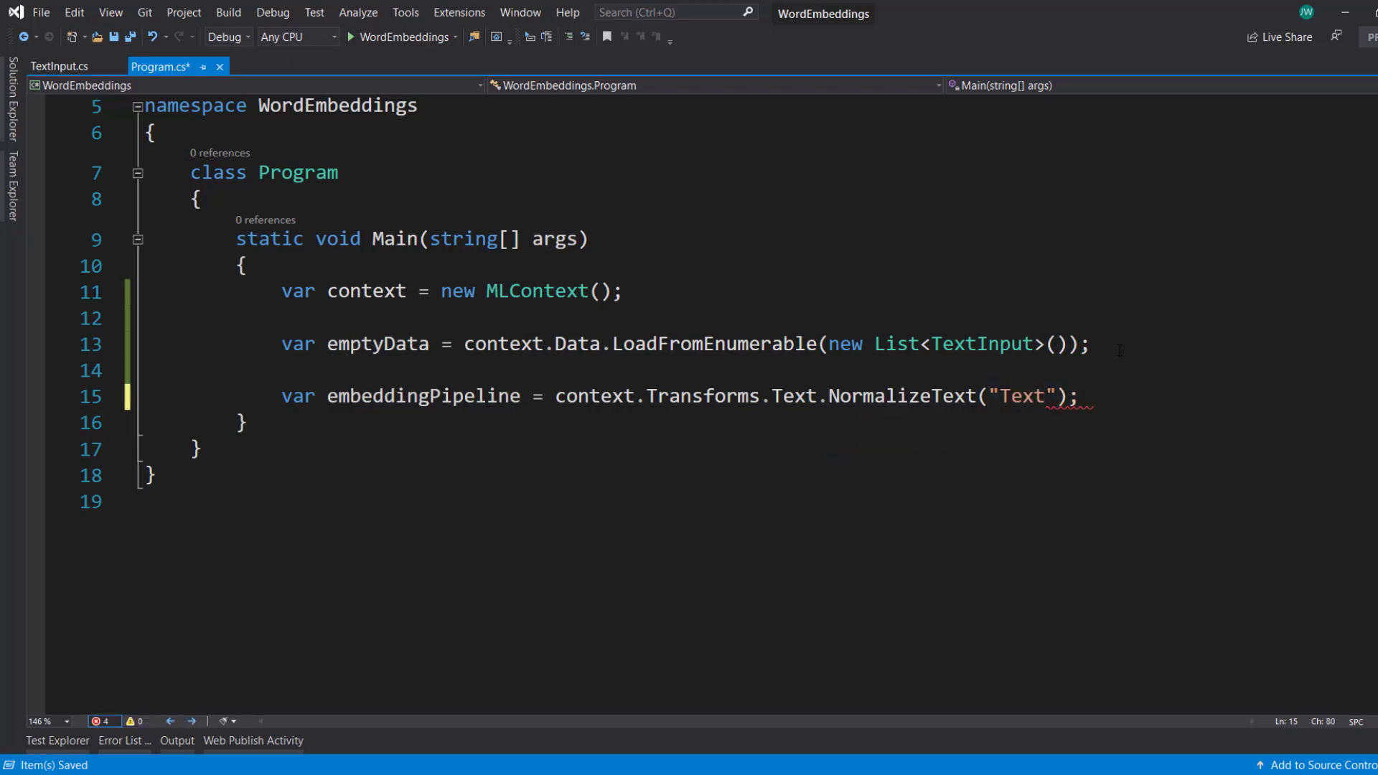
pyautogui.write(', \\')
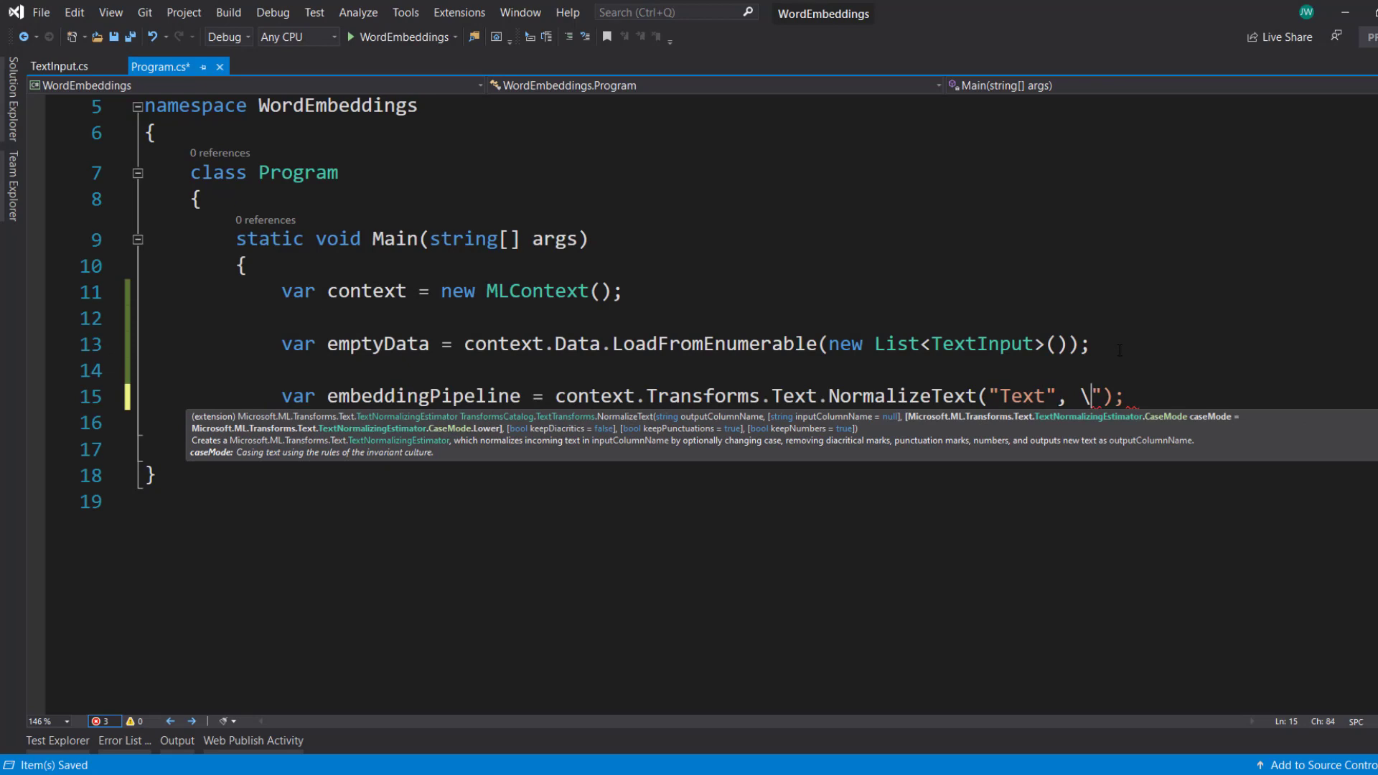
pyautogui.press('Backspace')
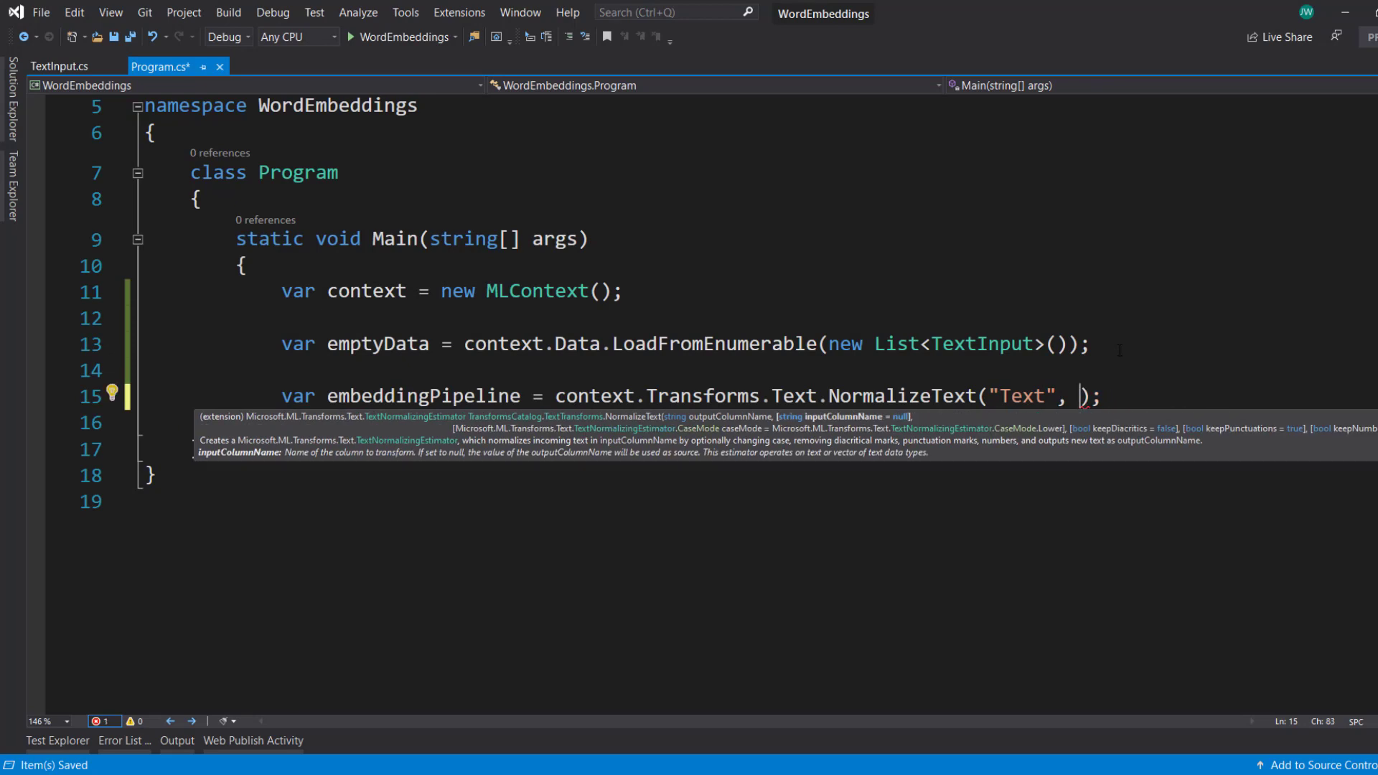
pyautogui.write('null')
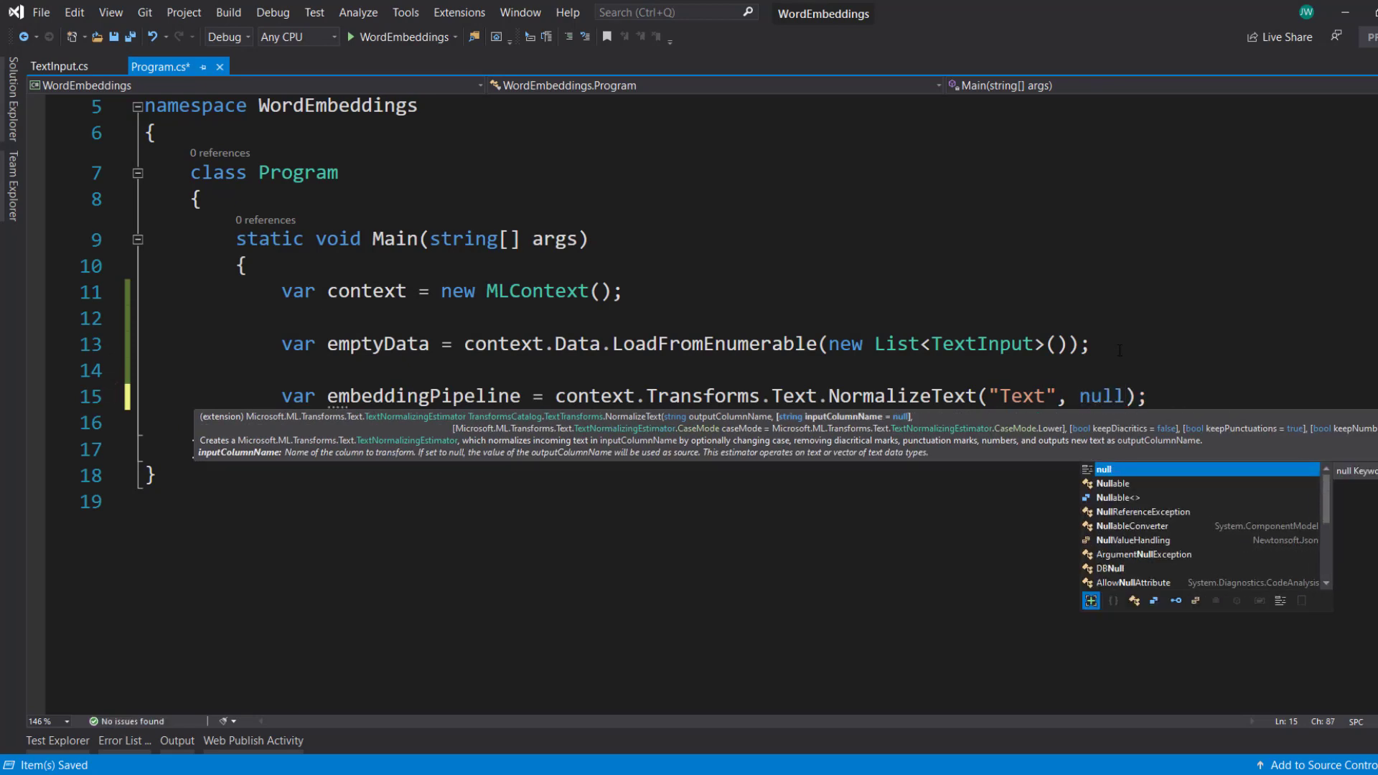
pyautogui.write('", "')
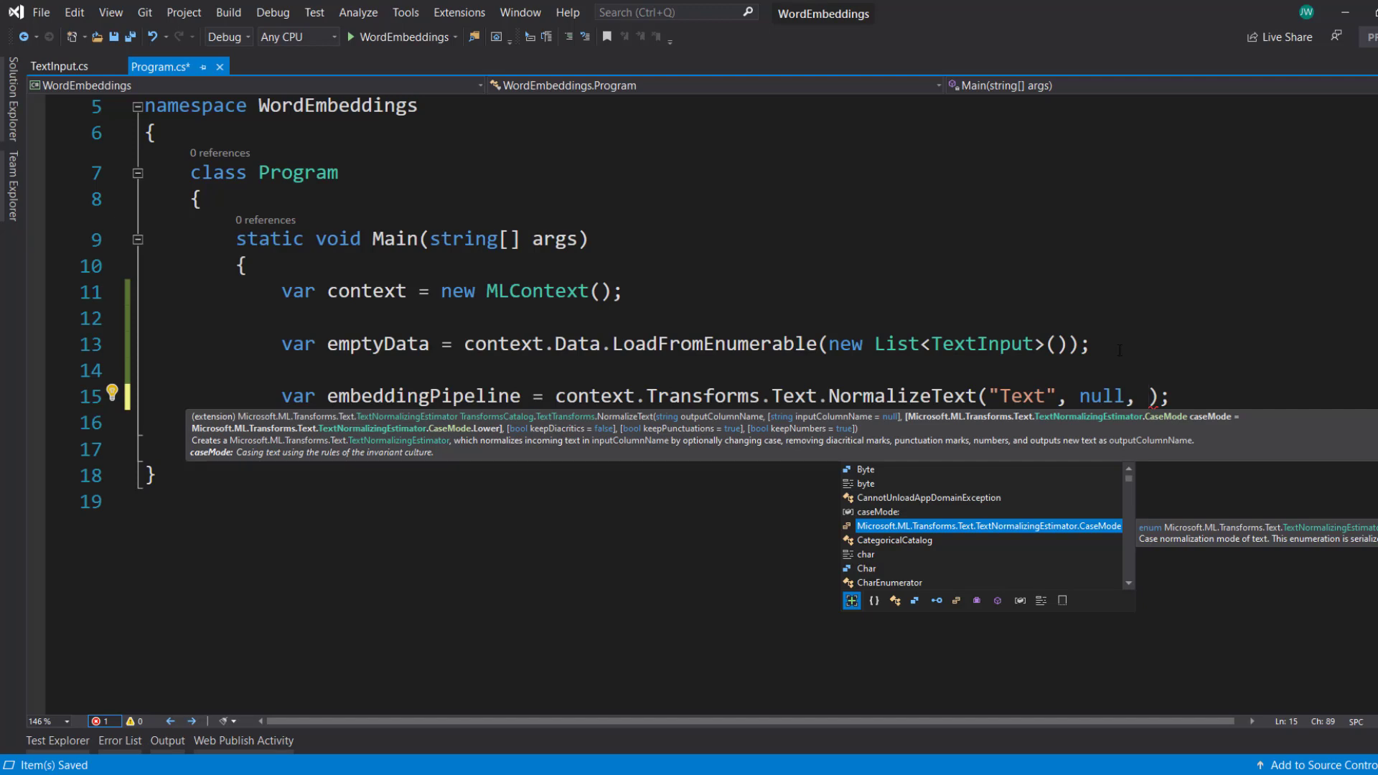
pyautogui.write('keepDiacritics: false,')
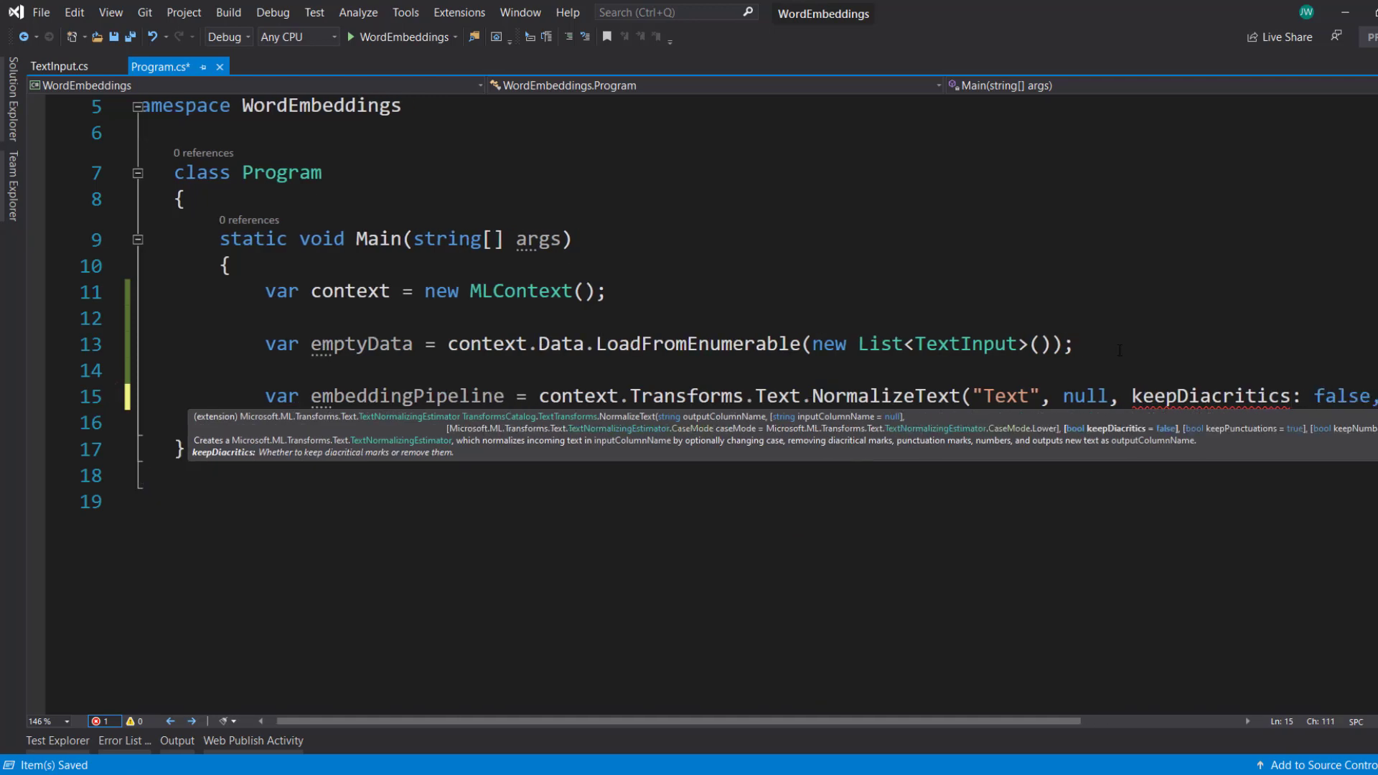
pyautogui.write('keepNumbers: false, keepPunctuations: false);')
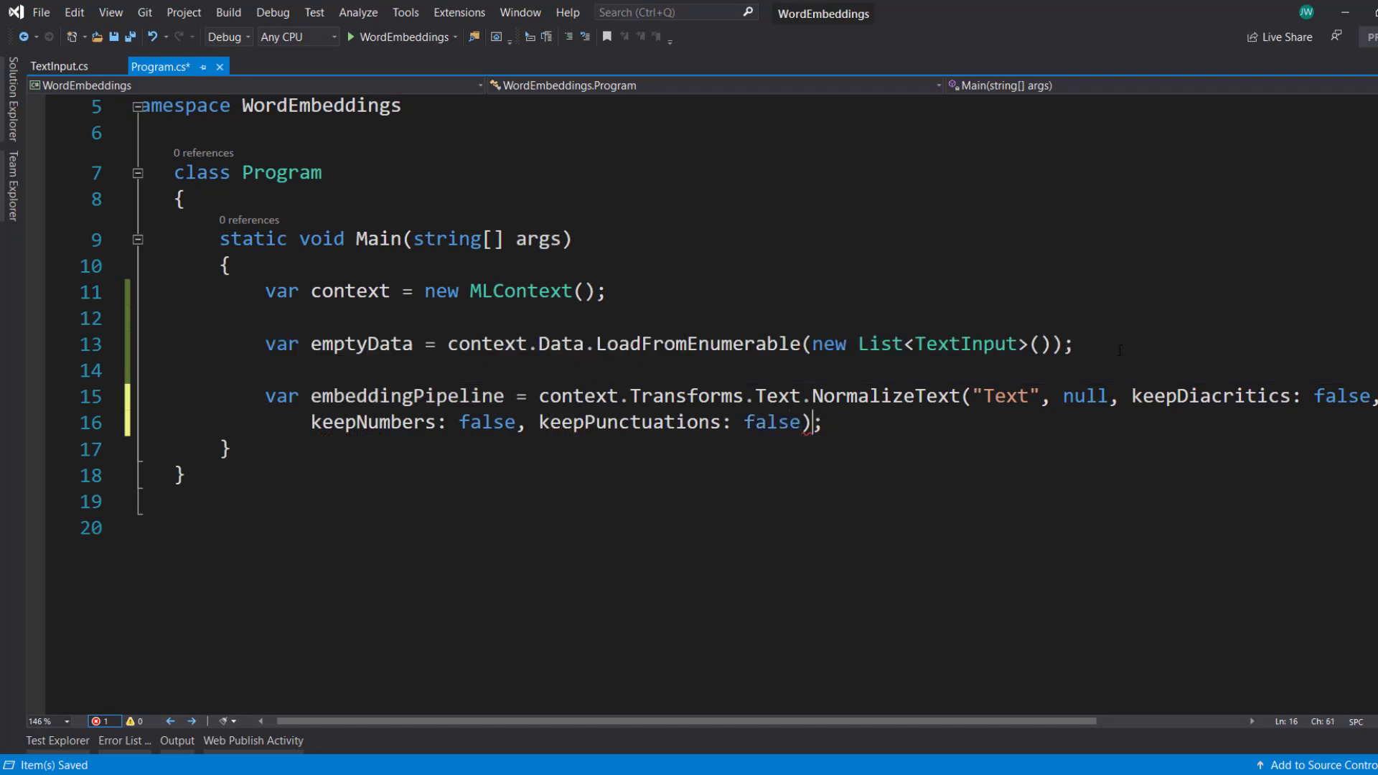
# Append TokenizeIntoWords producing "Tokens" from "Text" to the pipeline
pyautogui.write('.Append();')
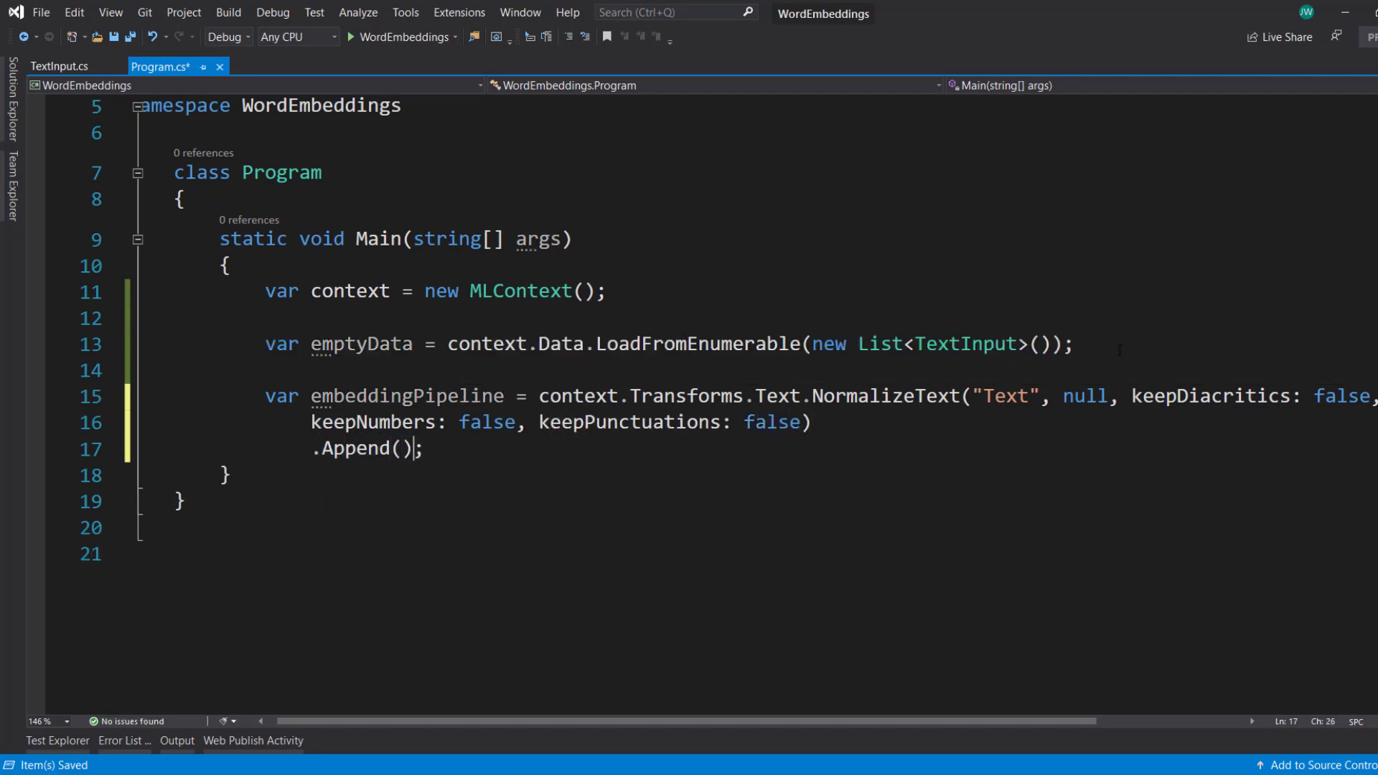
pyautogui.write('context.t')
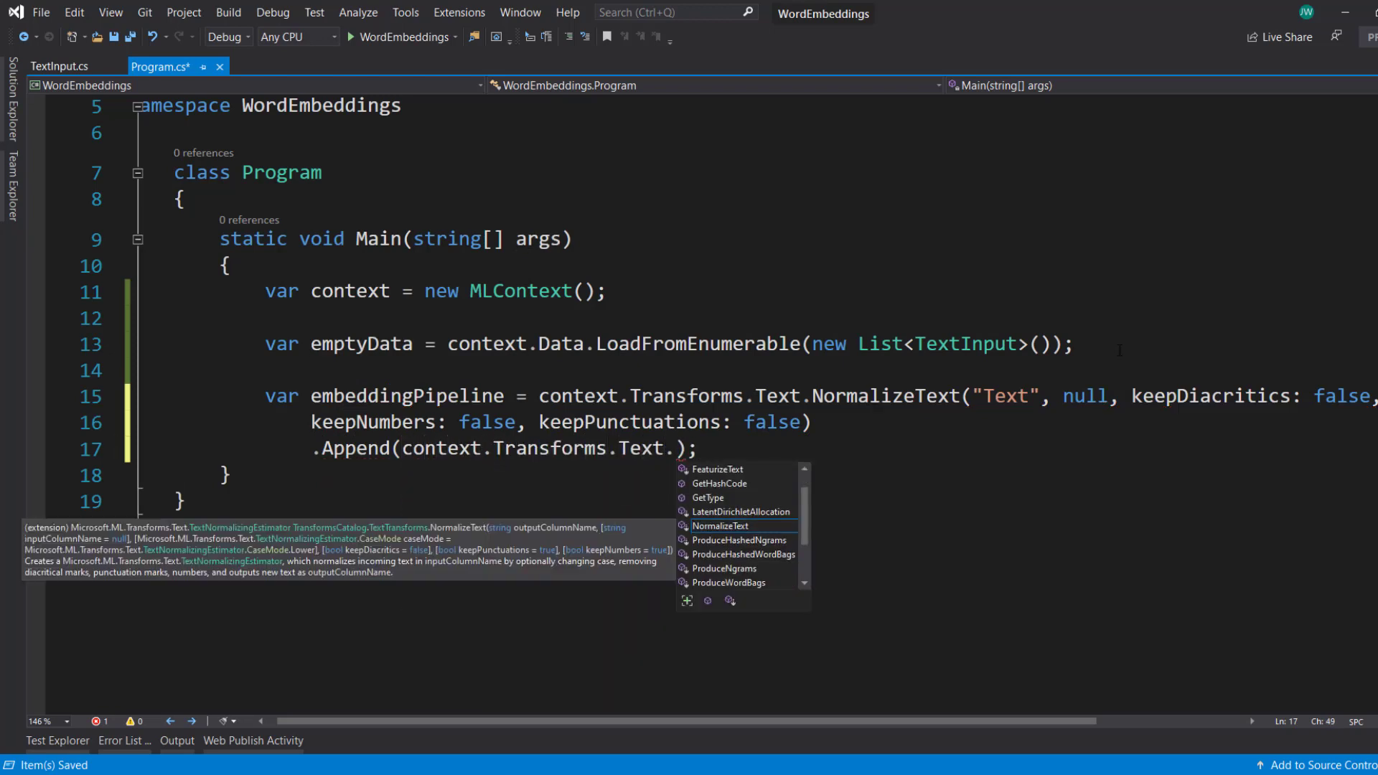
pyautogui.write('TokenizeIntoWords("Tokens", "Text')
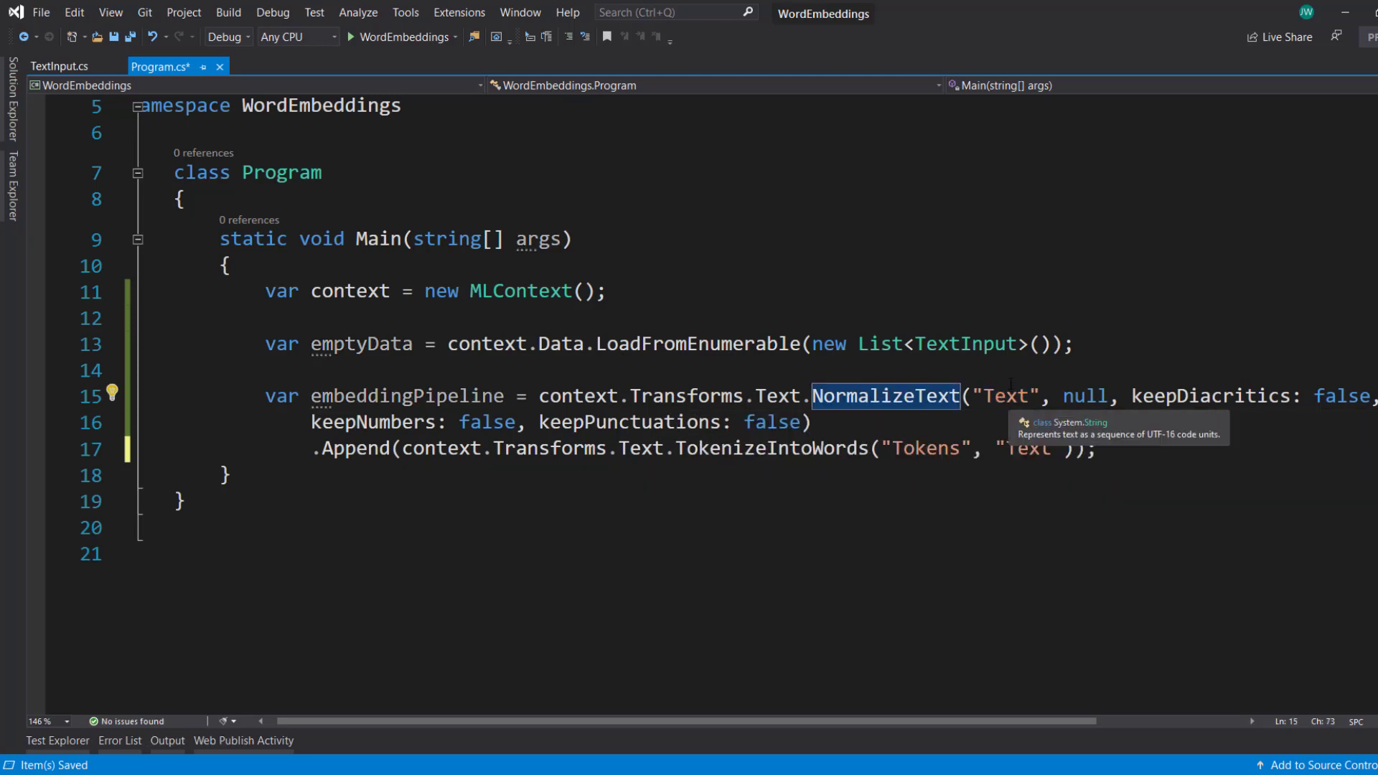
# Append ApplyWordEmbedding producing "Features" from "Tokens" with WordEmbeddingEstimator.PretrainedModelKind
pyautogui.write('.ap')
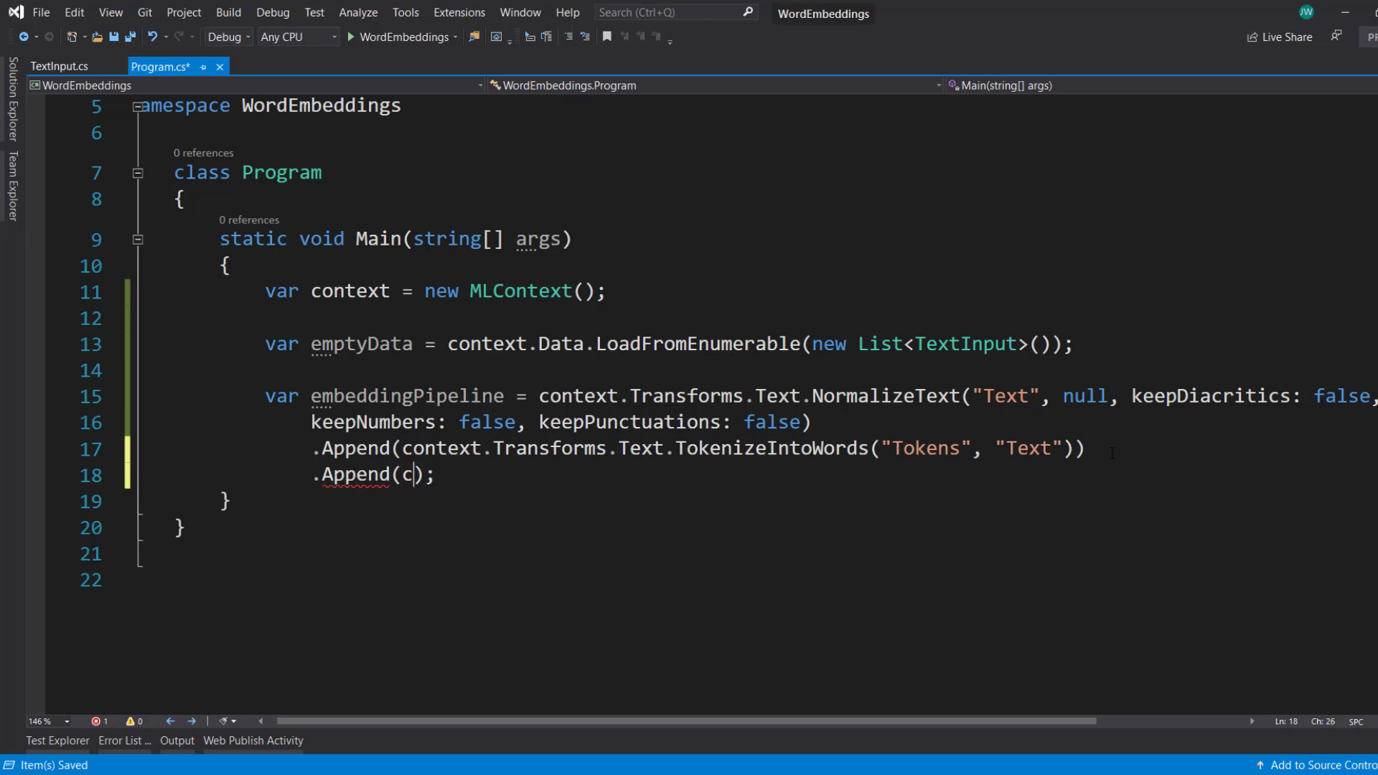
pyautogui.write('ontext.Transforms.t')
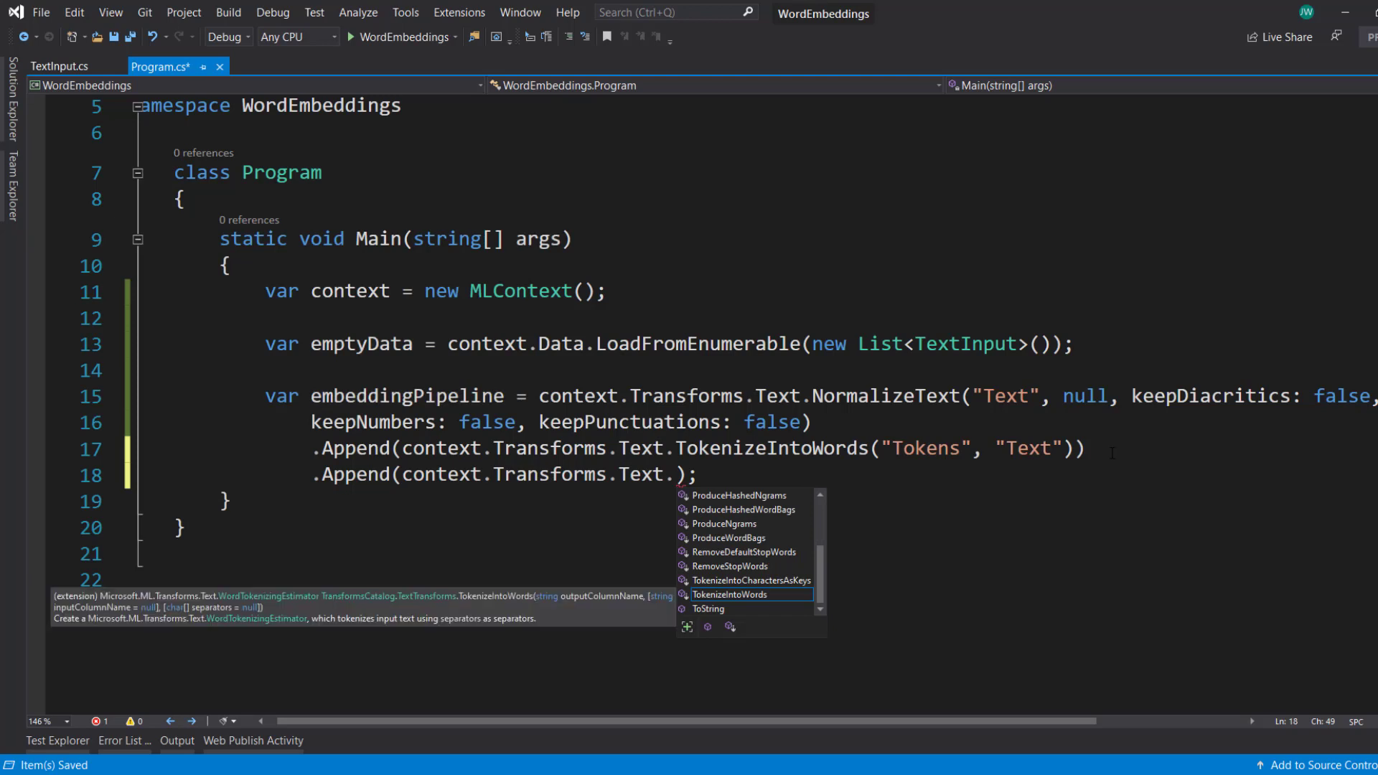
pyautogui.write('ApplyWordEmbedding()')
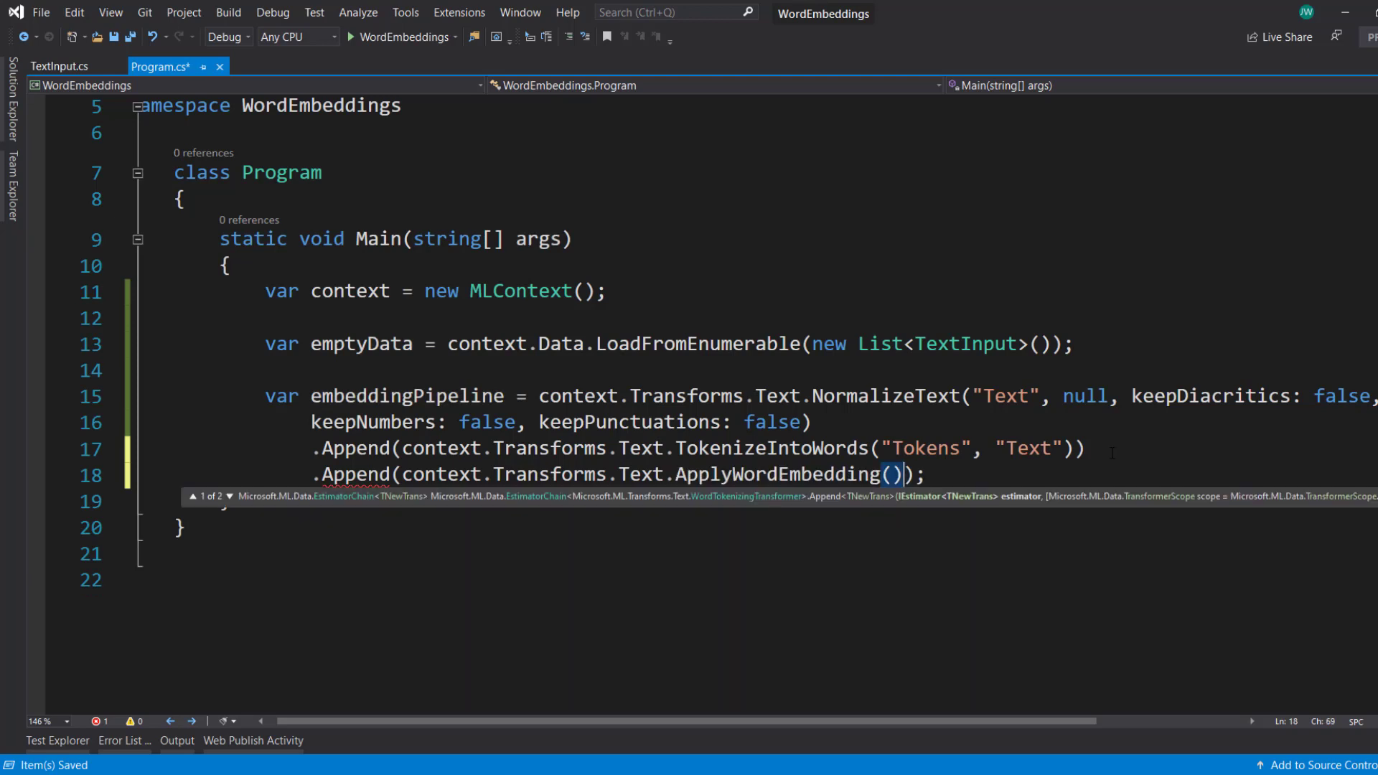
pyautogui.write('"F')
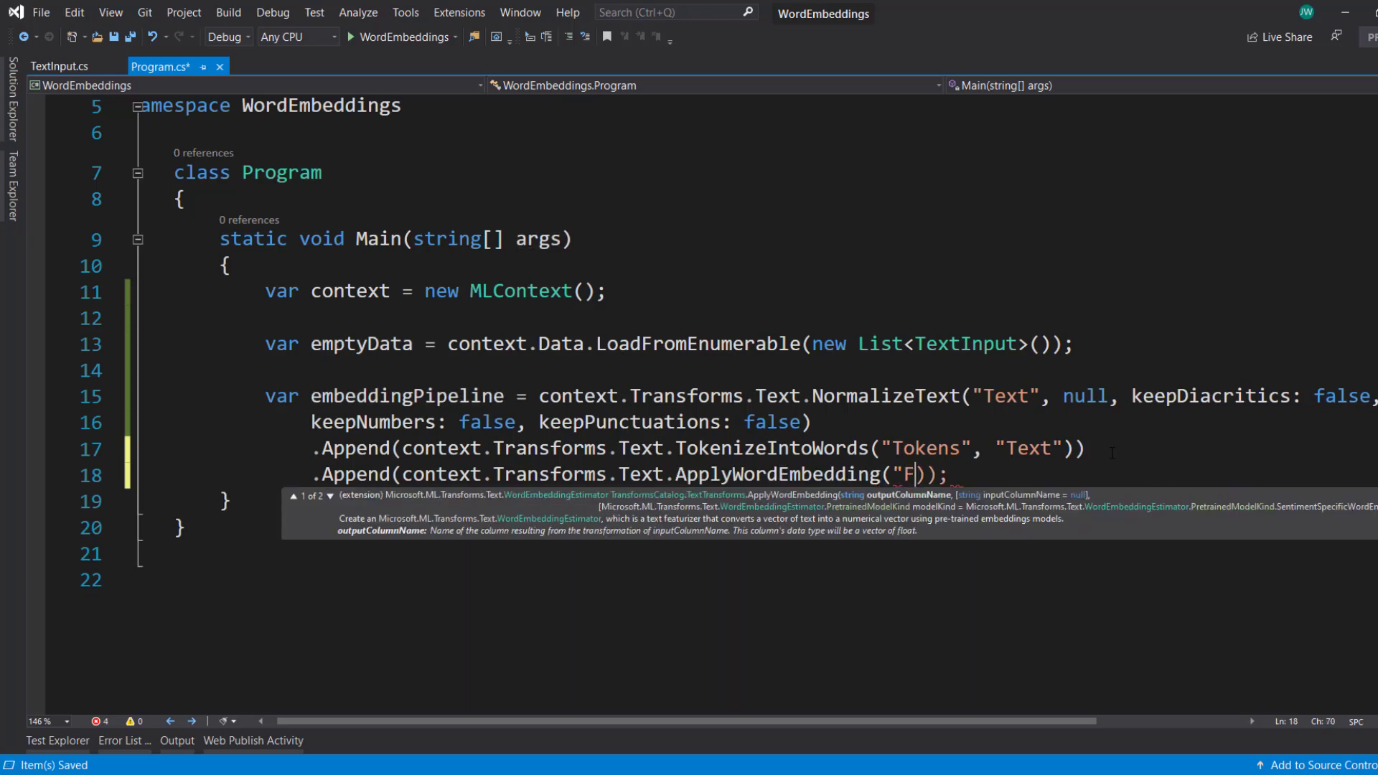
pyautogui.write('eatures", "Tokens",')
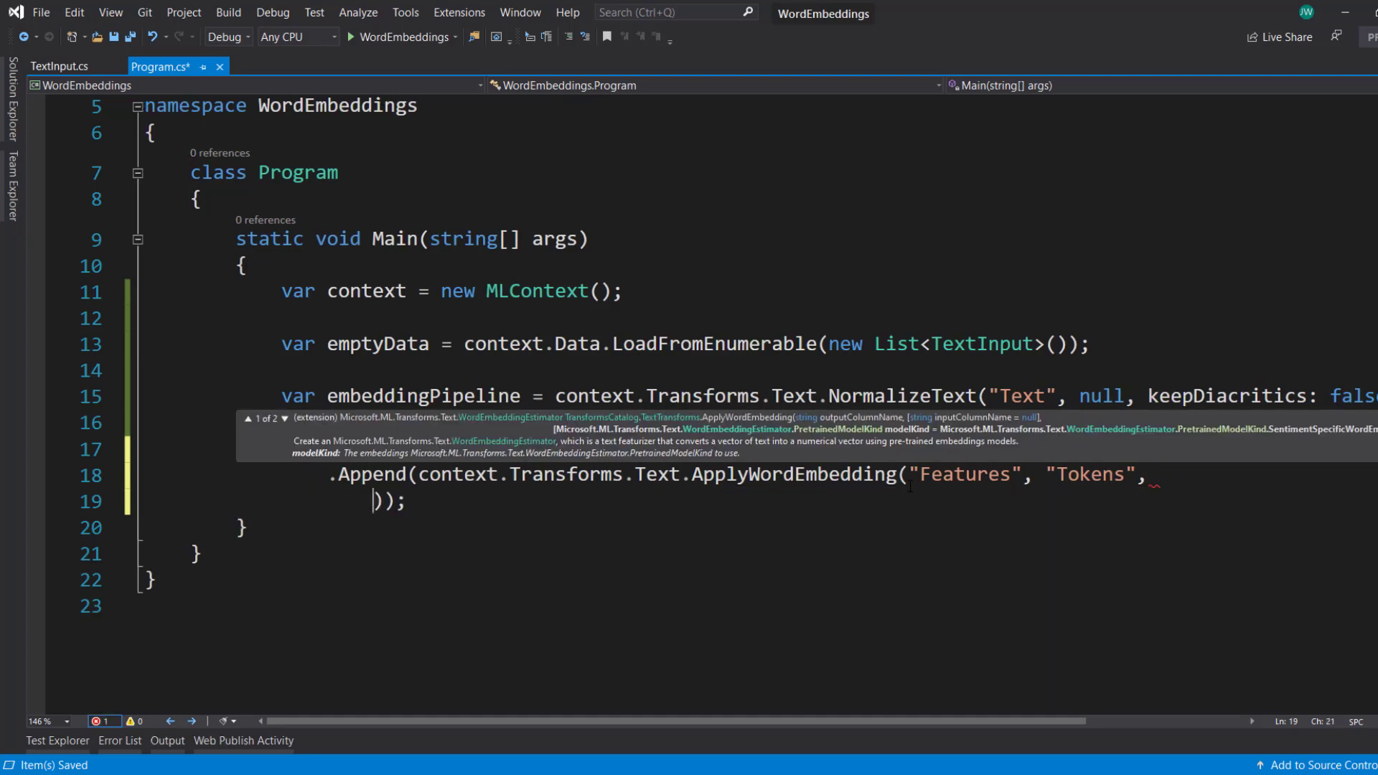
pyautogui.write('Microsoft.ML.Transforms.Text.WordEmbeddingEstimator.PretrainedModelKind')
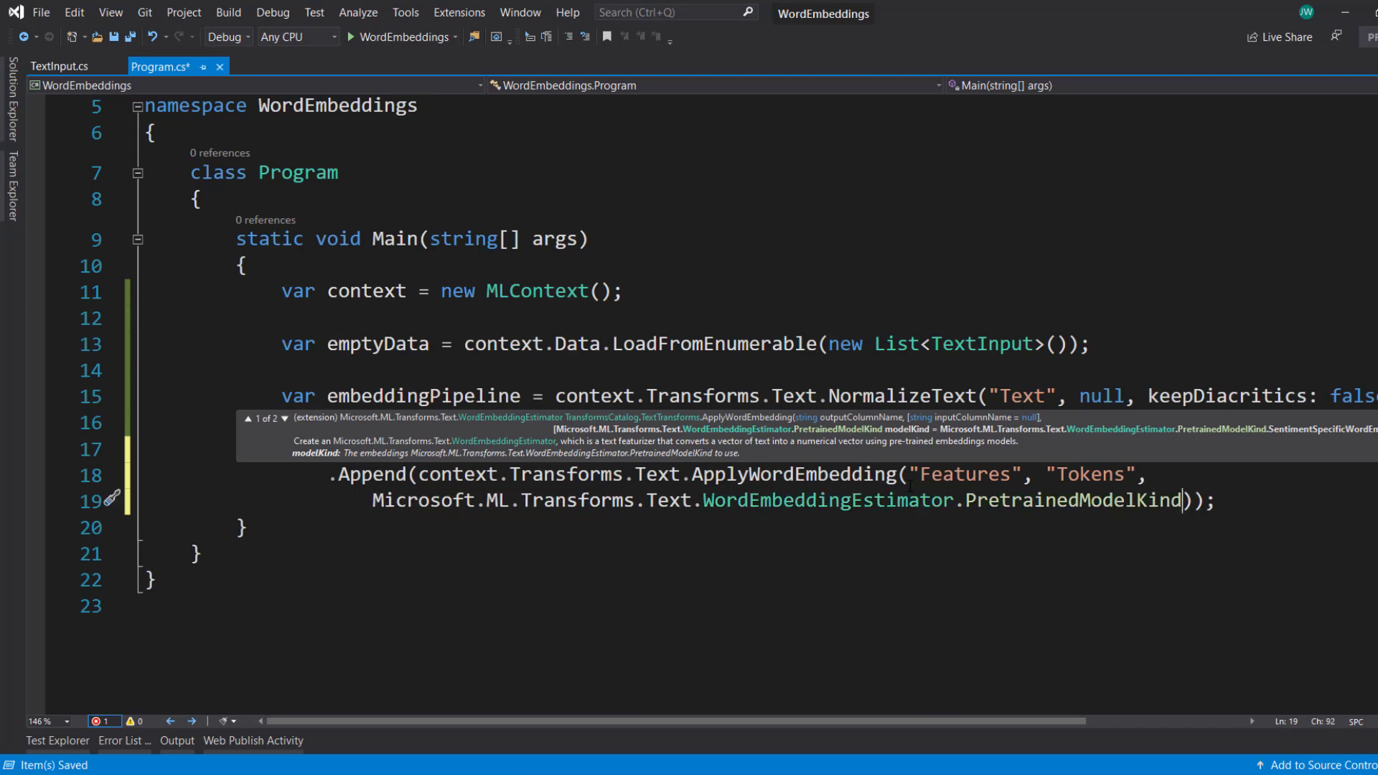
pyautogui.write('.')
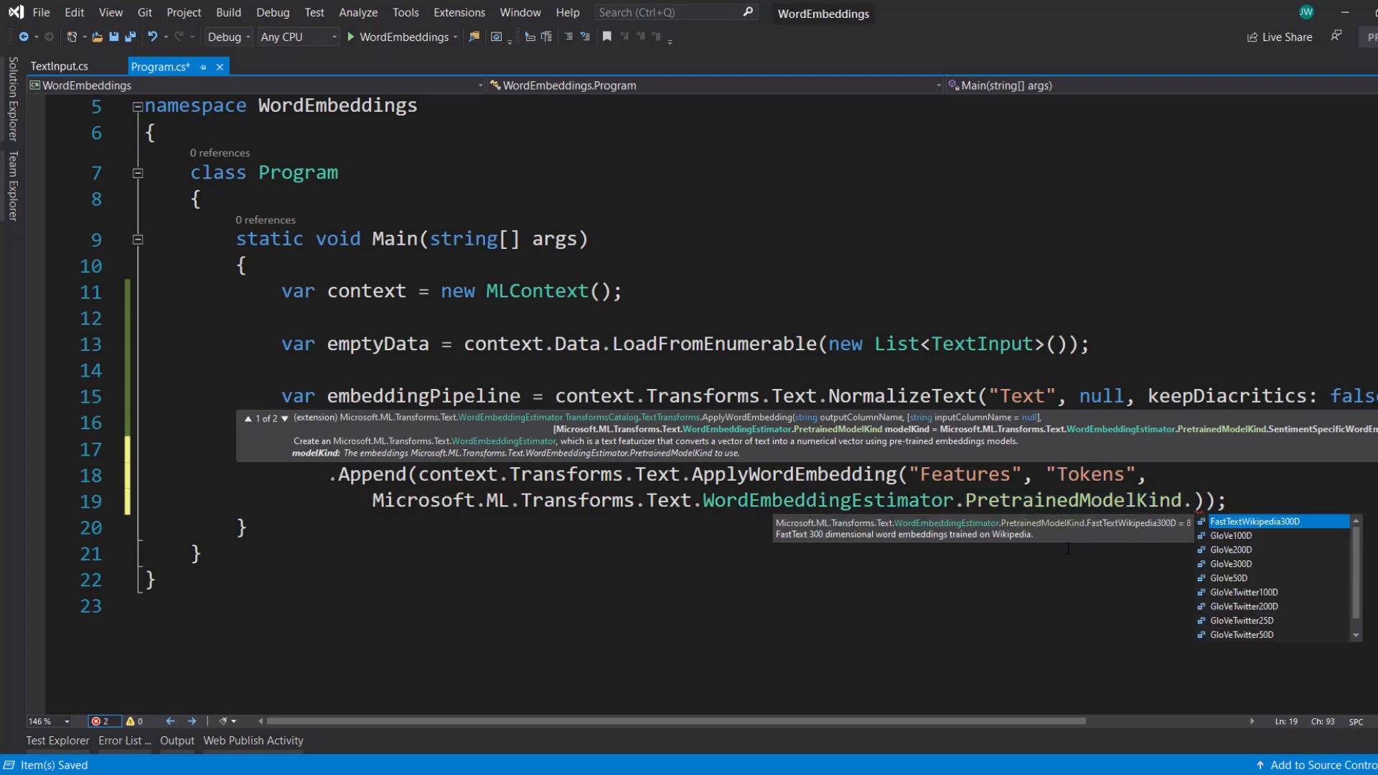
# Choose SentimentSpecificWordEmbedding from the IntelliSense model-kind list and save
pyautogui.scroll(-3)
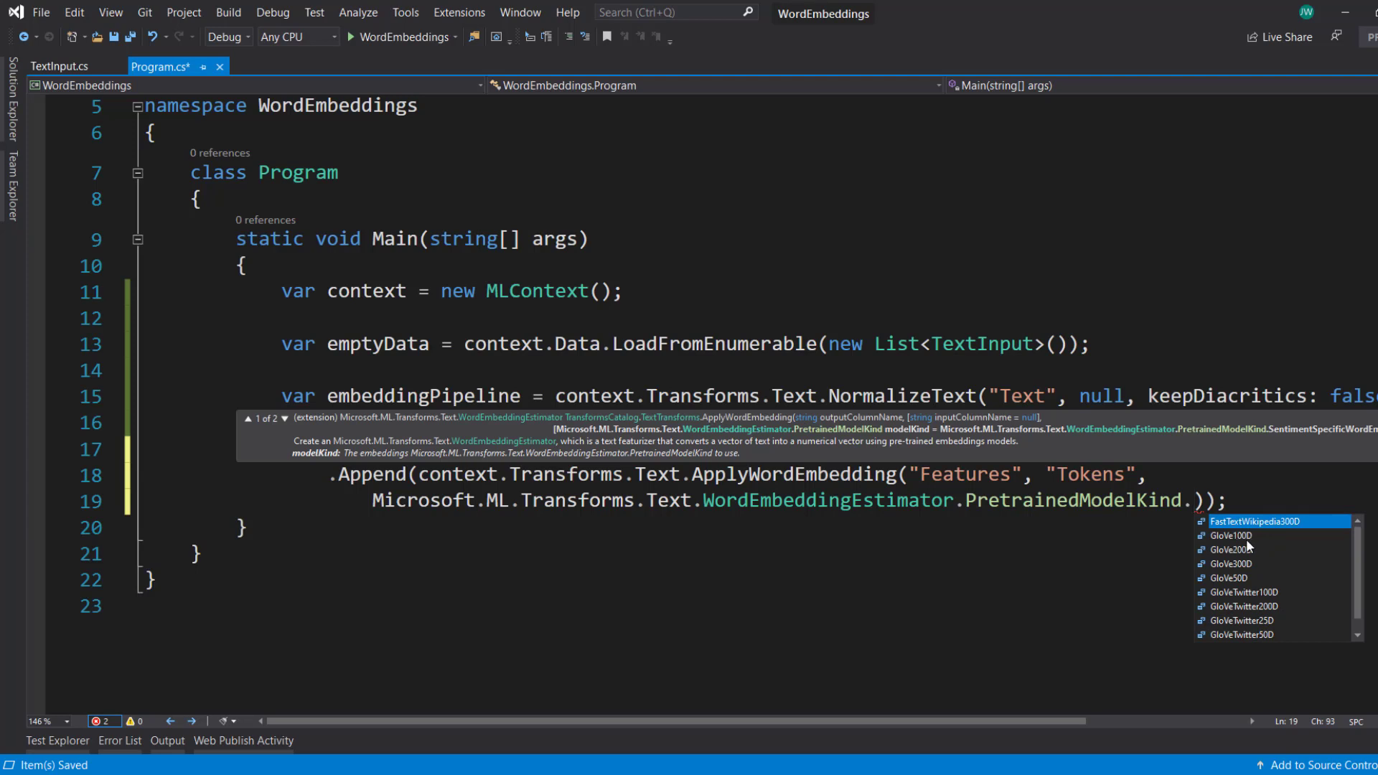
pyautogui.moveTo(1271, 561)
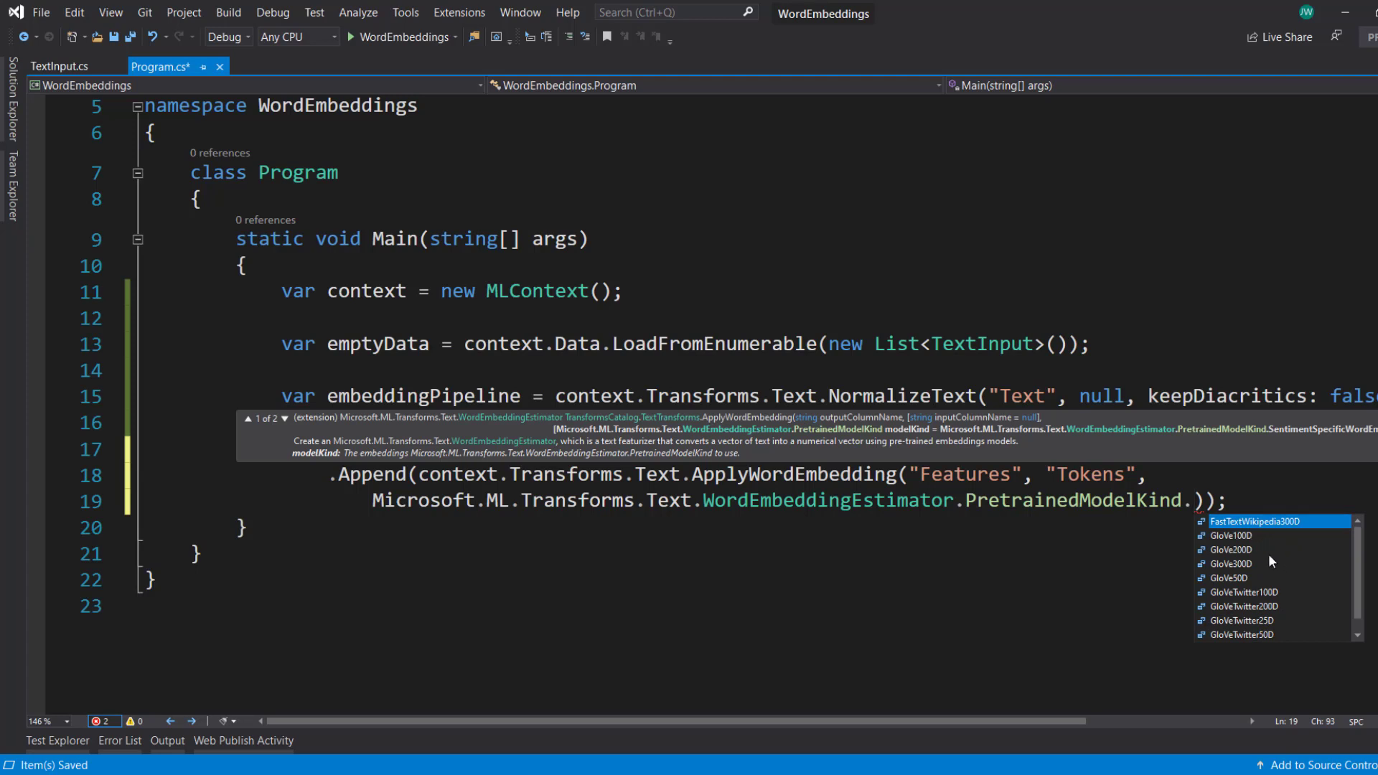
pyautogui.moveTo(1259, 566)
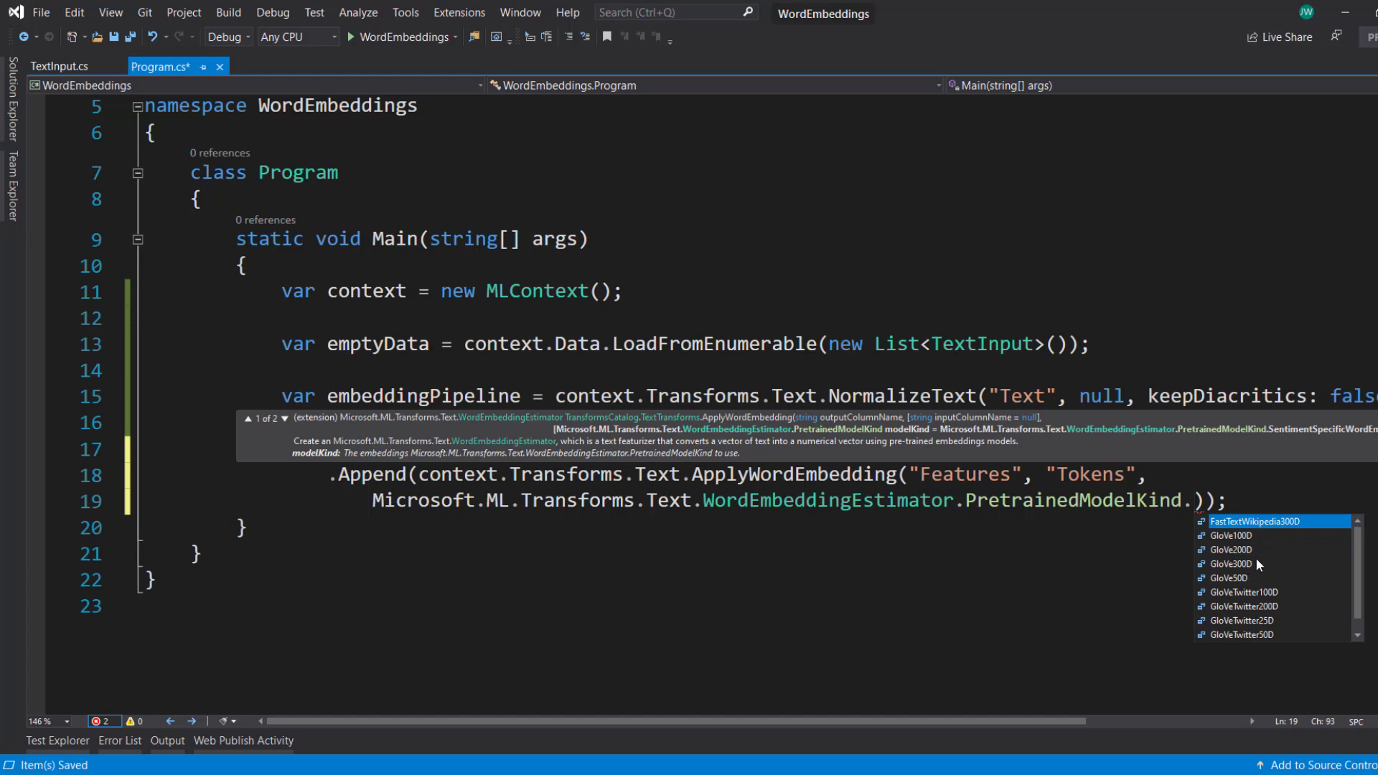
pyautogui.scroll(-3)
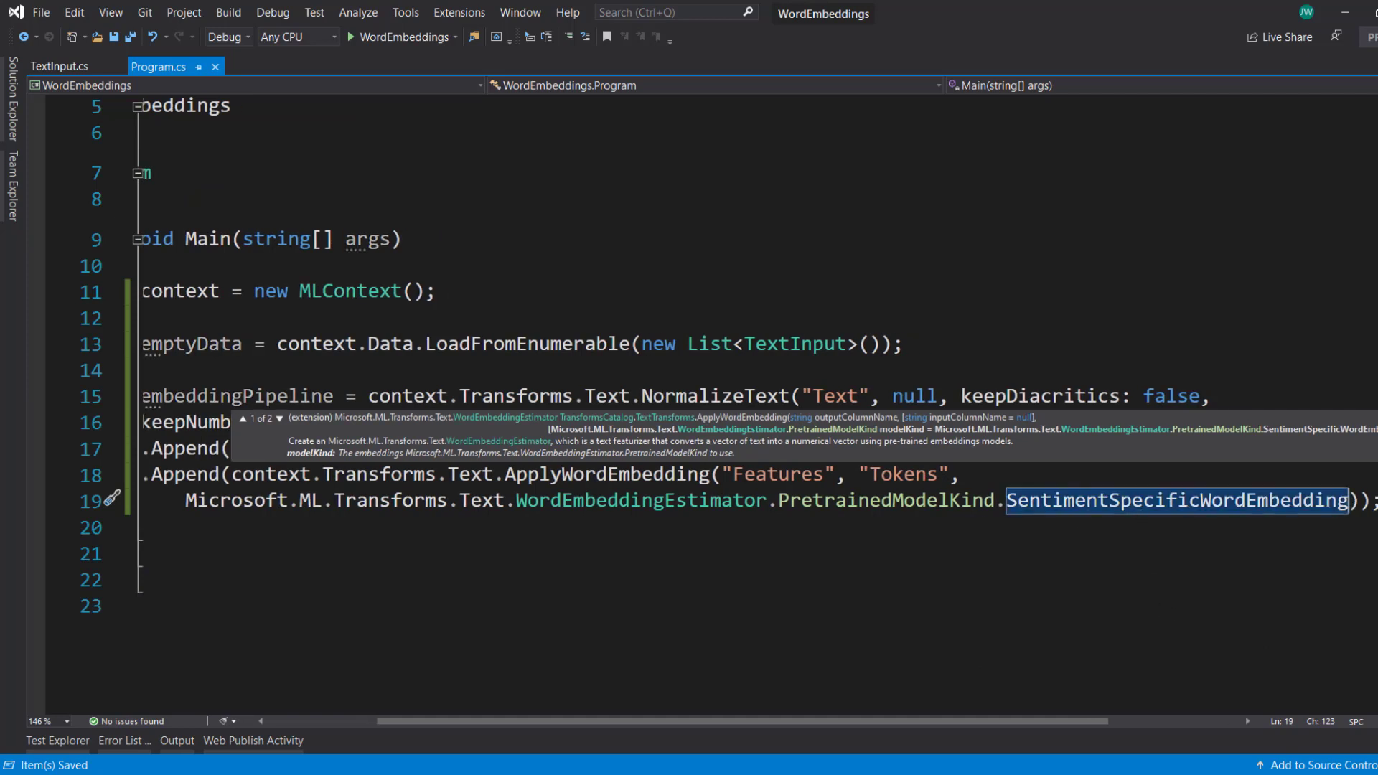
# Add var embeddingTransformer = embeddingPipeline.Fit(emptyData); and save
pyautogui.write('var')
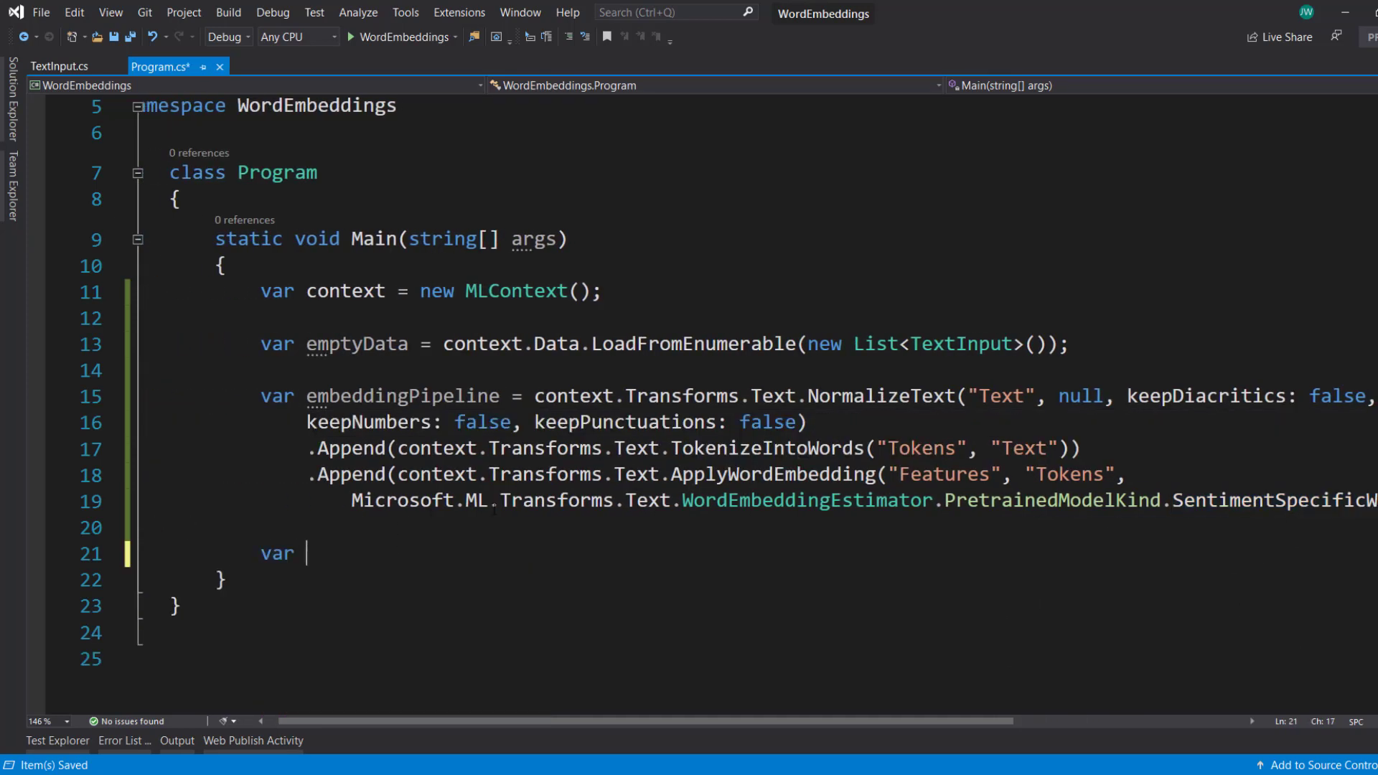
pyautogui.write('embeddding')
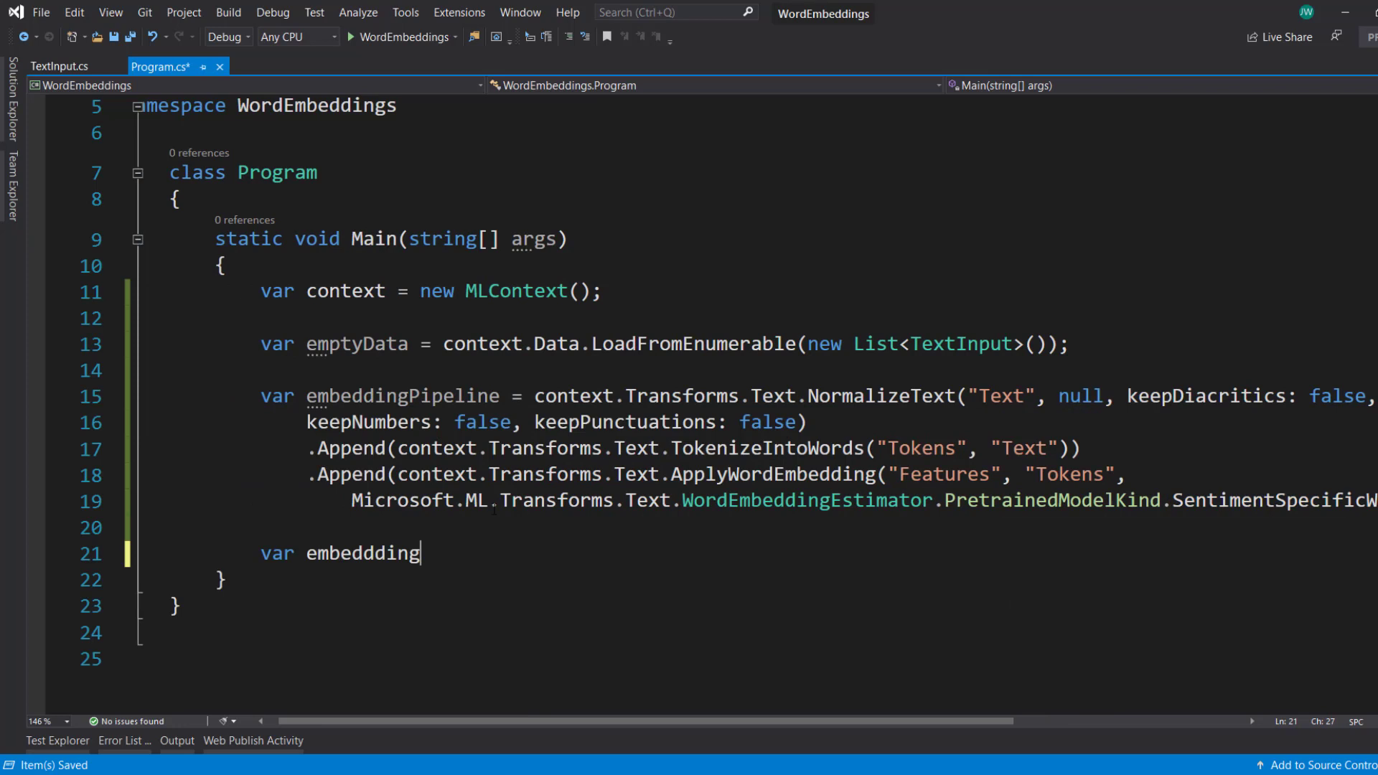
pyautogui.write('Tran')
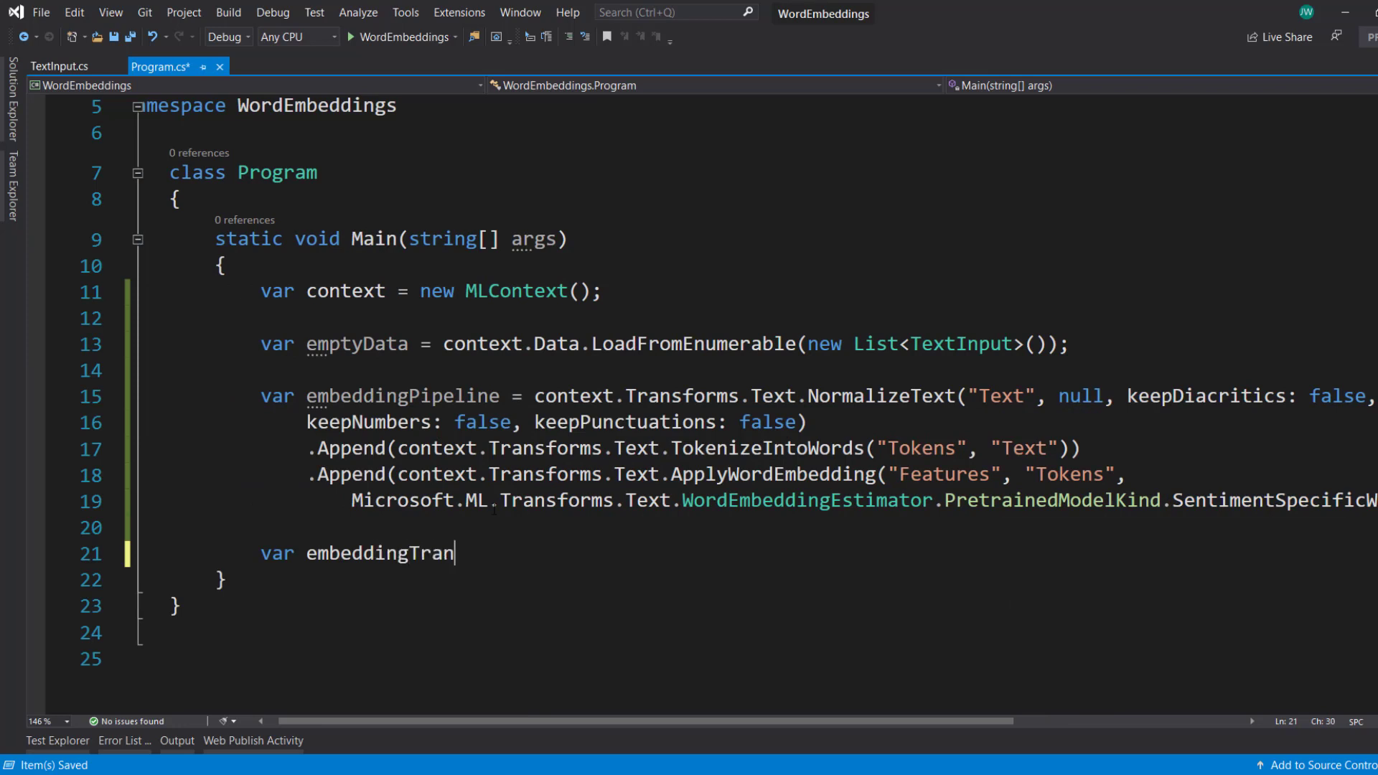
pyautogui.write('sformer =')
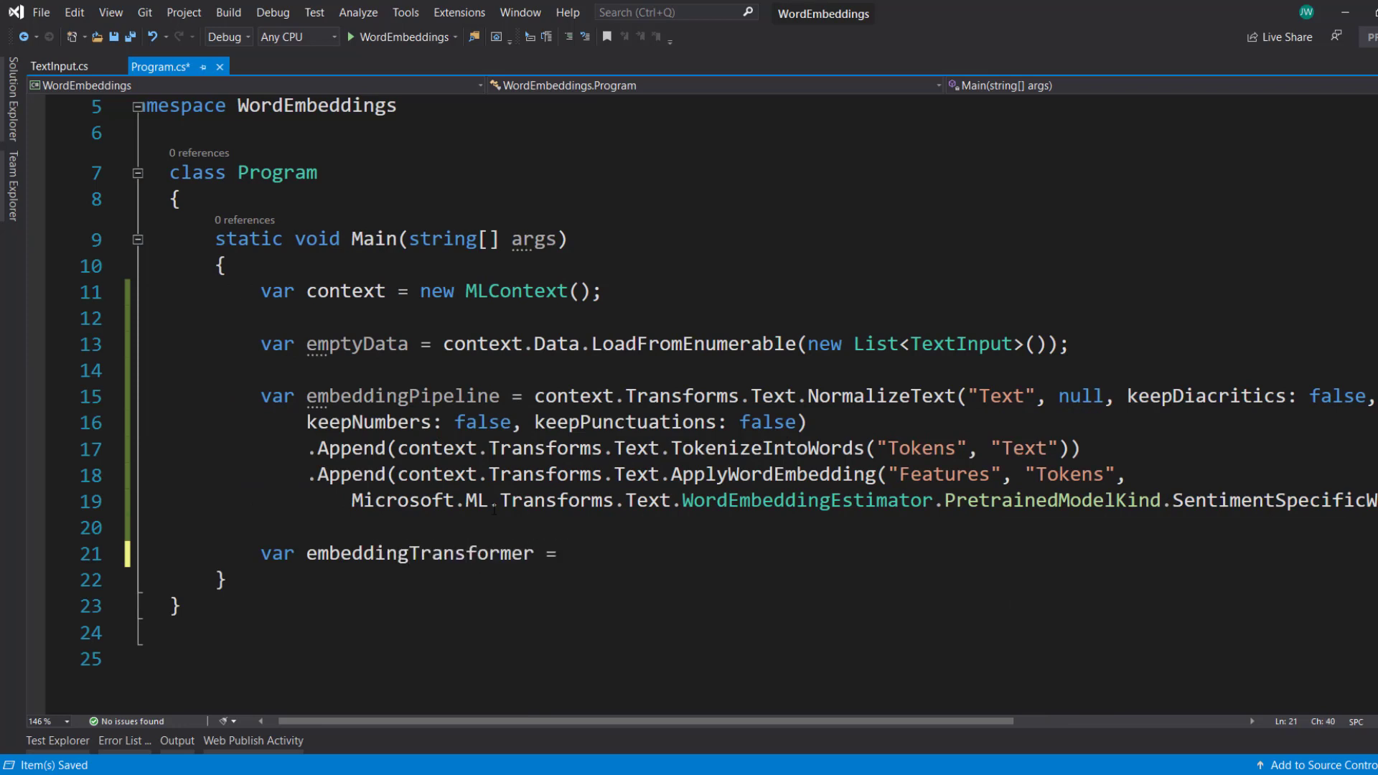
pyautogui.write('e')
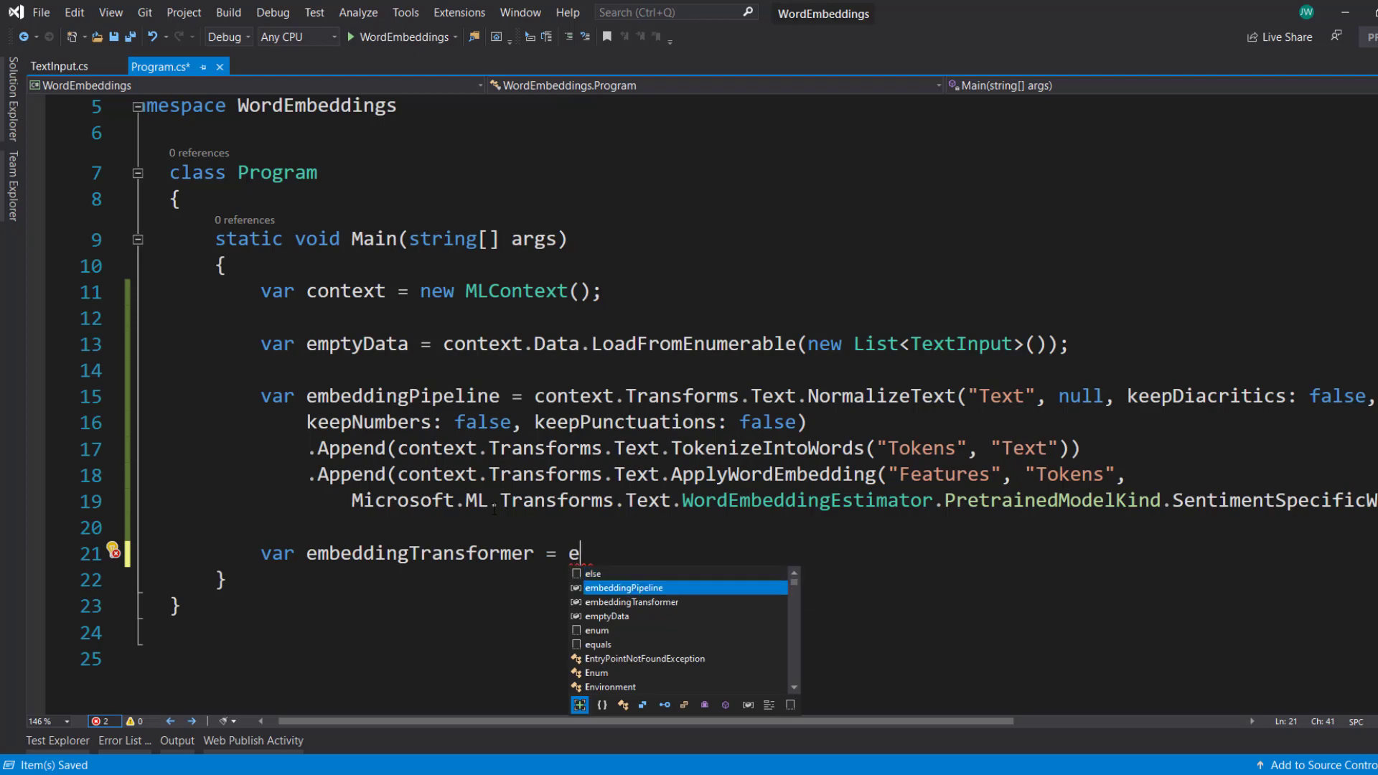
pyautogui.write('mbeddingPipeline.Fit(emptyData)')
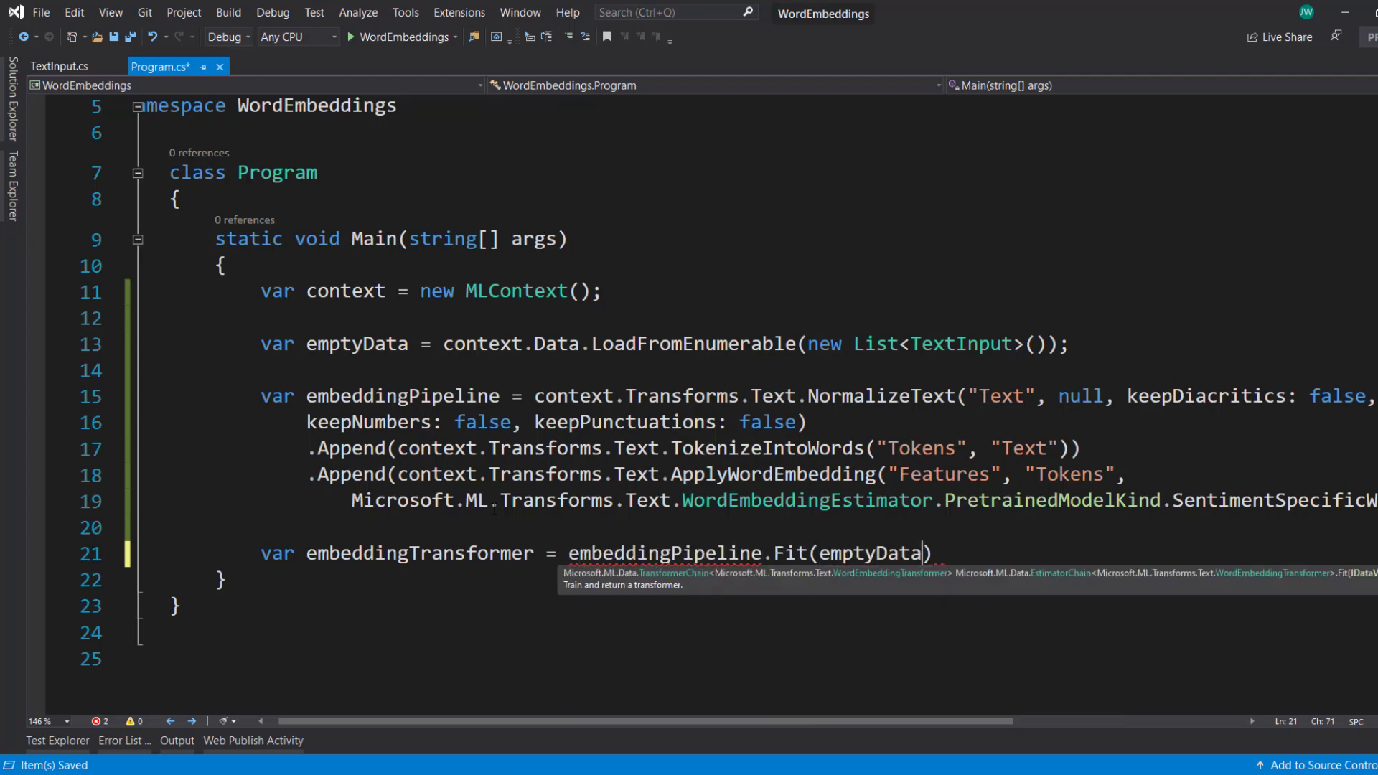
pyautogui.write(';')
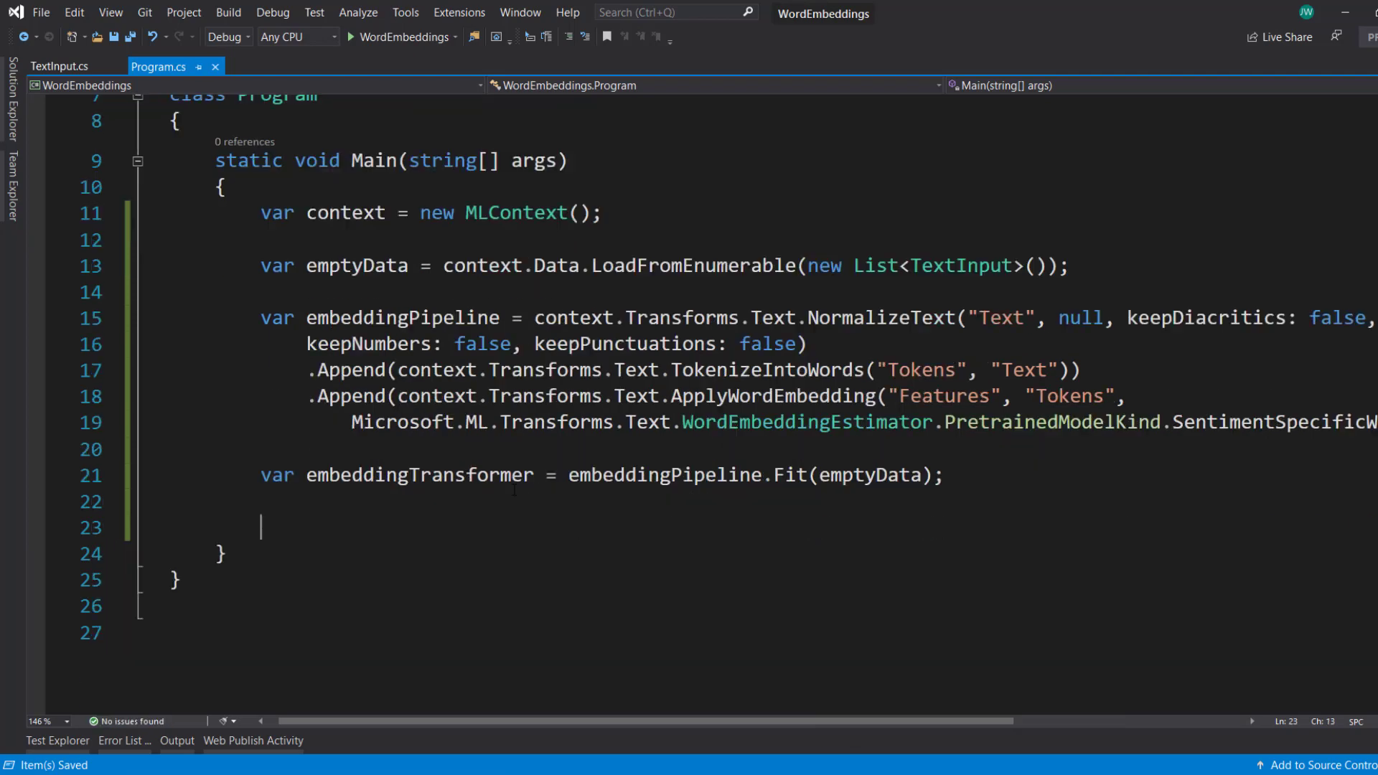
# Add var predictionEngine = context.Model.CreatePredictionEngine<TextInput, TextFeatures>(embeddingTransformer);
pyautogui.write('var pre')
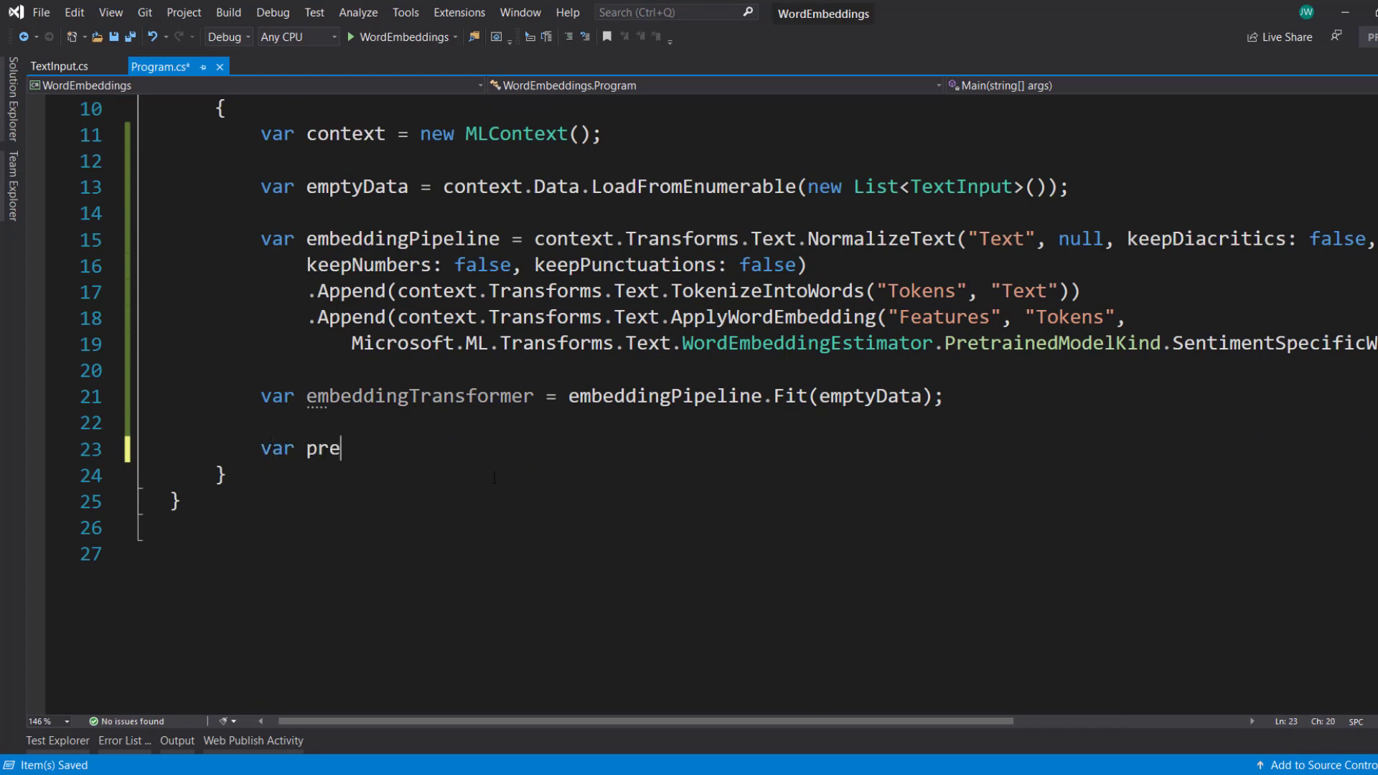
pyautogui.write('dictionEngine =-')
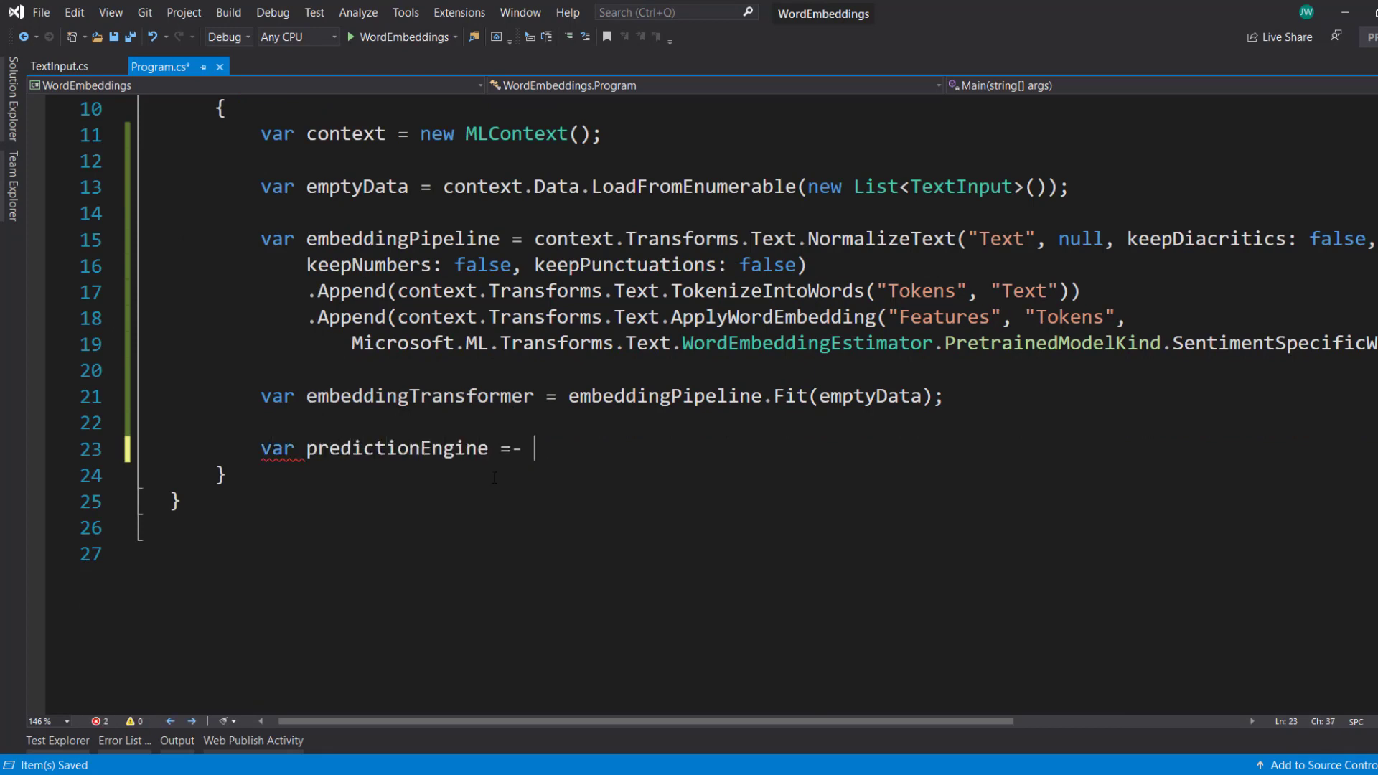
pyautogui.write('context.Model')
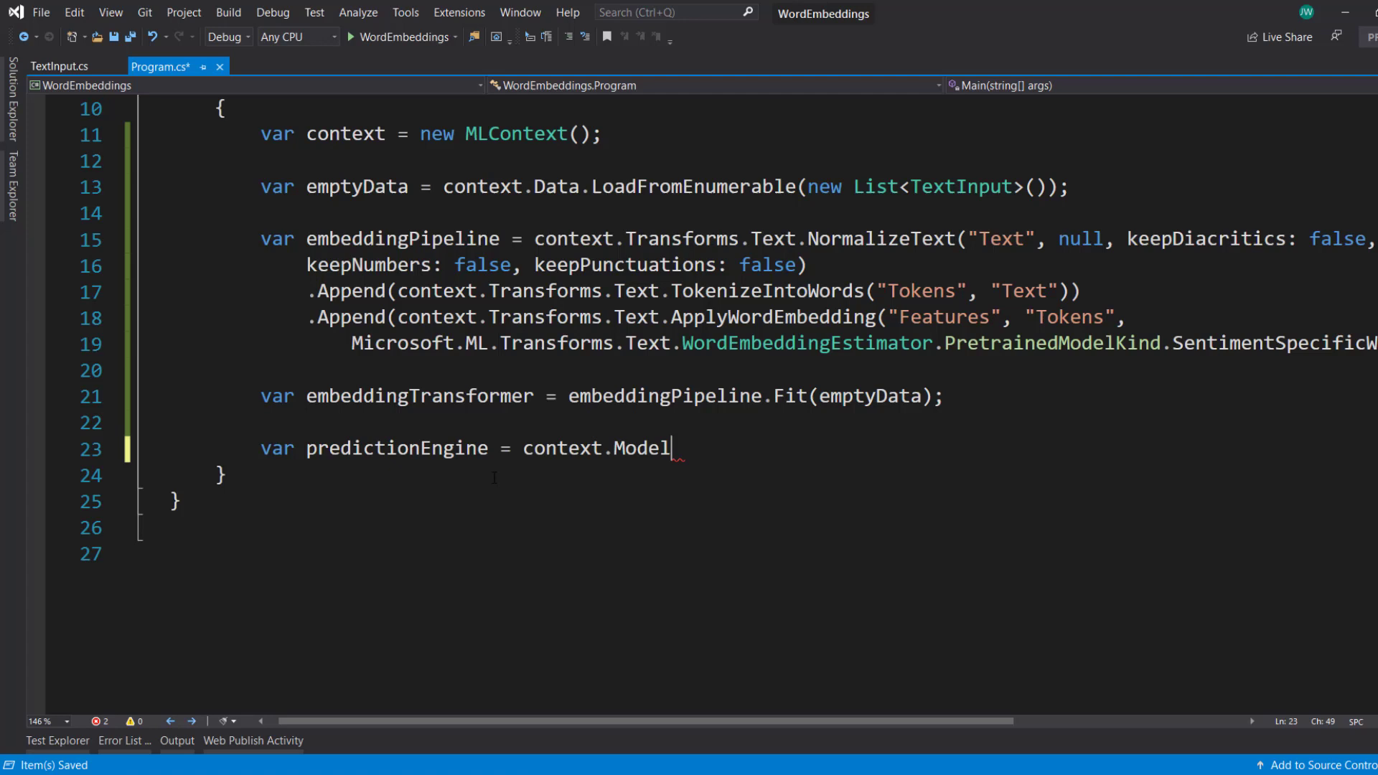
pyautogui.write('.CreatePredictionEngine')
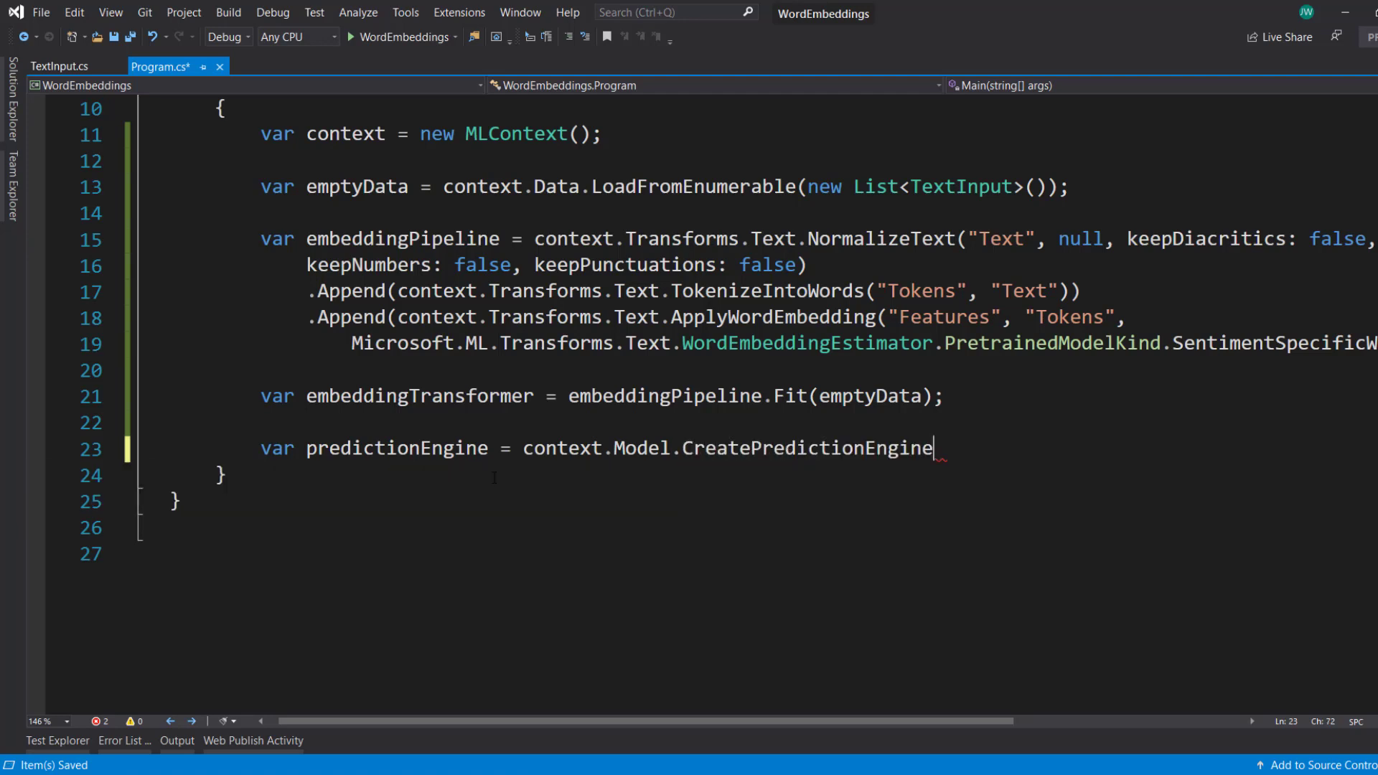
pyautogui.write('<TextInput, T>')
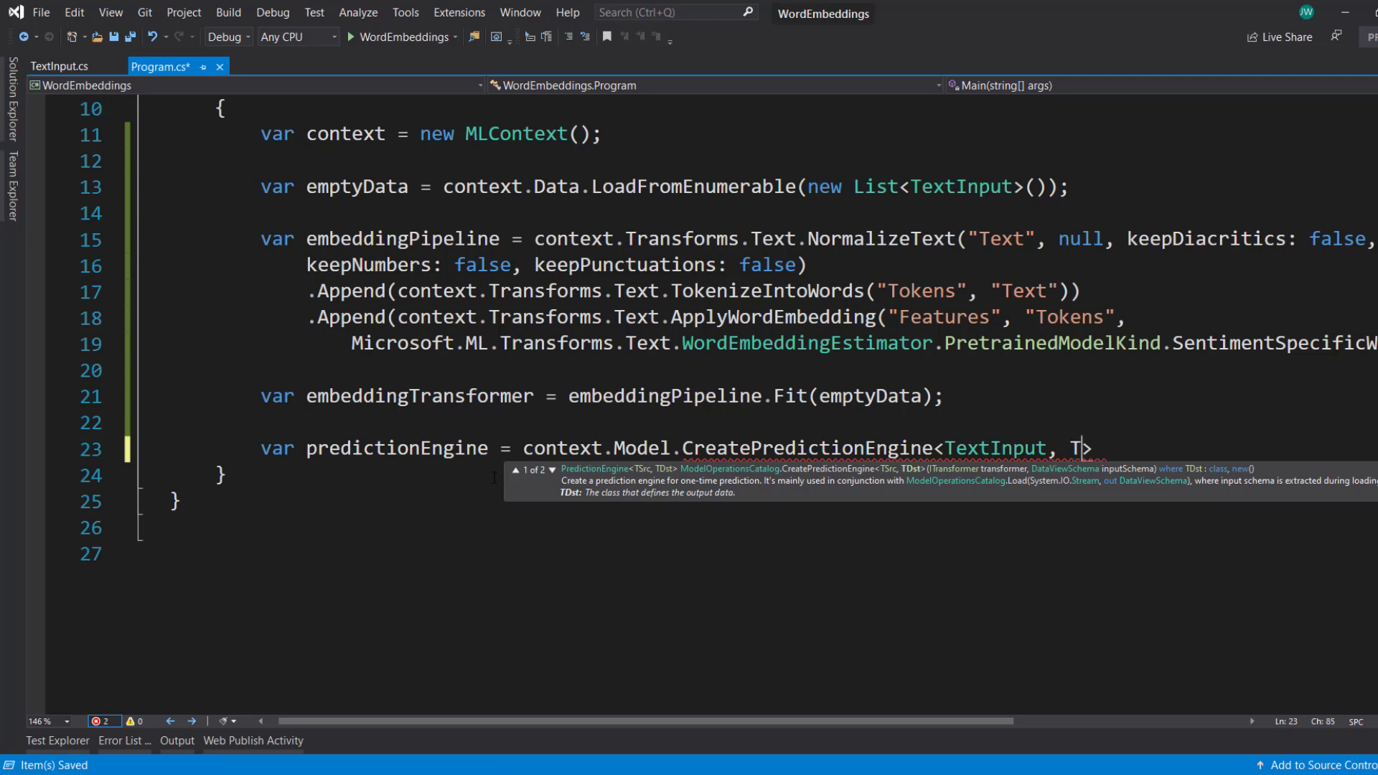
pyautogui.write('extFeatures')
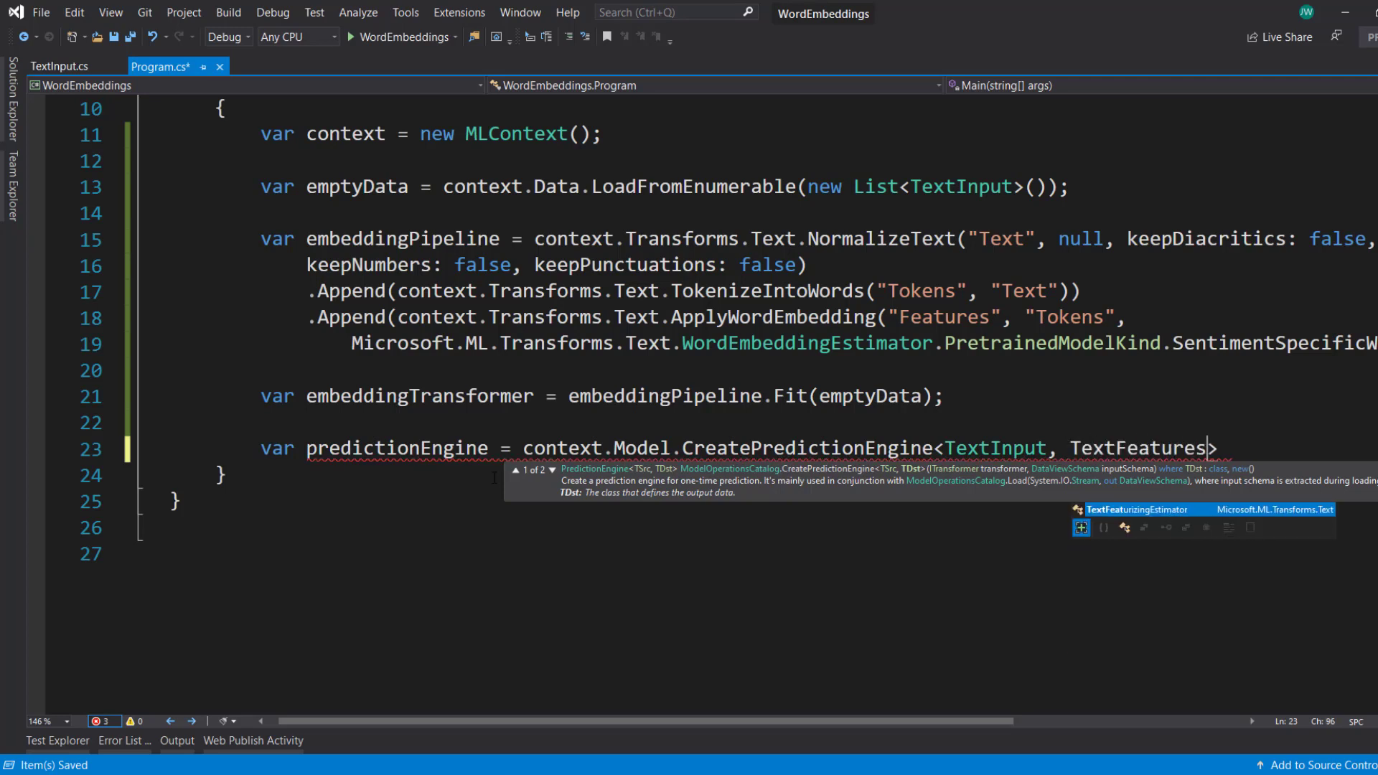
pyautogui.write('()')
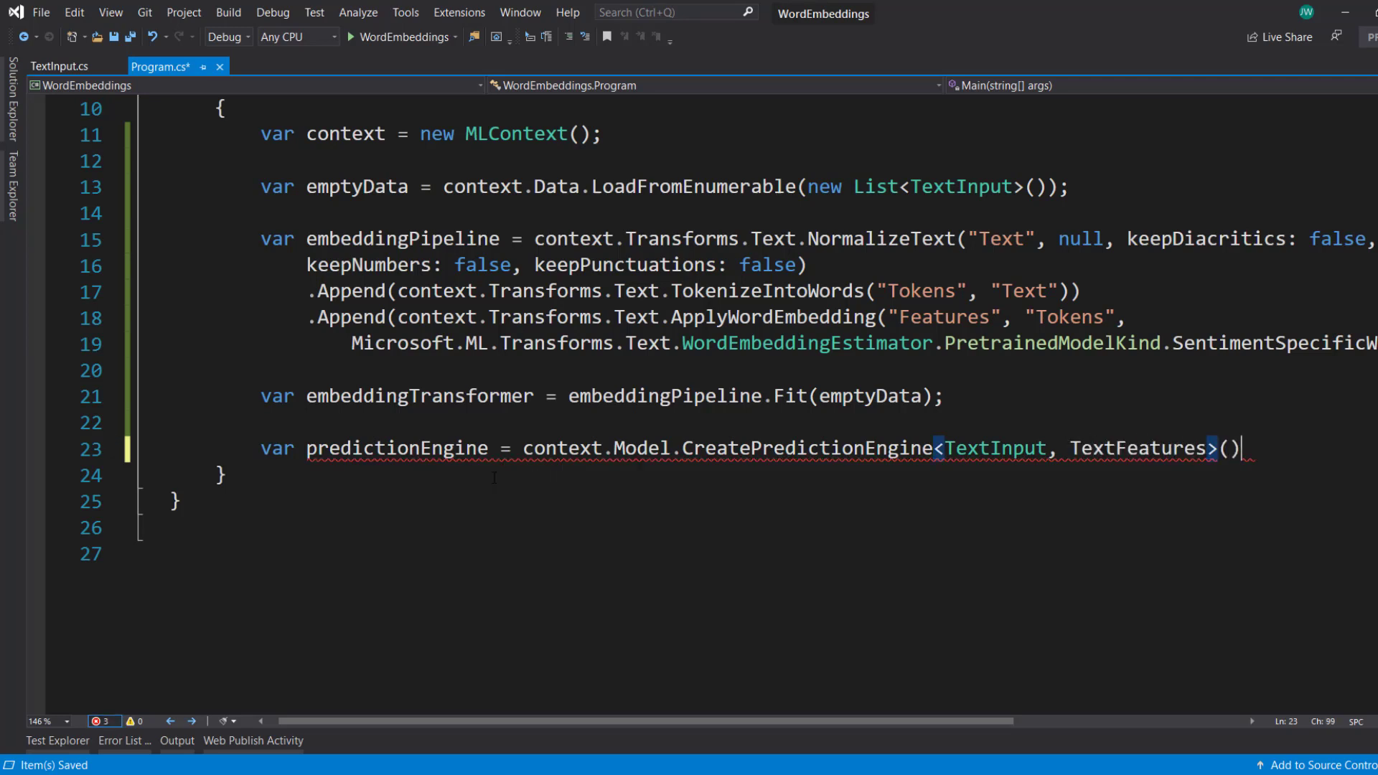
pyautogui.write(';')
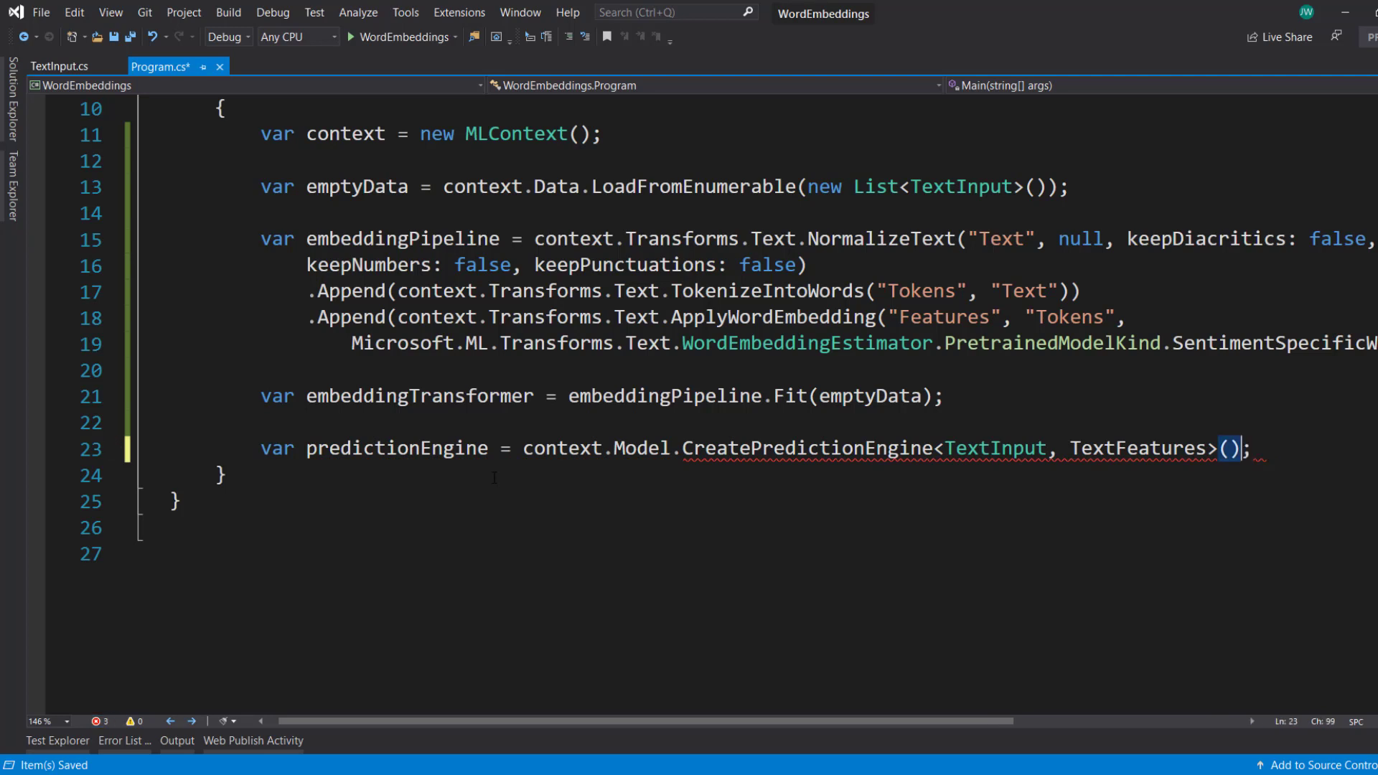
pyautogui.write('embeddingTransformer')
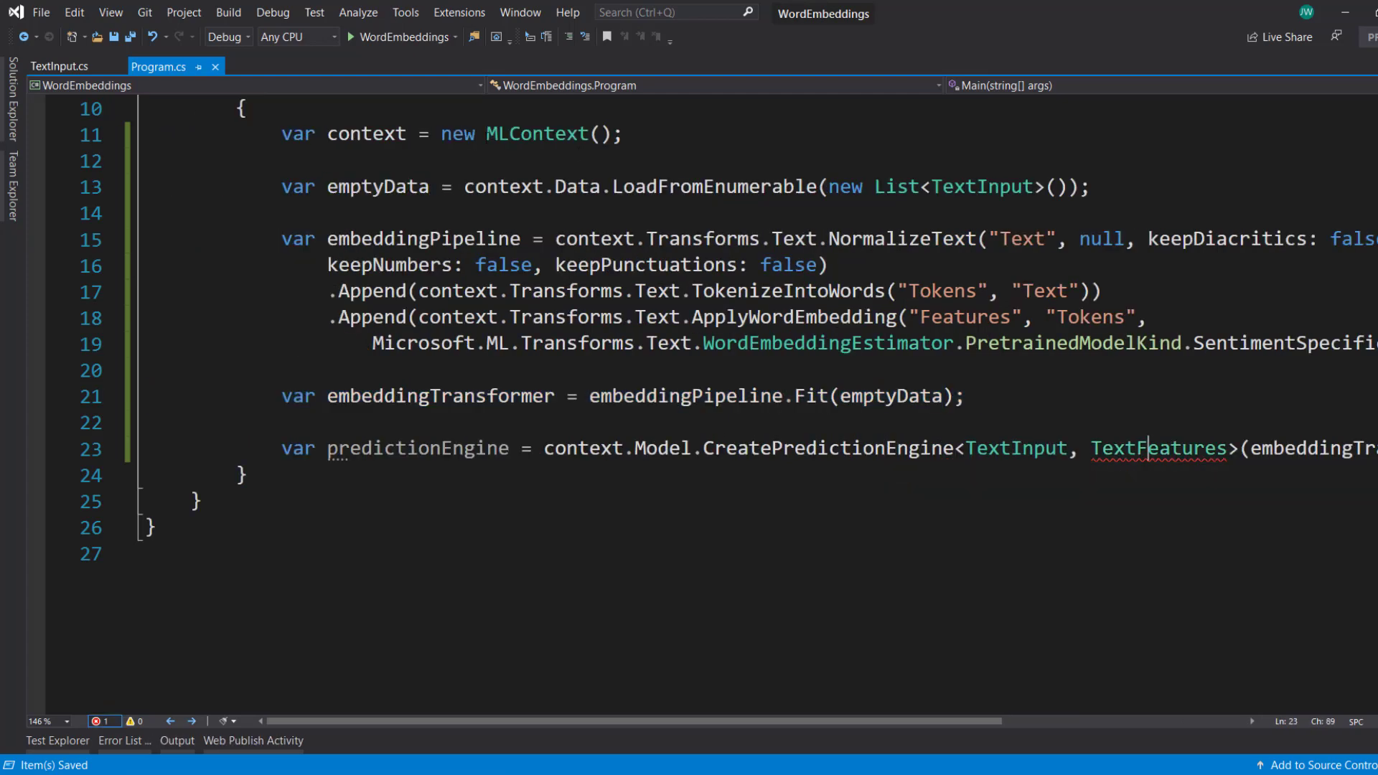
# Give TextFeatures a public float[] Features property and return to Program.cs
pyautogui.write('p')
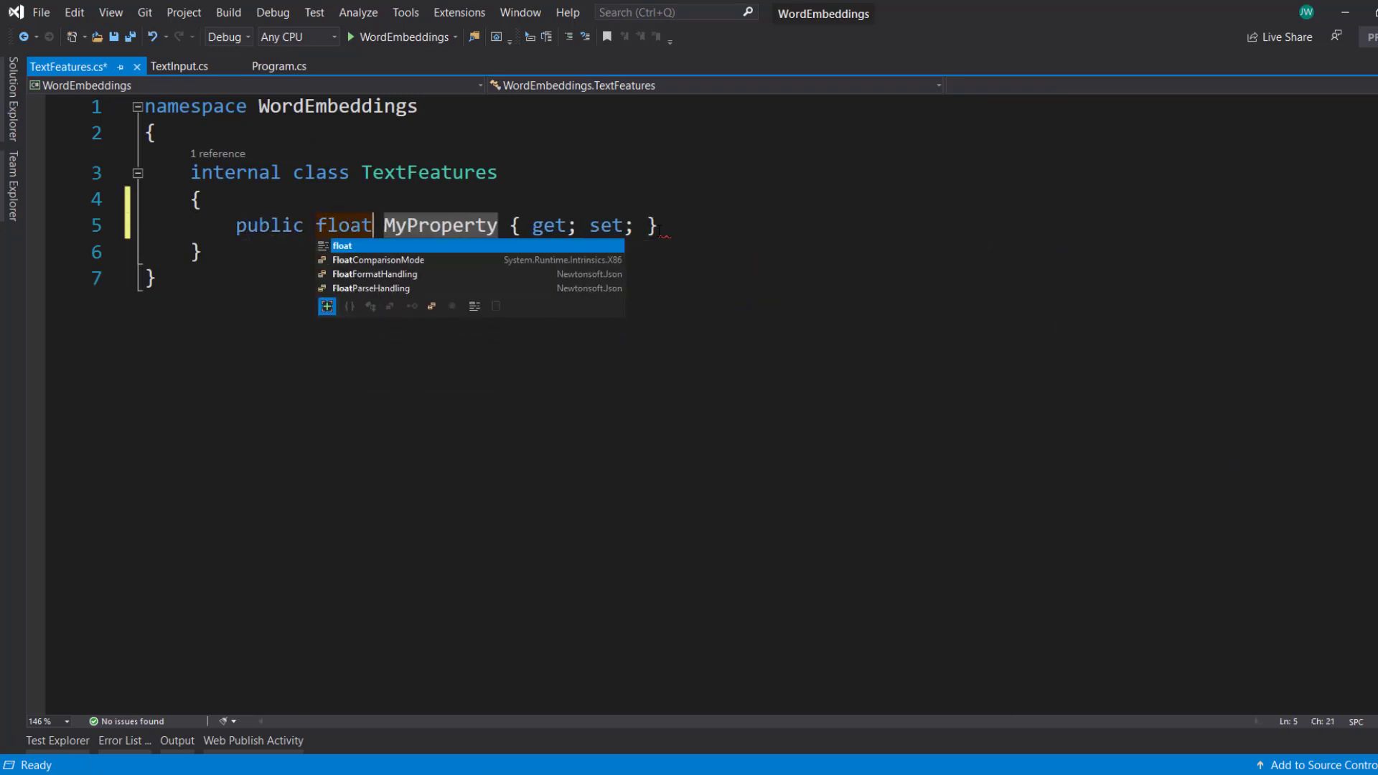
pyautogui.write('[]')
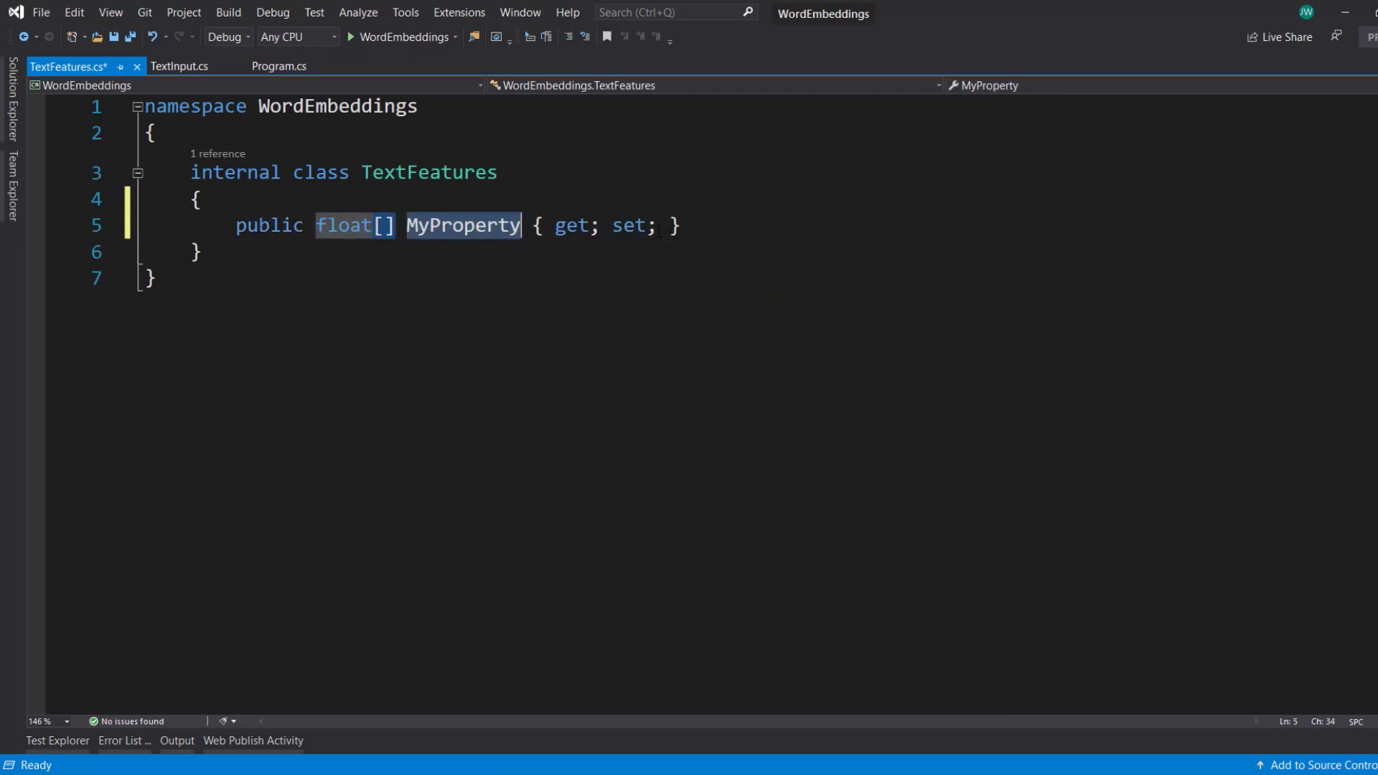
pyautogui.write('Features')
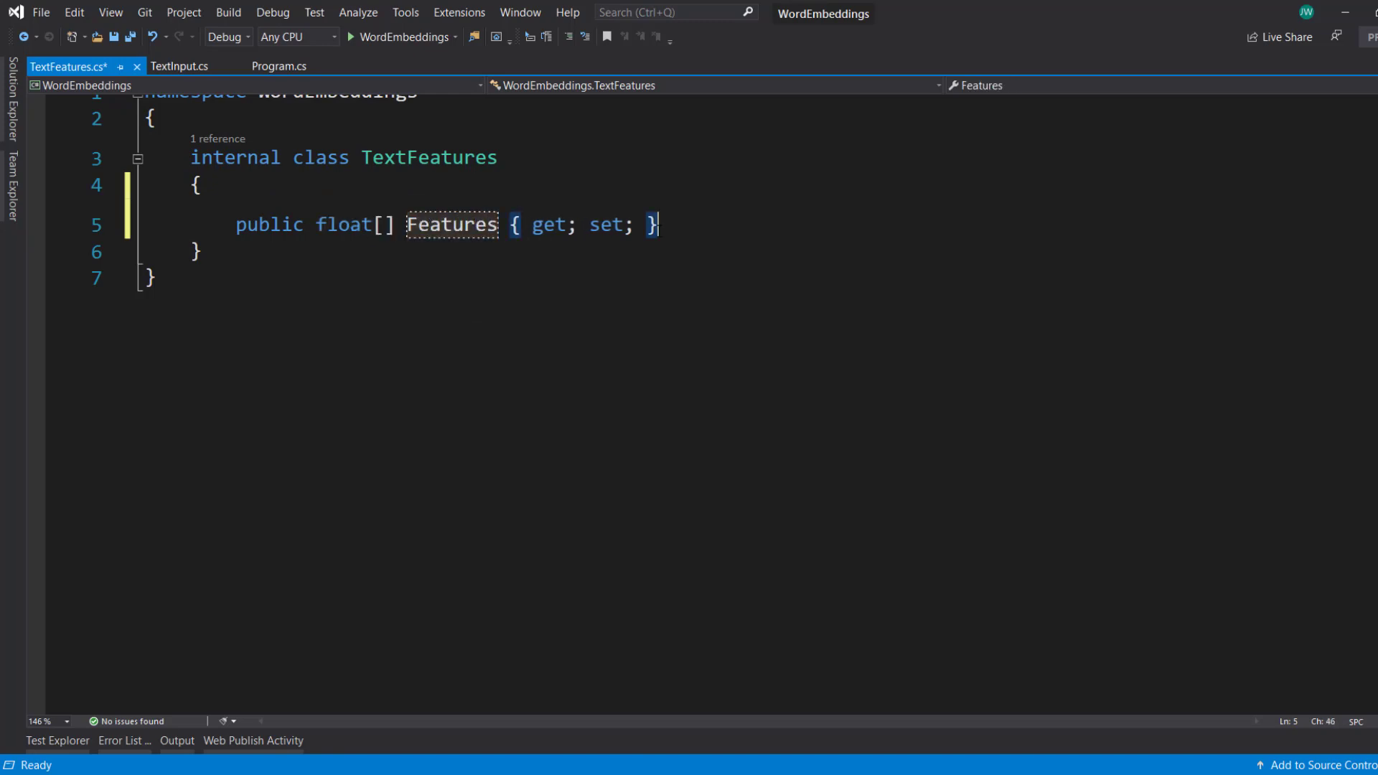
pyautogui.click(276, 66)
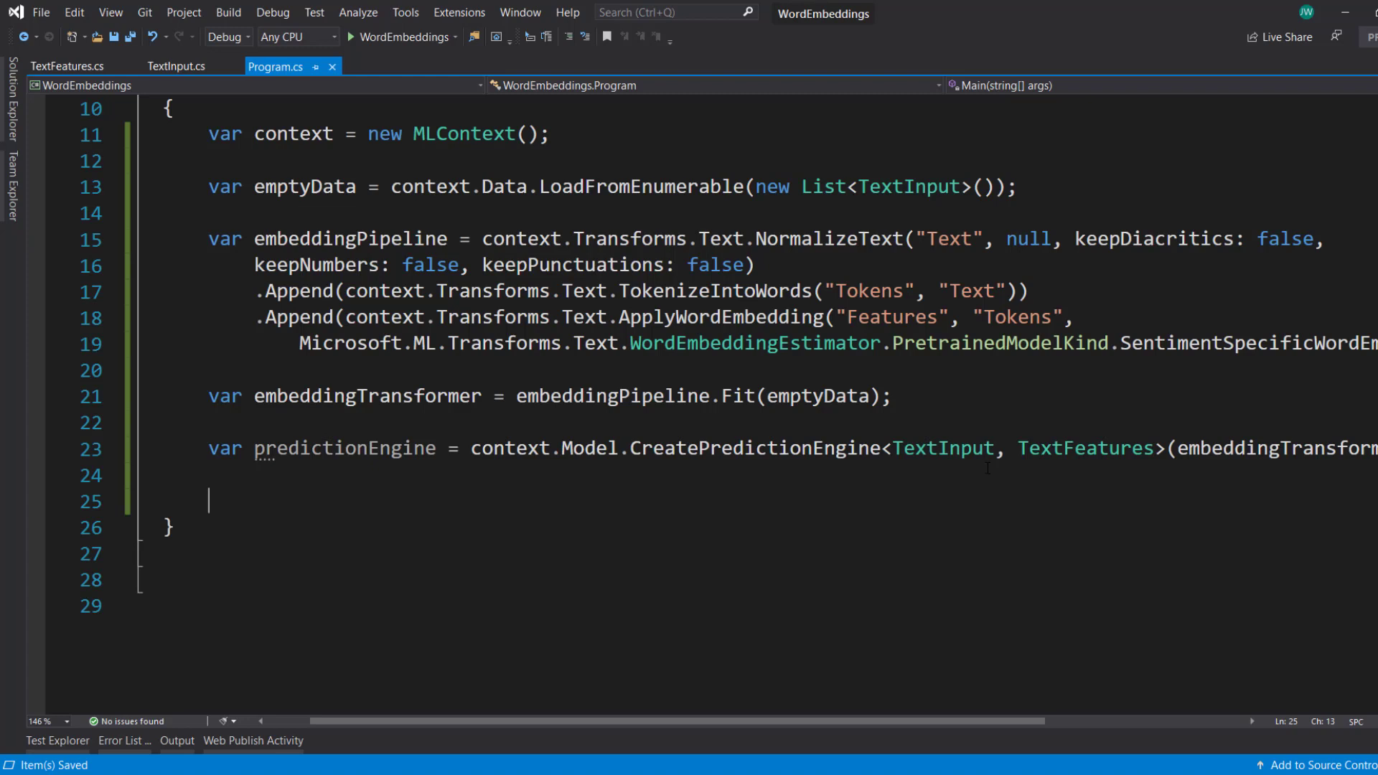
# Create a TextInput with Text "Dog" and get prediction from predictionEngine.Predict(data)
pyautogui.write('var data')
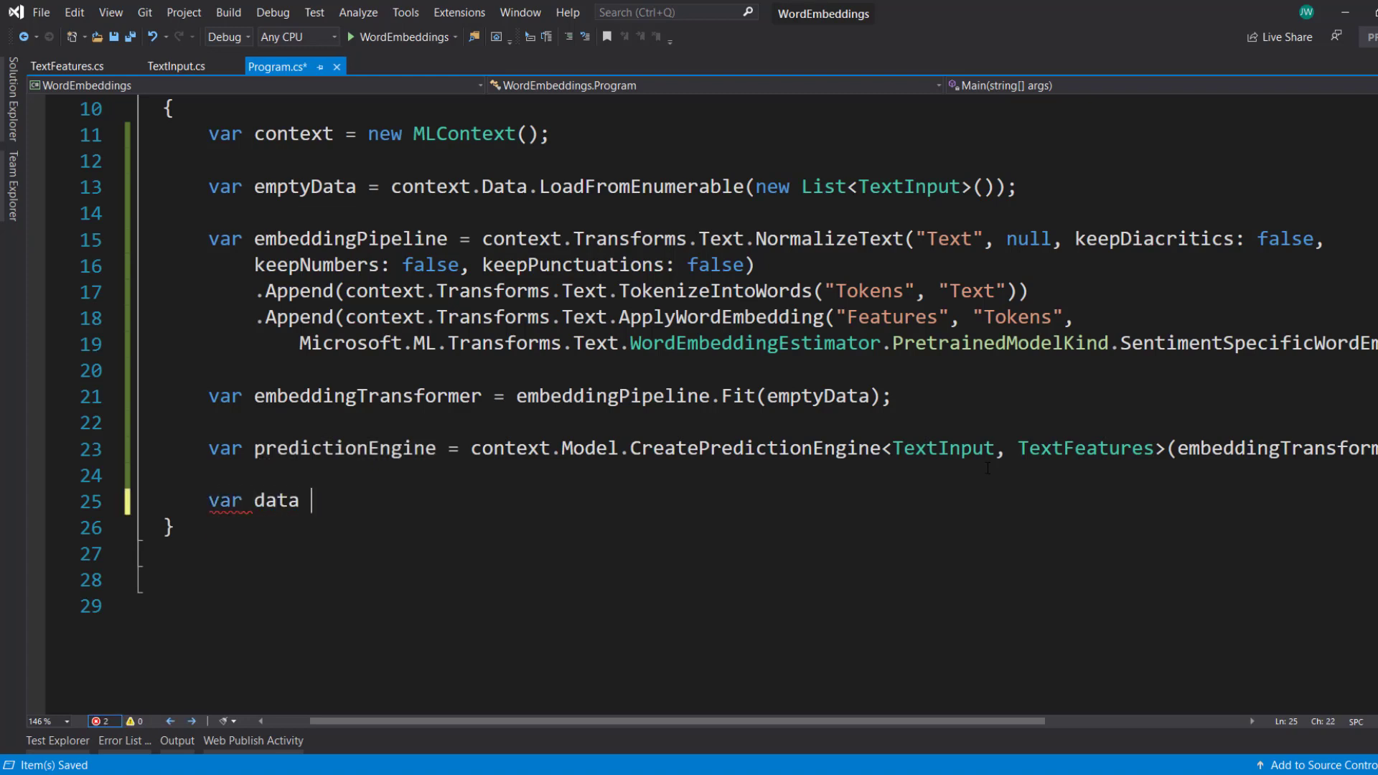
pyautogui.write('= new TextIn')
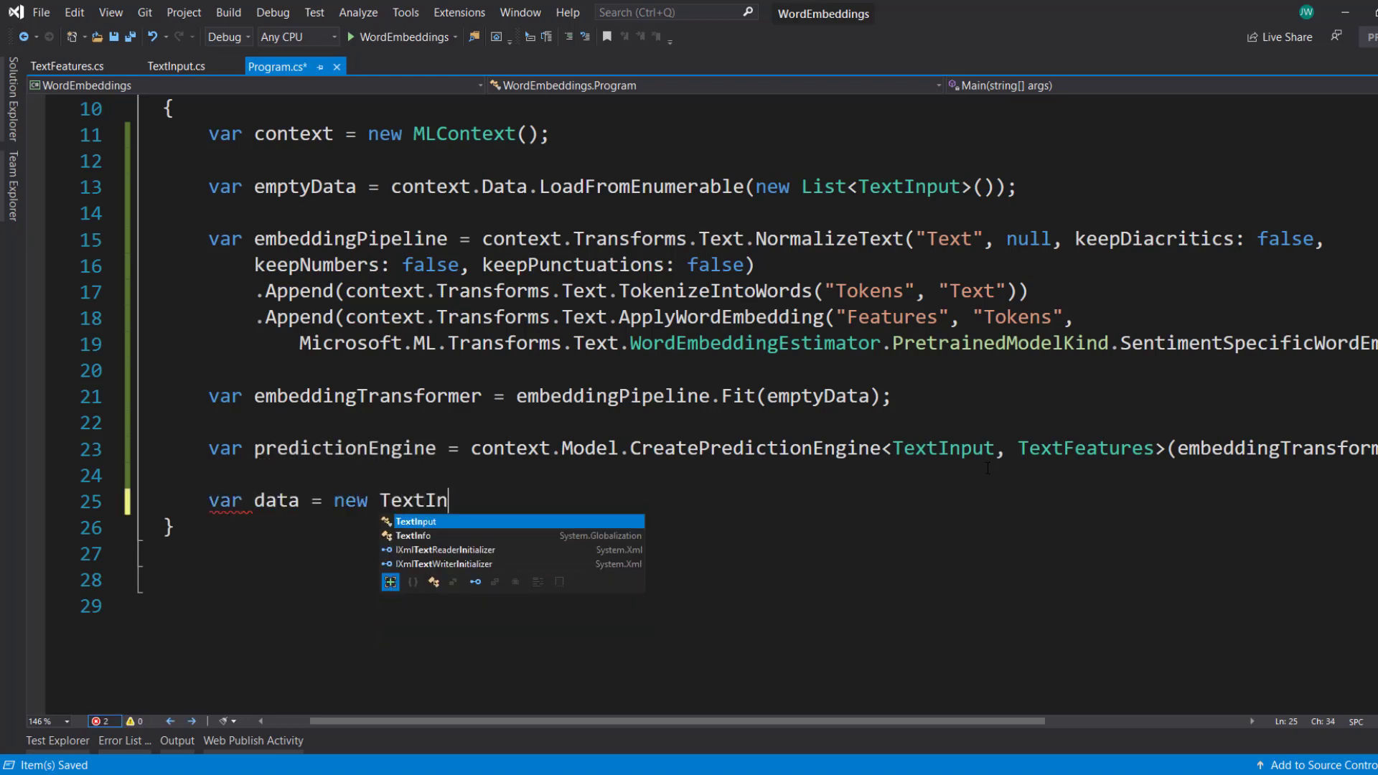
pyautogui.write('put { Text')
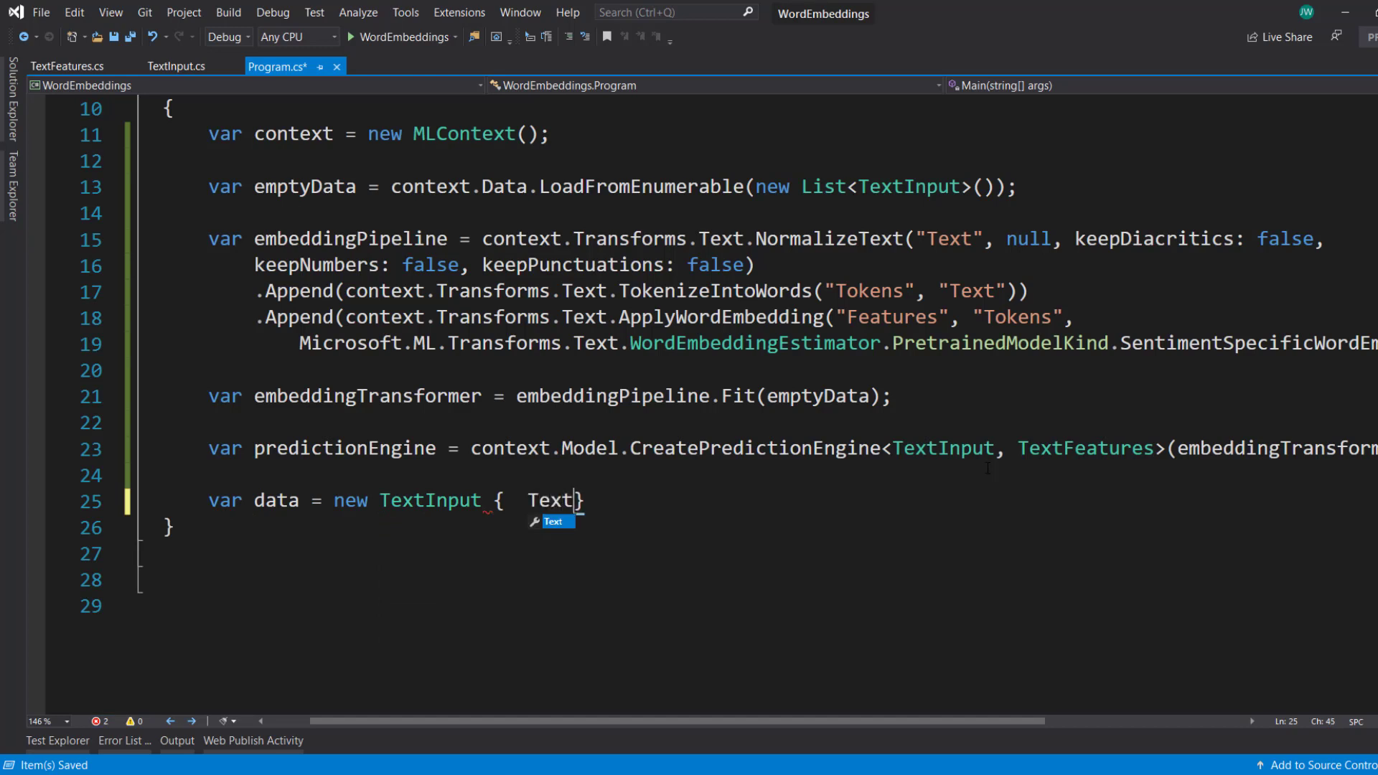
pyautogui.write('= ""')
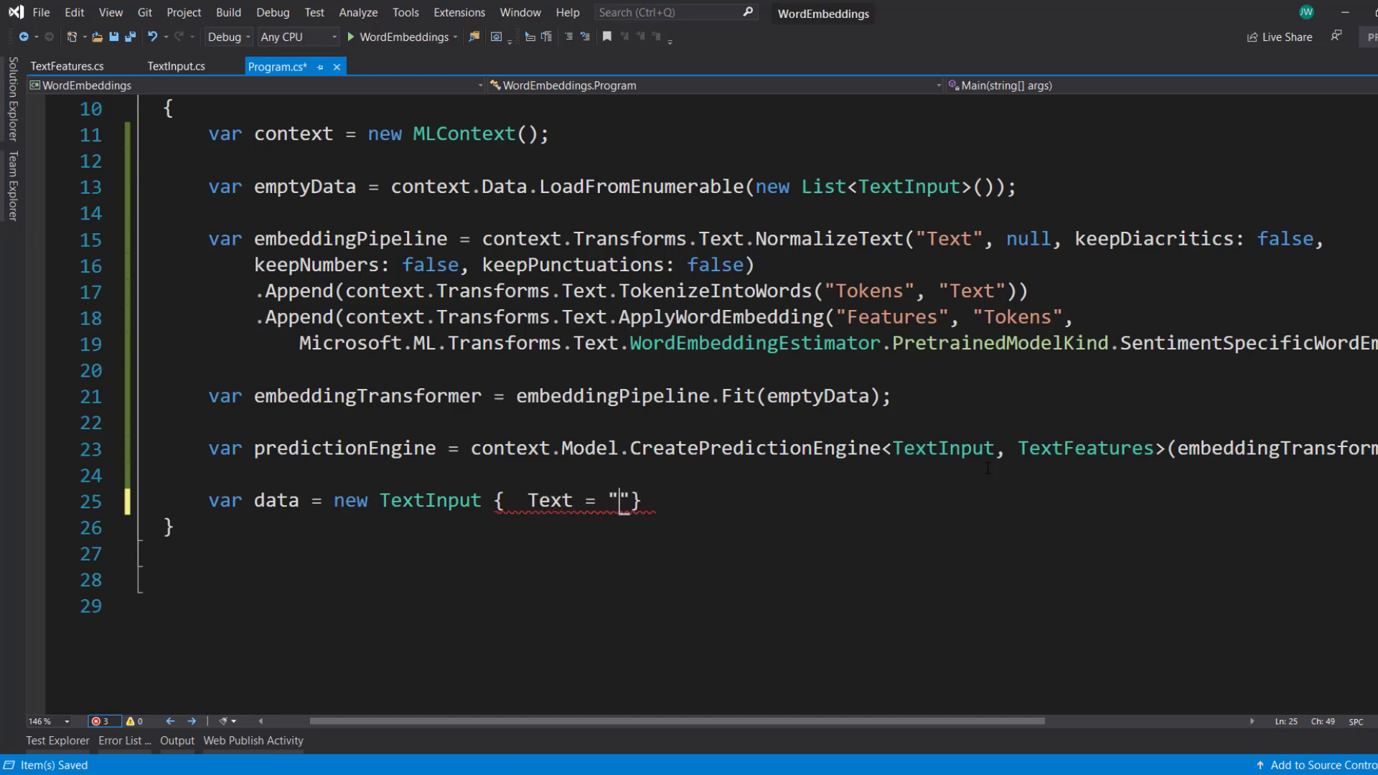
pyautogui.write('Dog')
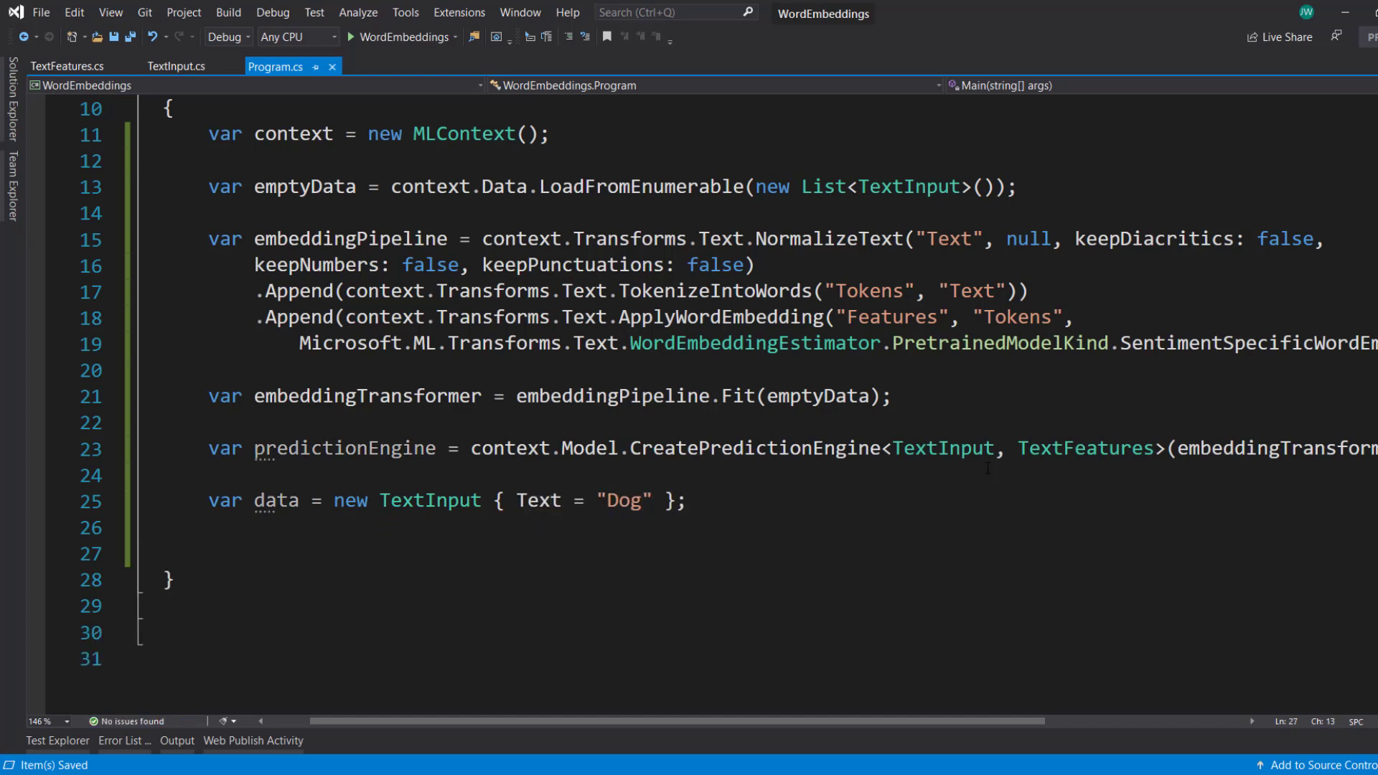
pyautogui.write('var prediction =')
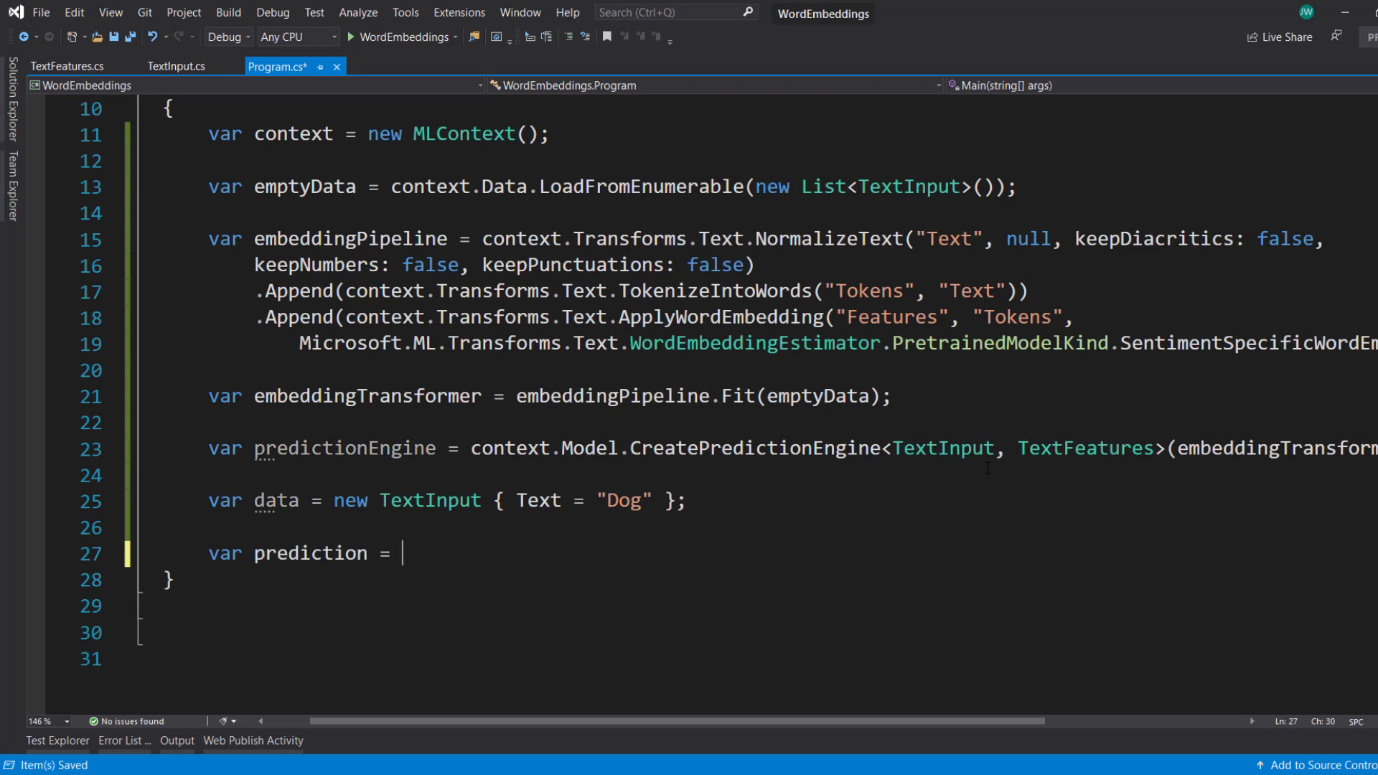
pyautogui.write('pre')
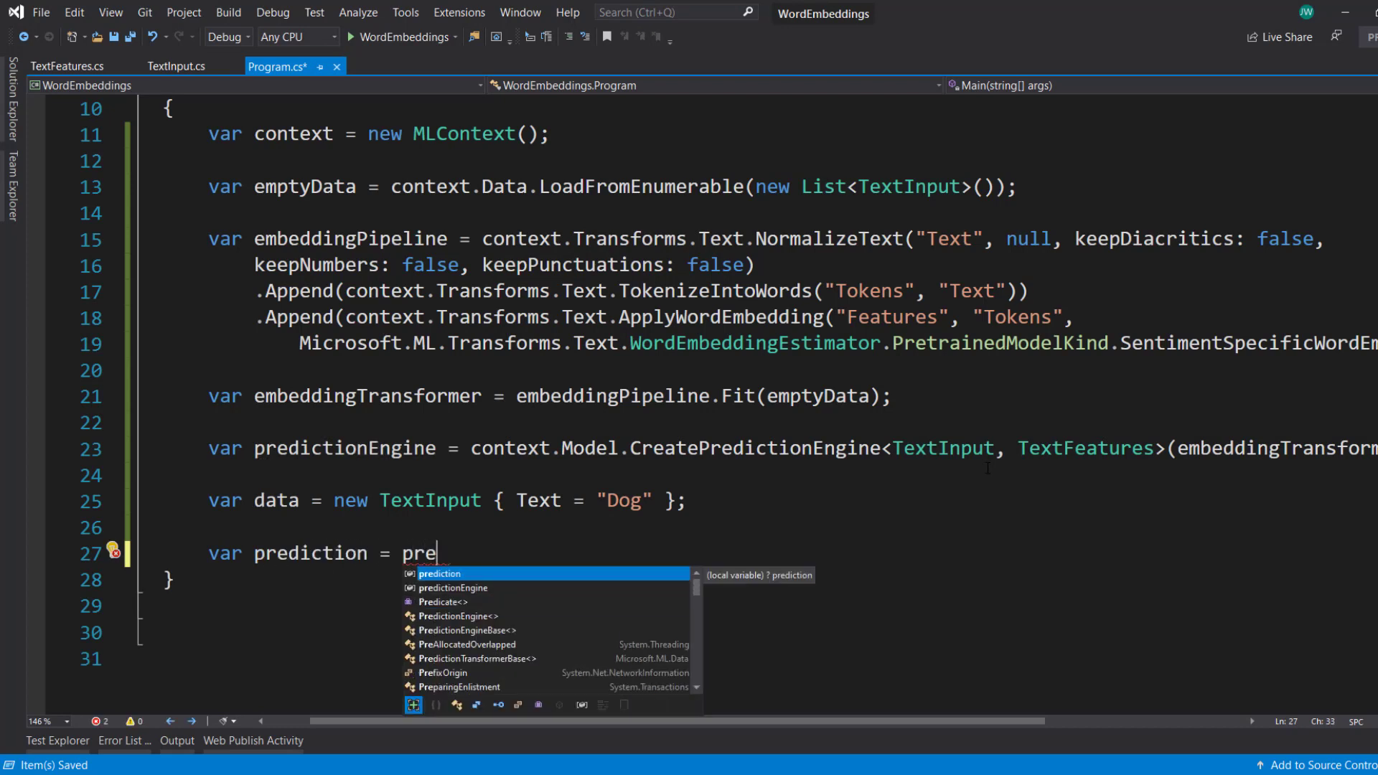
pyautogui.write('dictionEngine.Predict(data);')
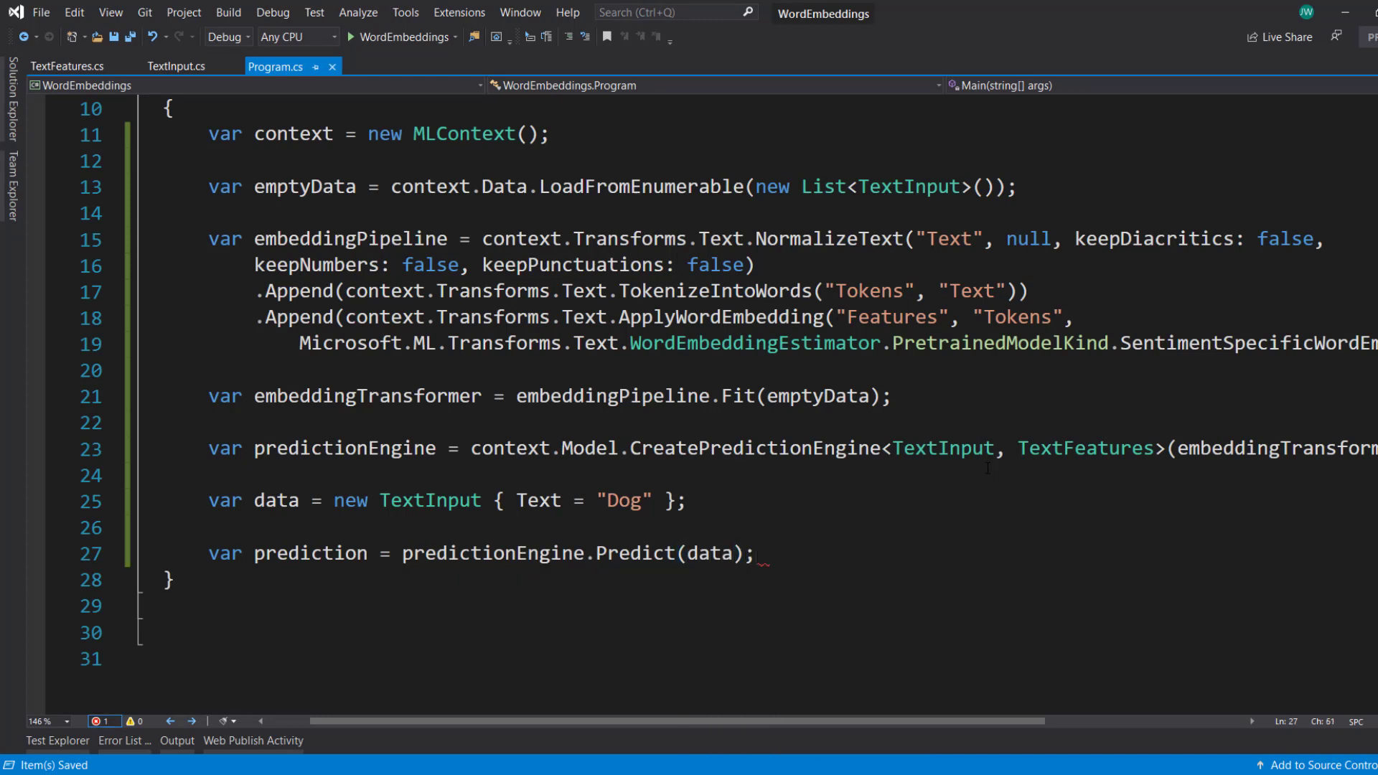
# Write the number of features to the console using prediction.Features.Length
pyautogui.write('Consoe')
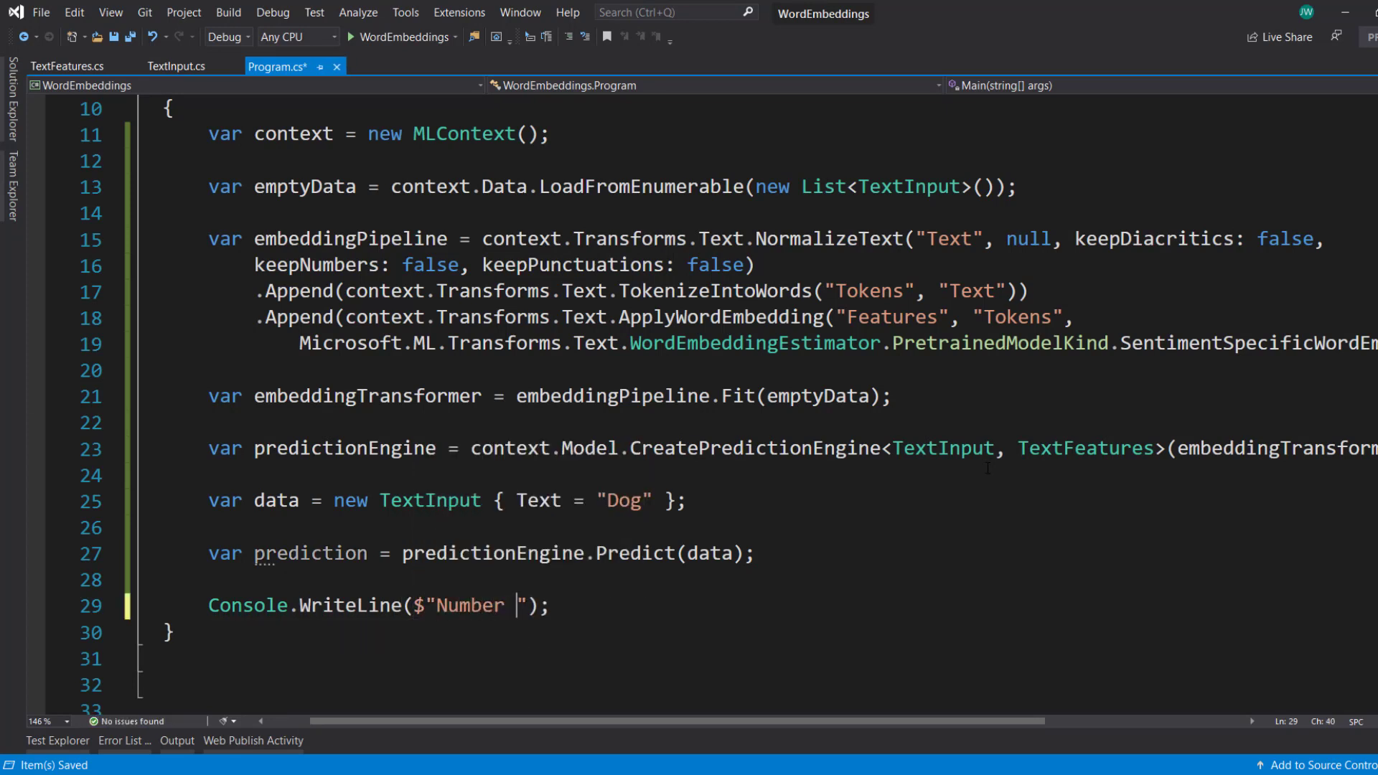
pyautogui.write('of features -')
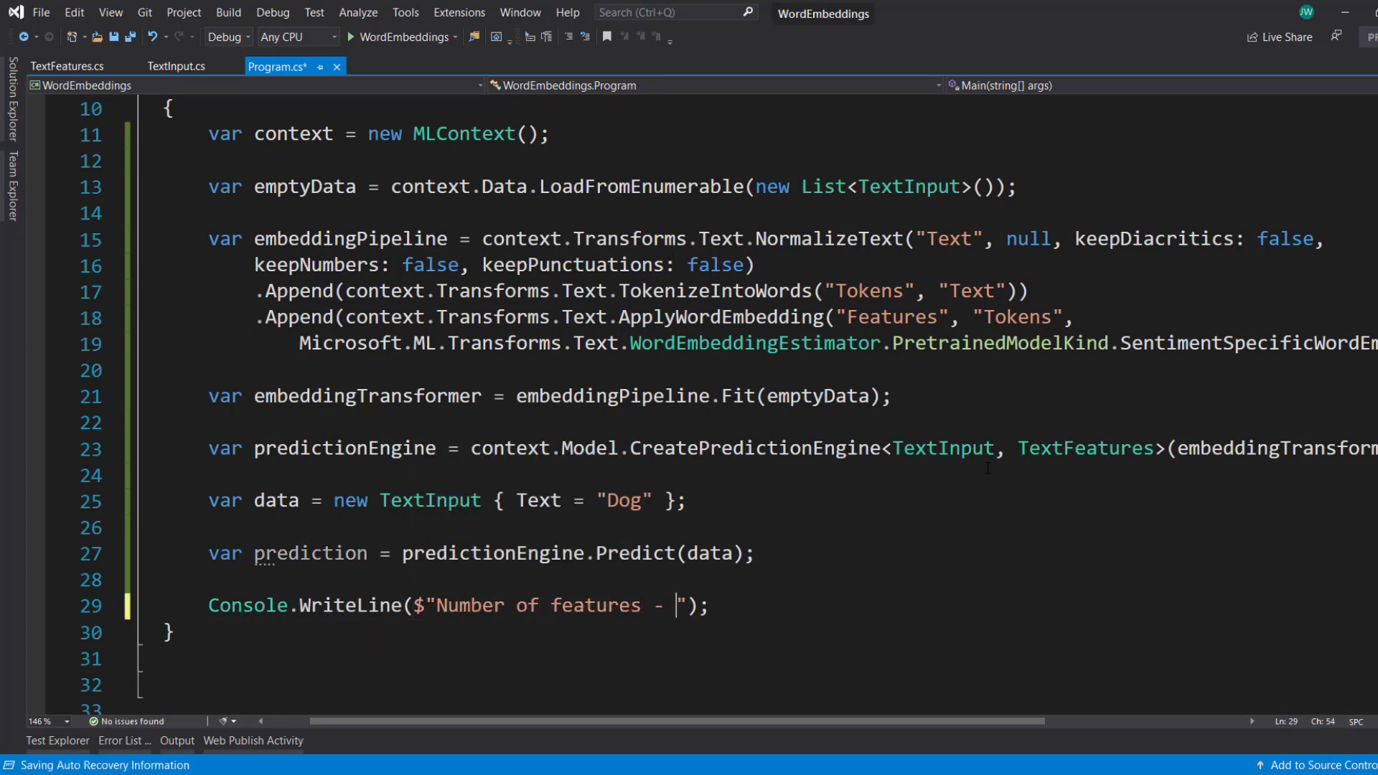
pyautogui.write('{}')
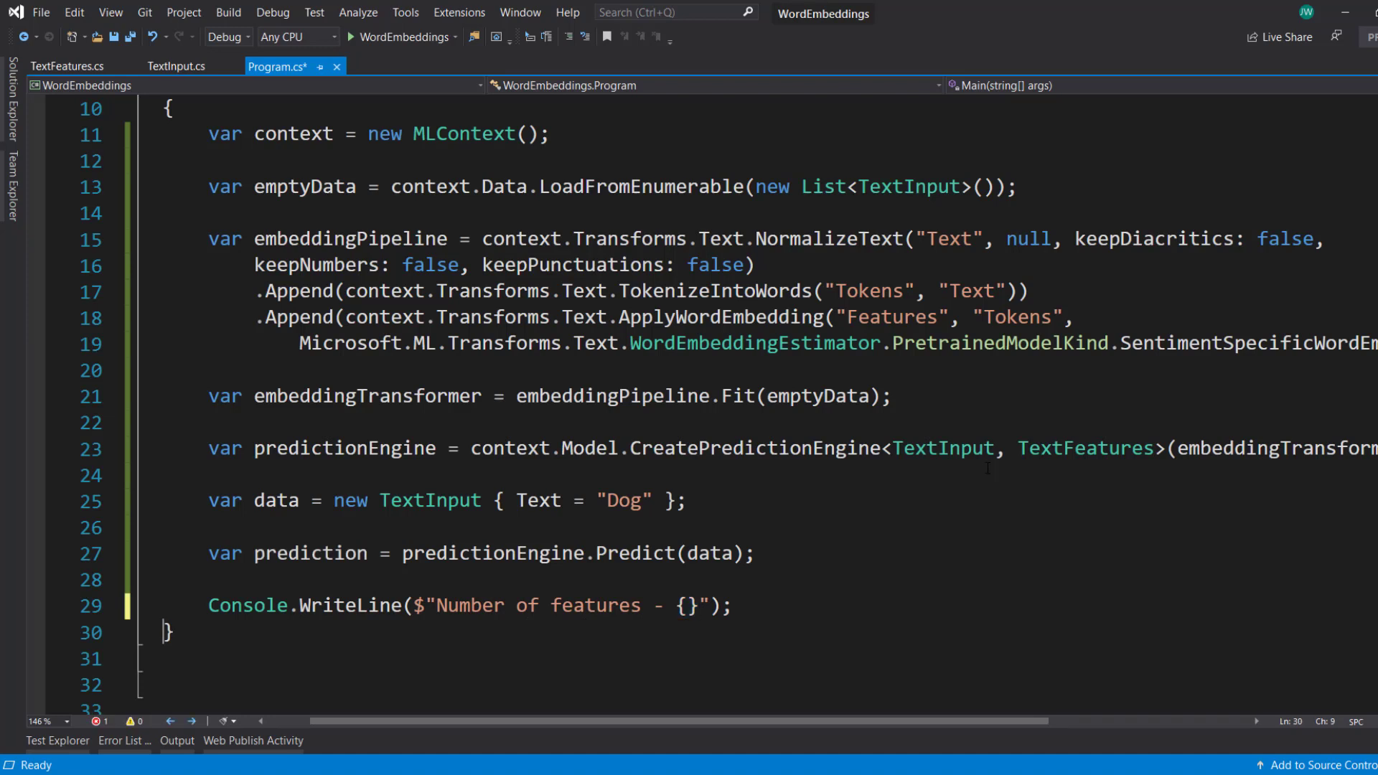
pyautogui.write('prediction.Features')
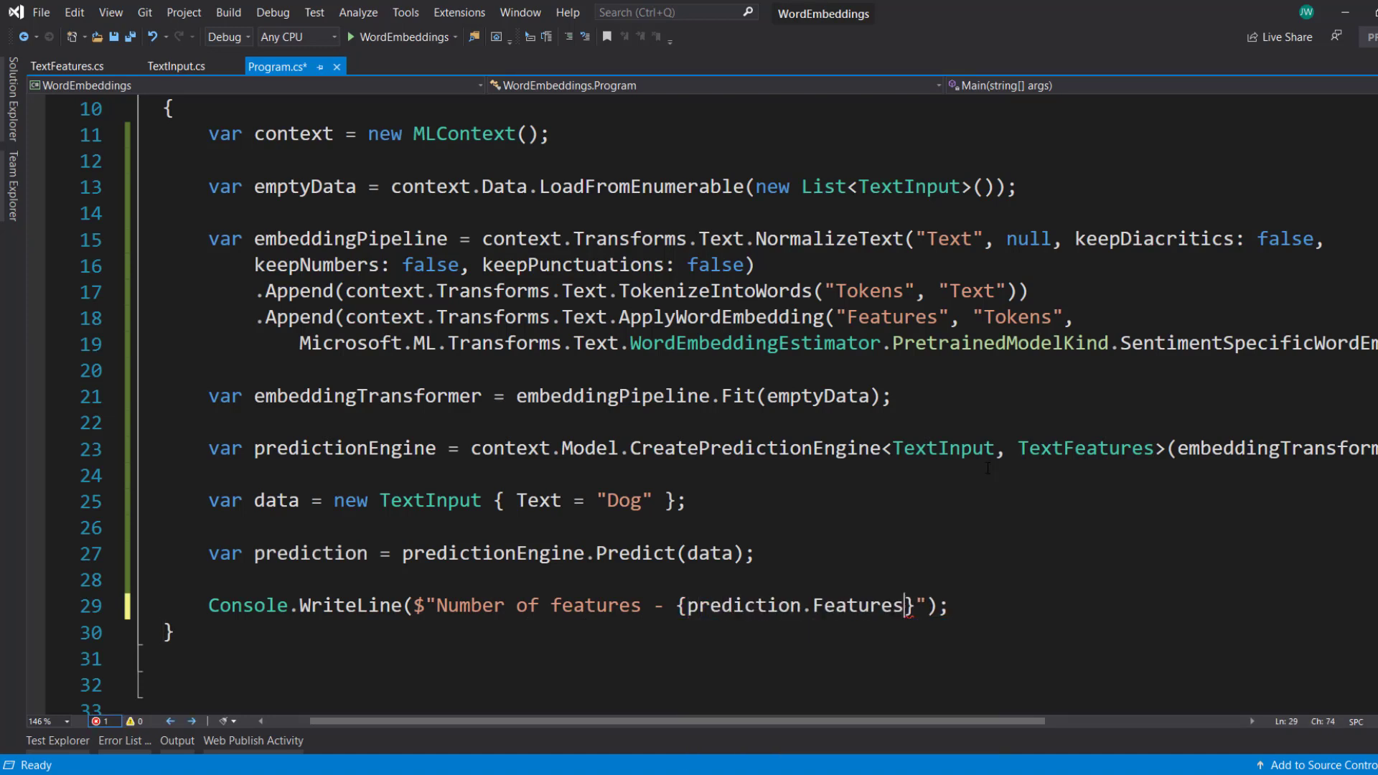
pyautogui.write('.Length')
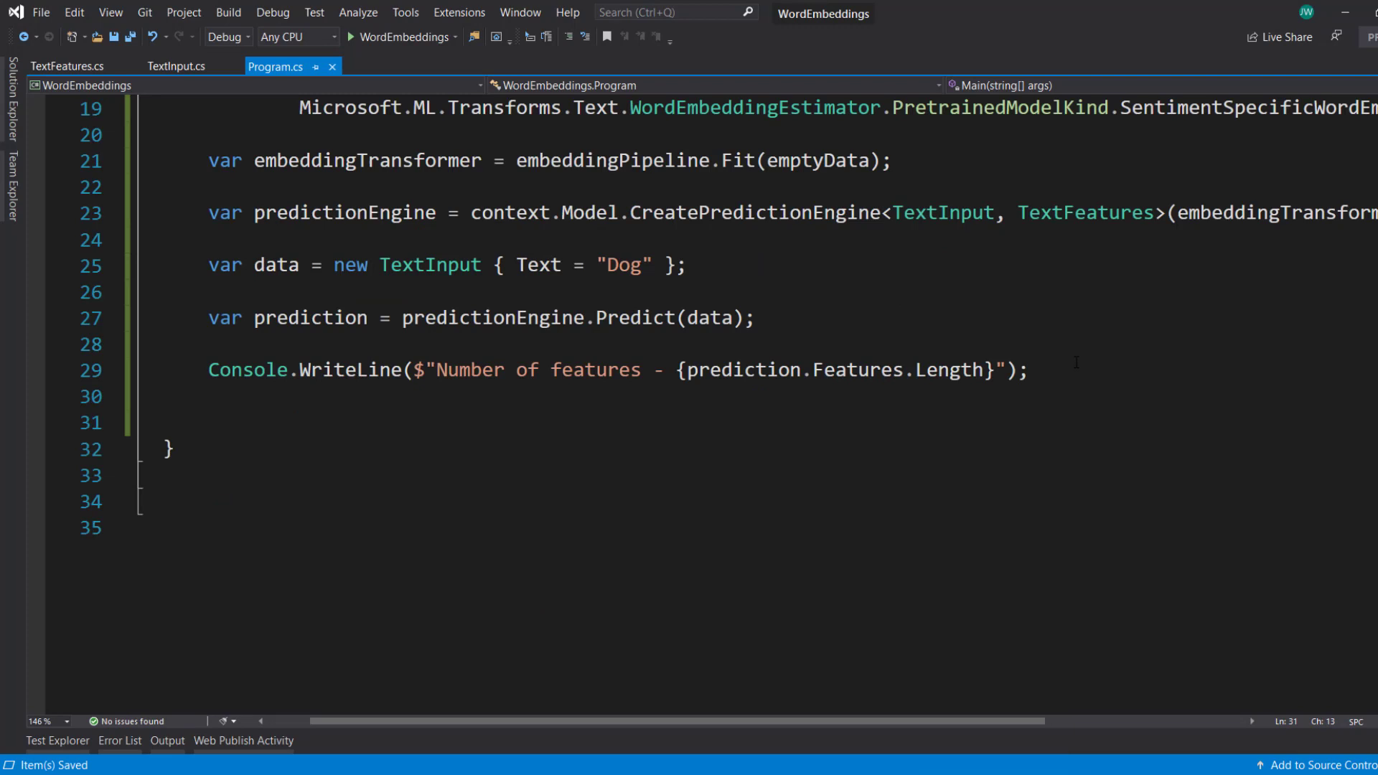
# Print a "Features:" header and foreach over prediction.Features writing each feature value
pyautogui.write('Conso')
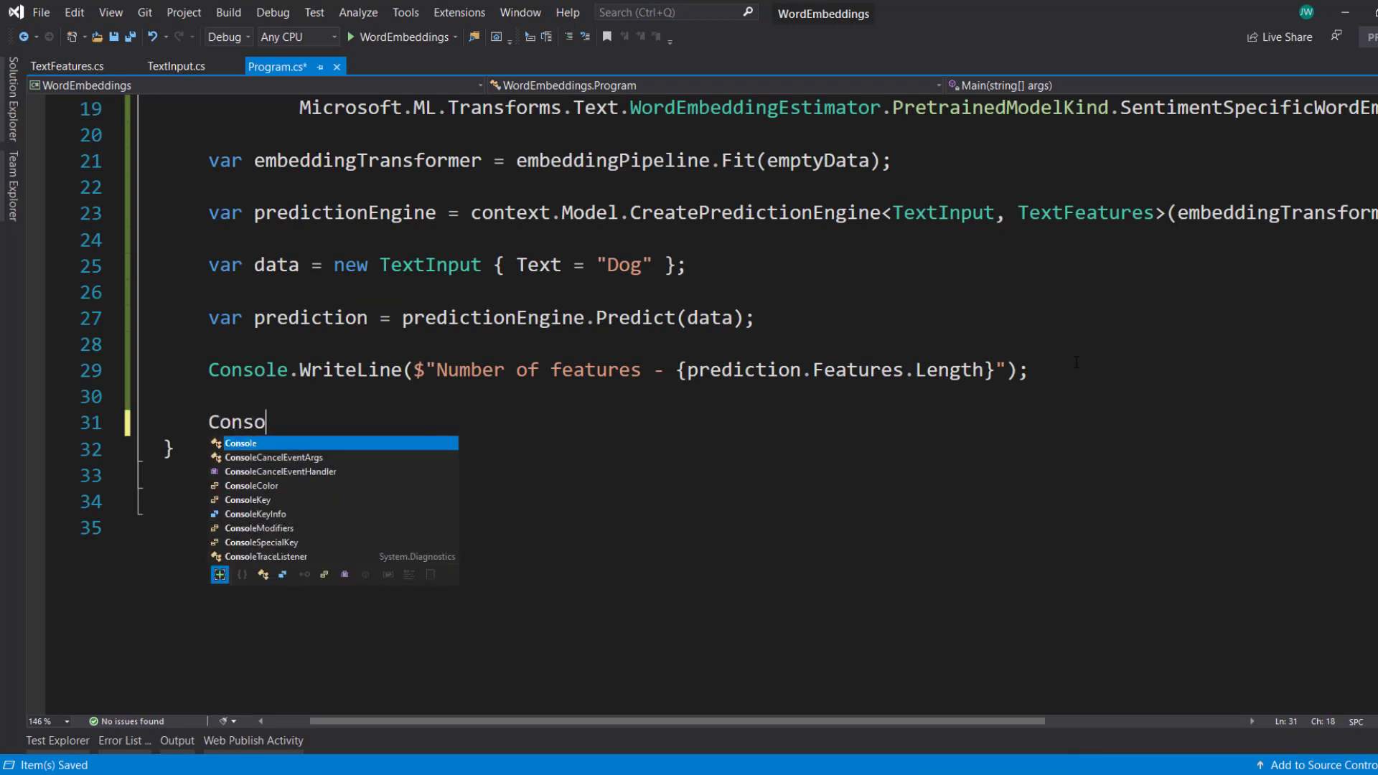
pyautogui.write('le.WriteLine("Featur")')
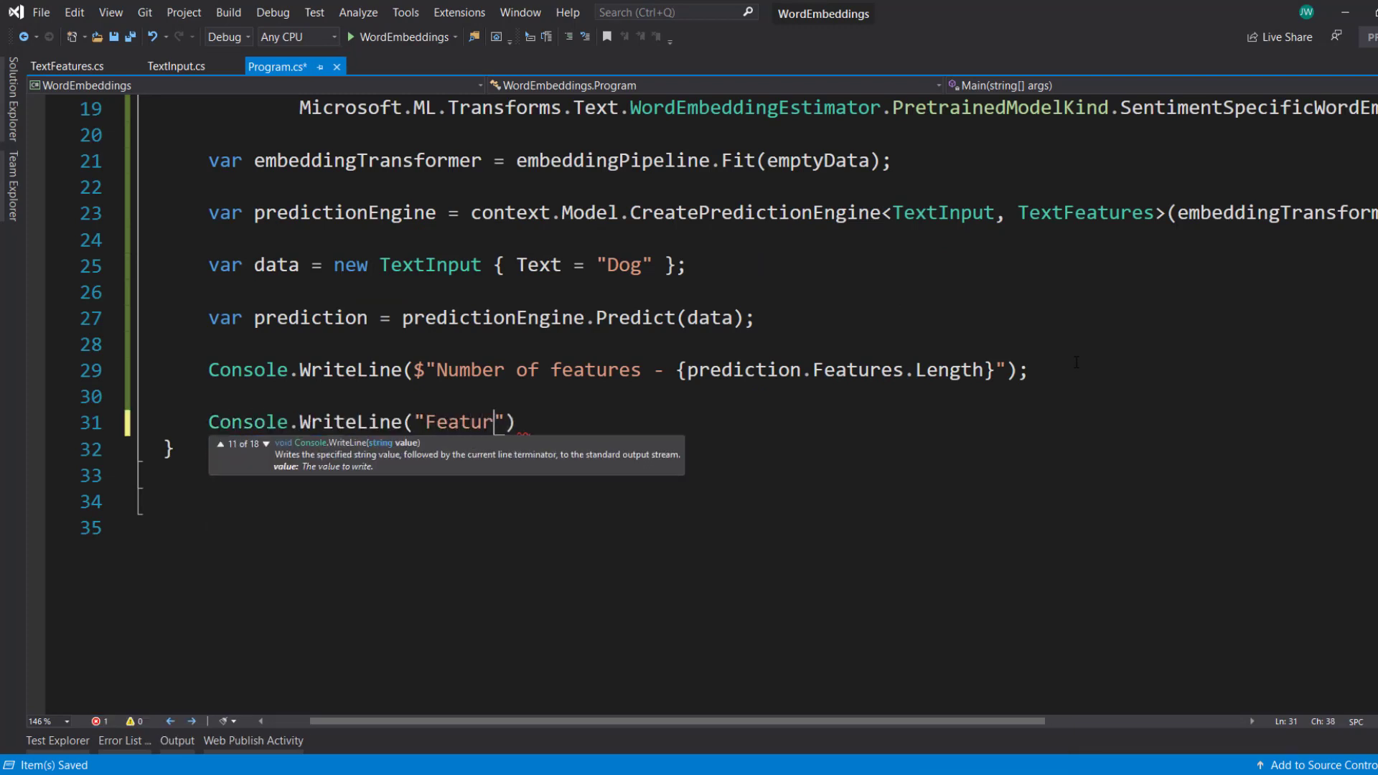
pyautogui.write('es:')
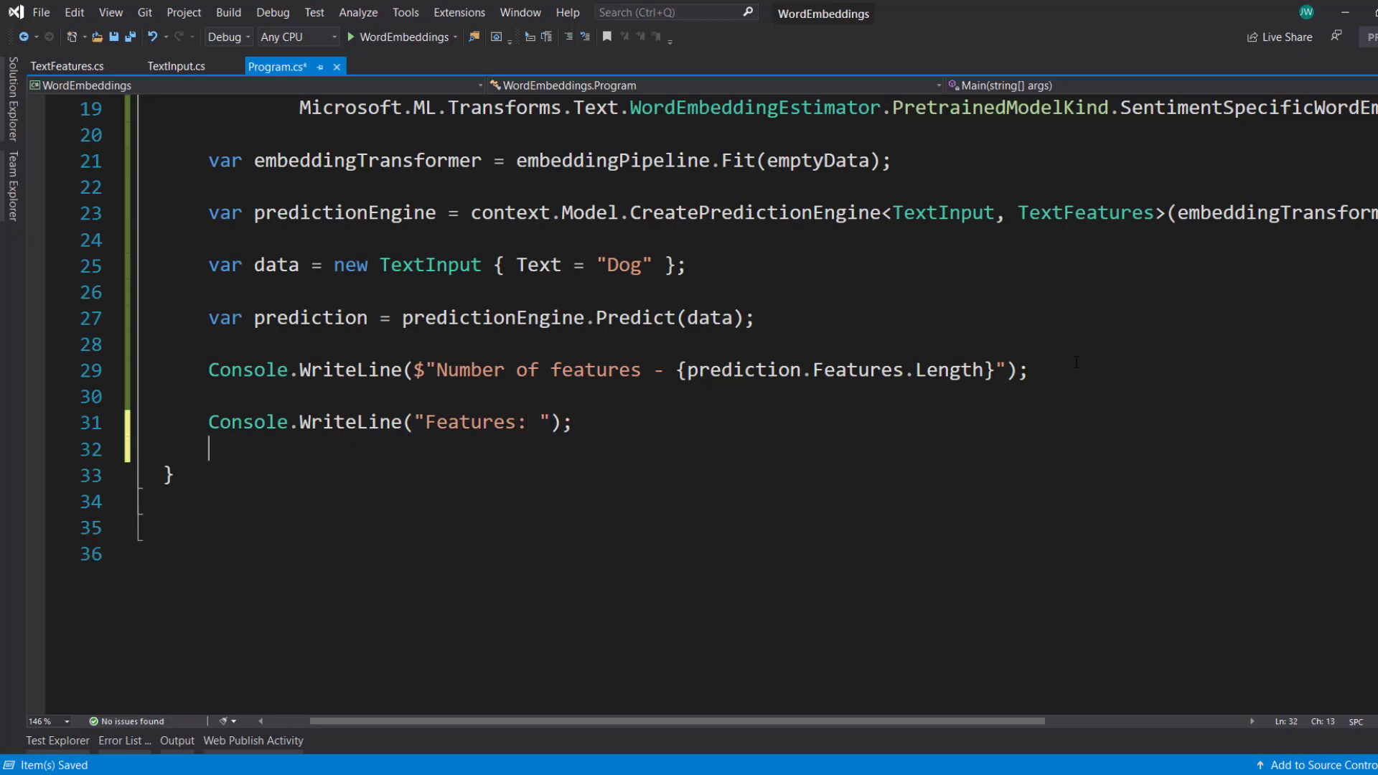
pyautogui.write('for')
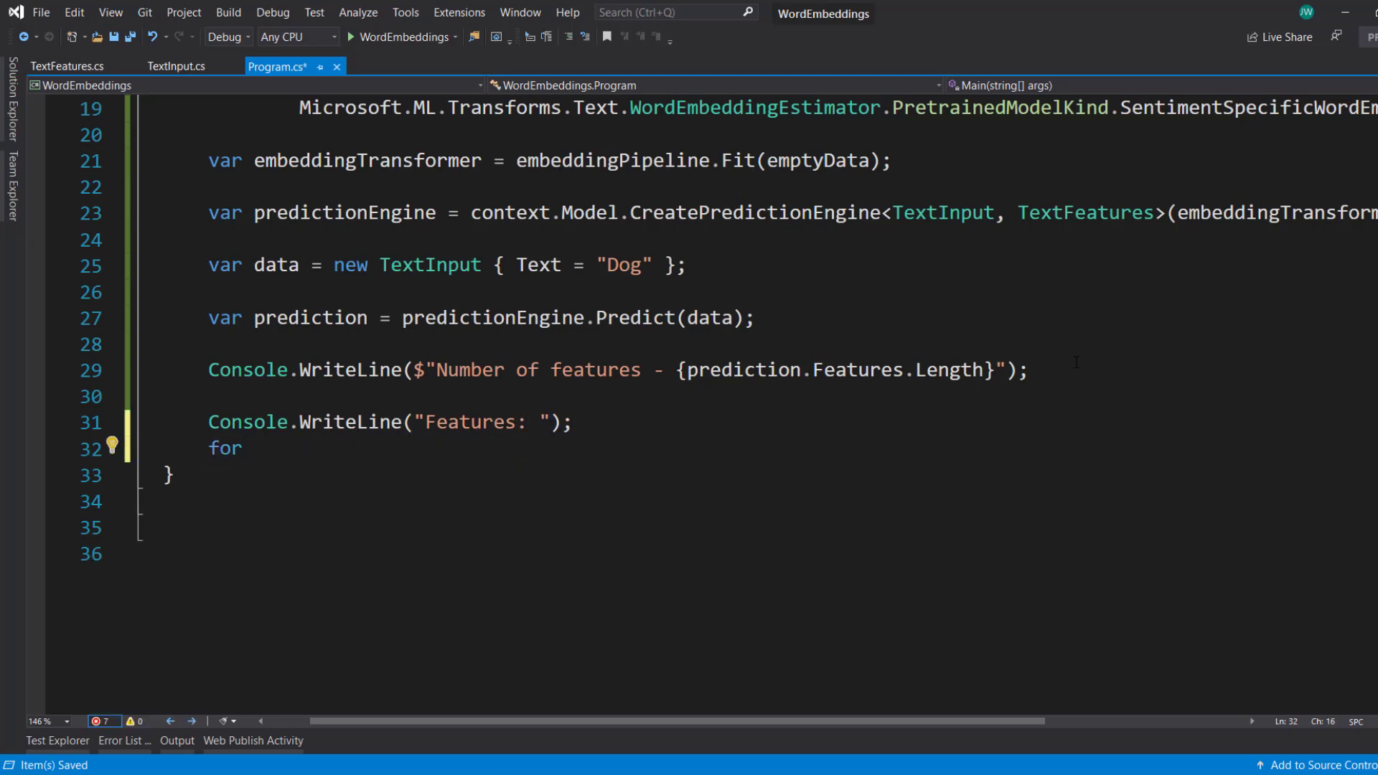
pyautogui.write('each (var feature in prediction.Features')
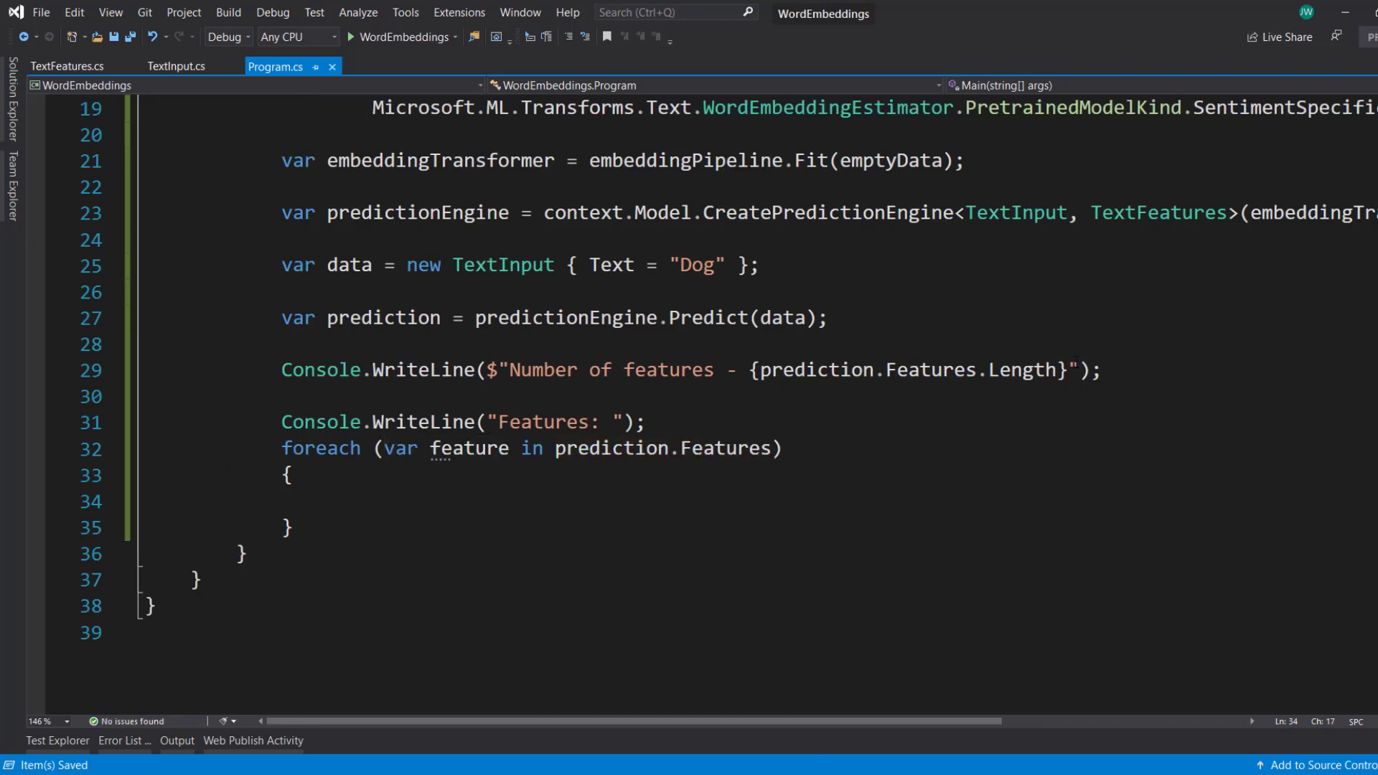
pyautogui.write('Console.')
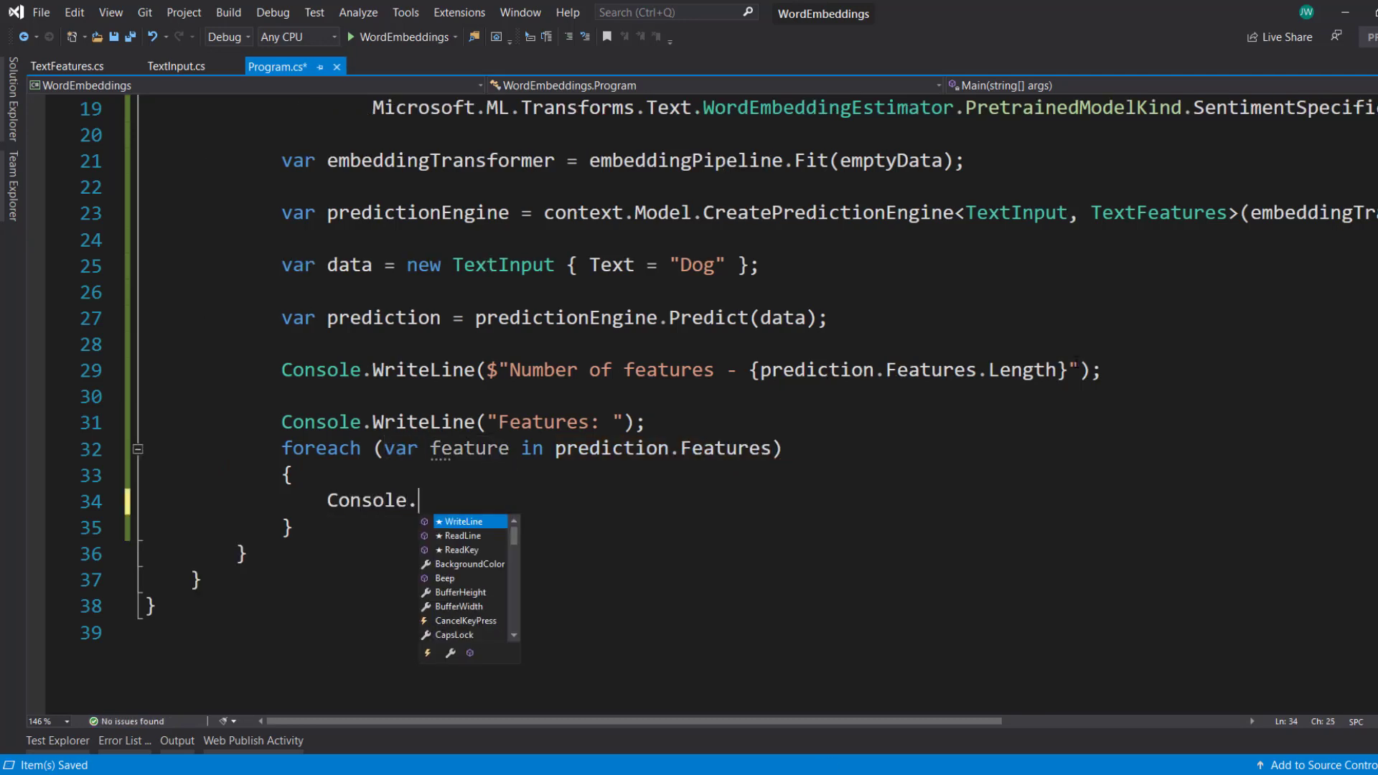
pyautogui.write('Write(')
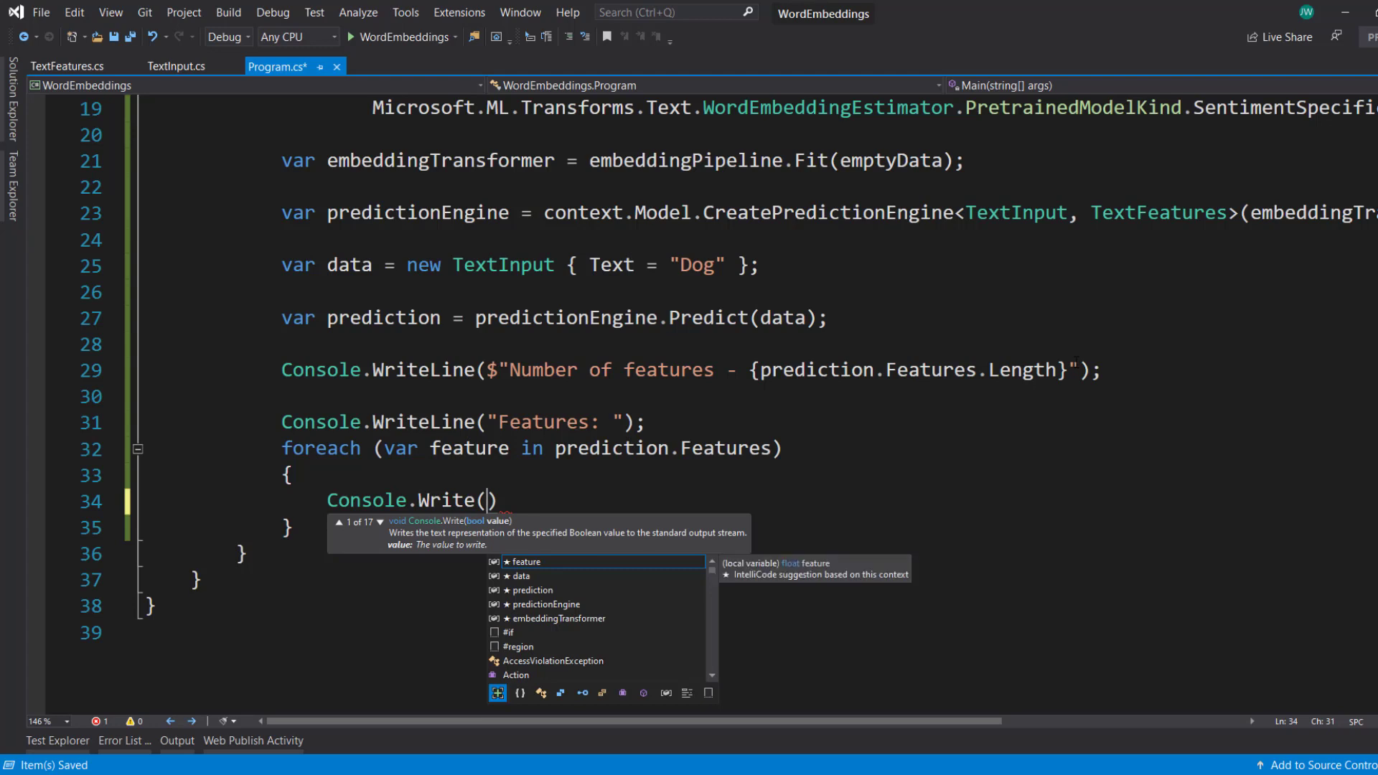
pyautogui.write('$""')
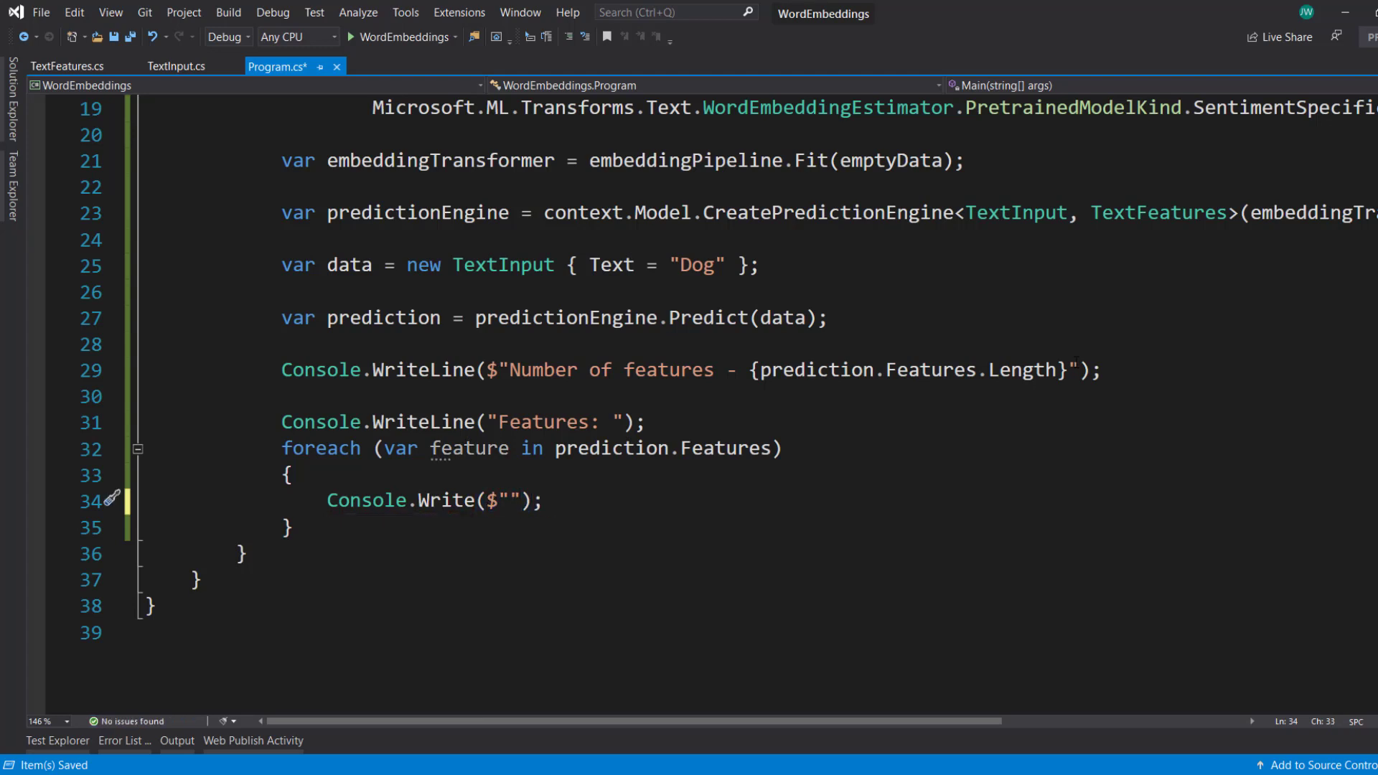
pyautogui.write('feature')
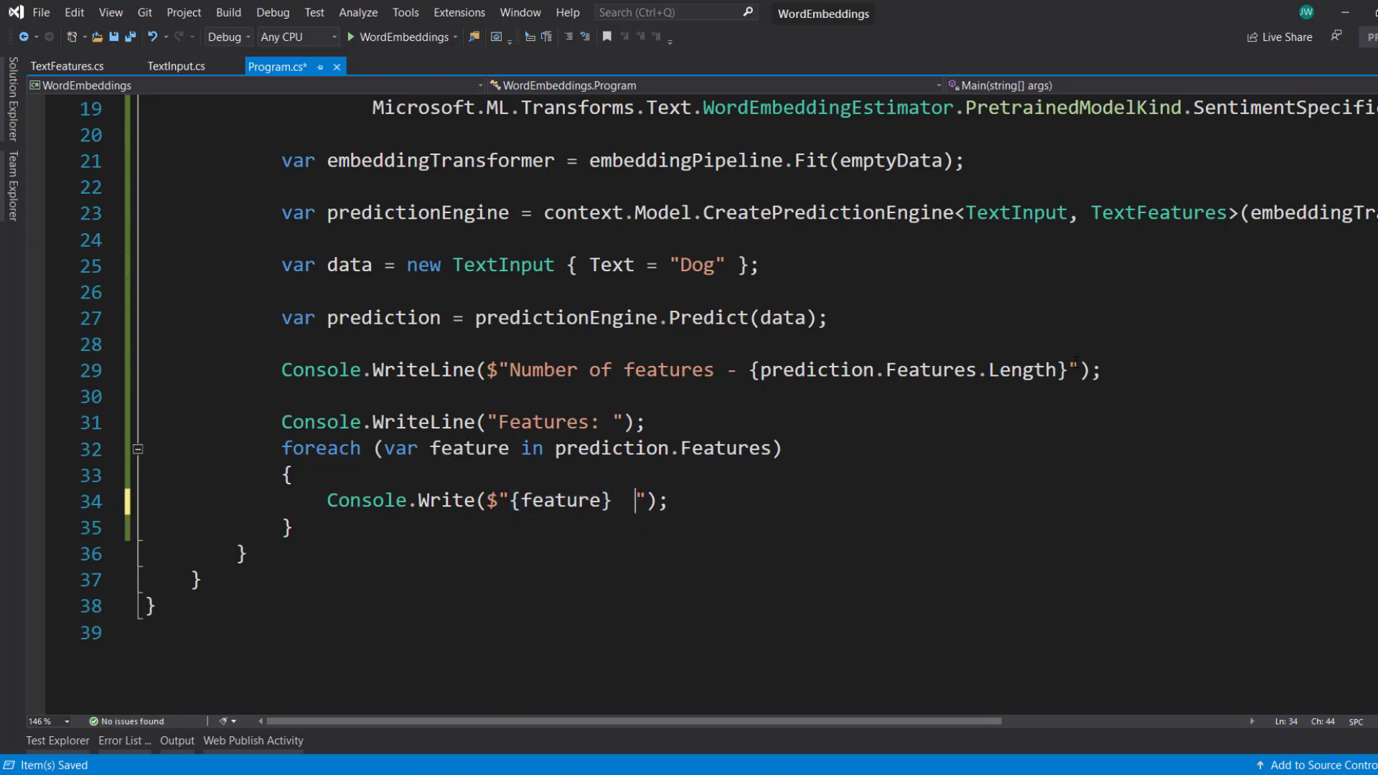
# After the loop, write Environment.NewLine to the console and save
pyautogui.press('Enter')
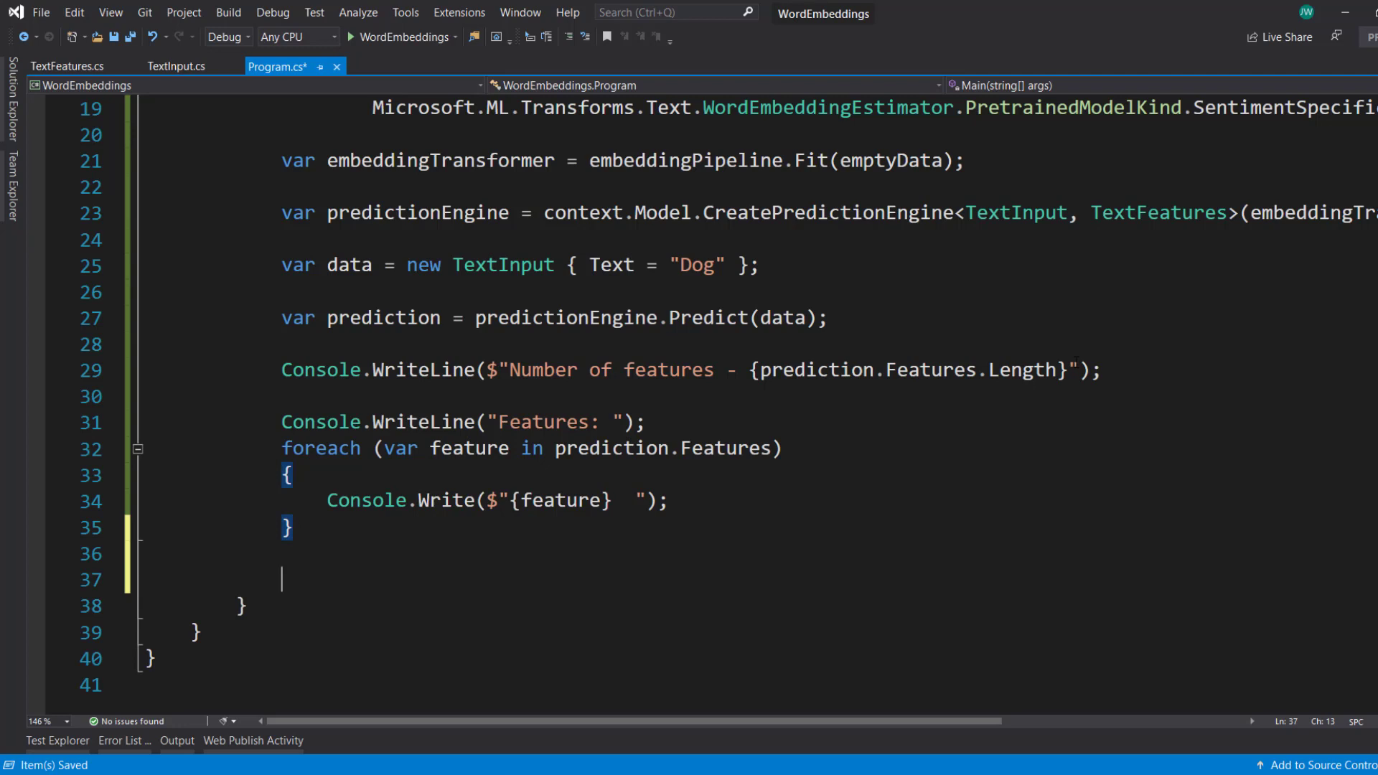
pyautogui.write('Console.WriteLine')
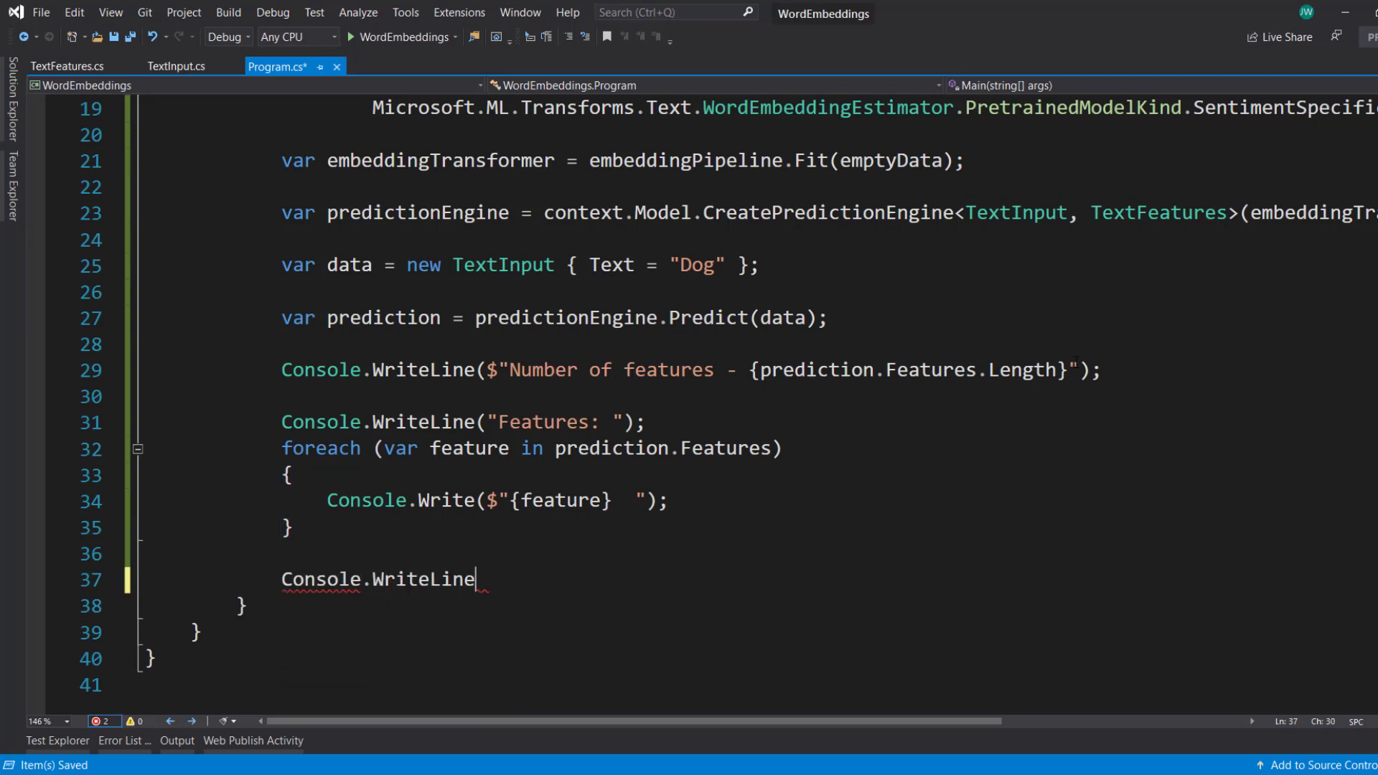
pyautogui.write('(Environment.NewLine);')
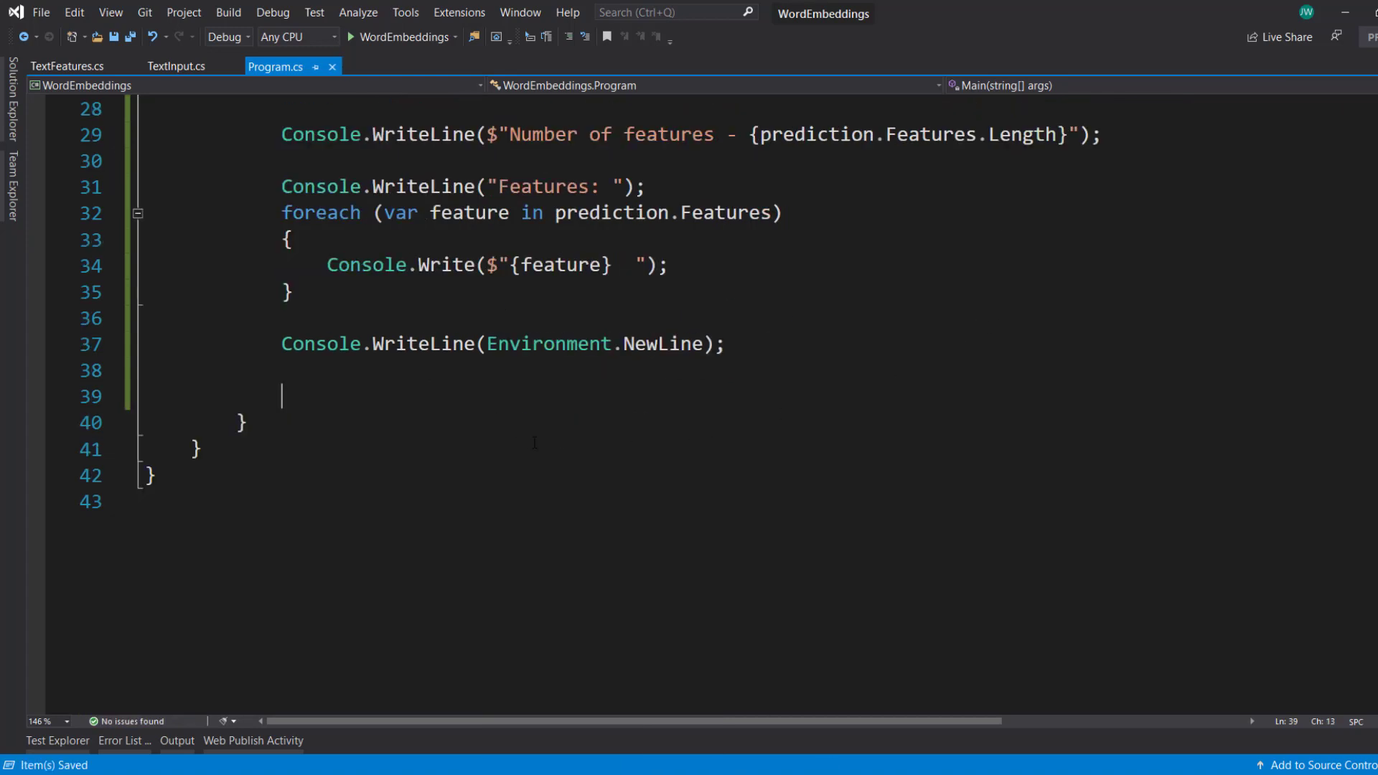
# Add data2 = new TextInput { Text = "Cat" }, predict it as prediction2, and rename the pasted print block to prediction2
pyautogui.write('var dat')
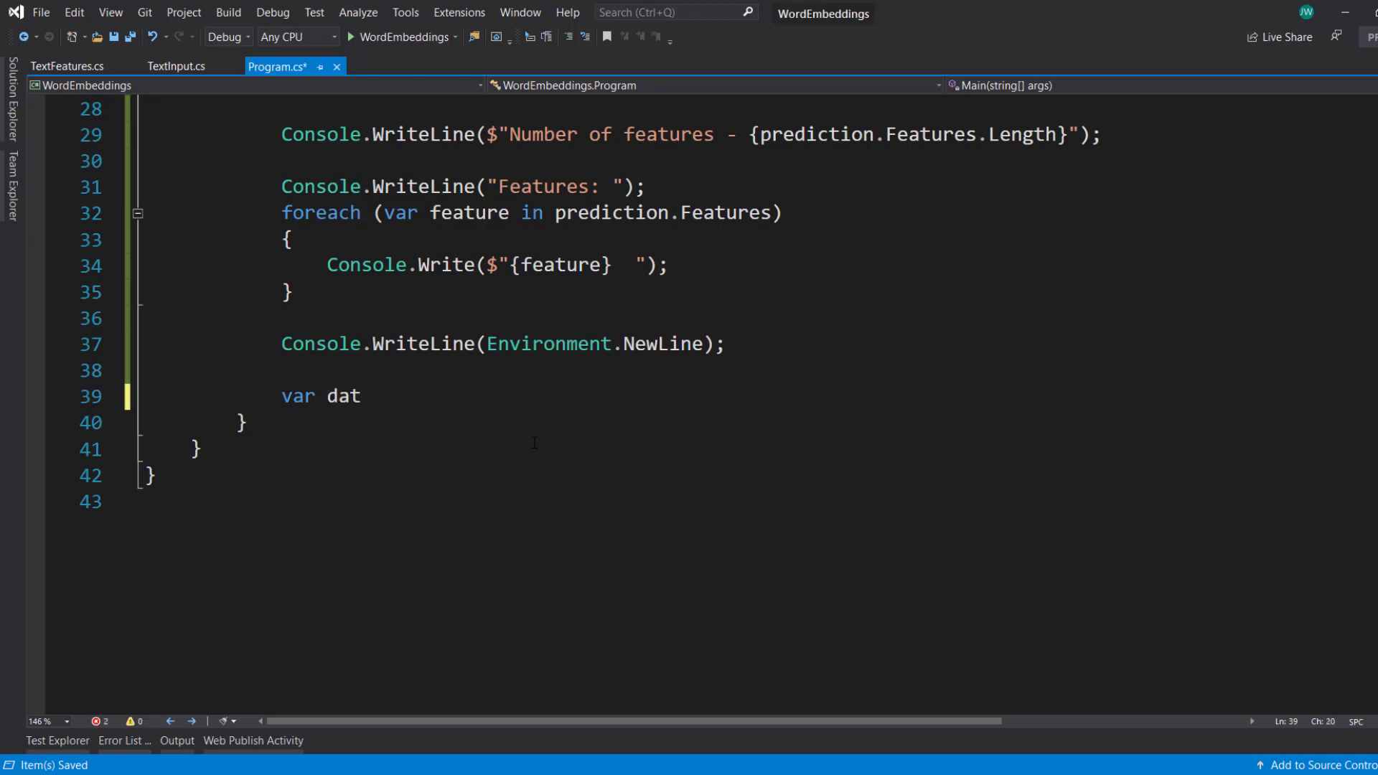
pyautogui.write('a2 =-')
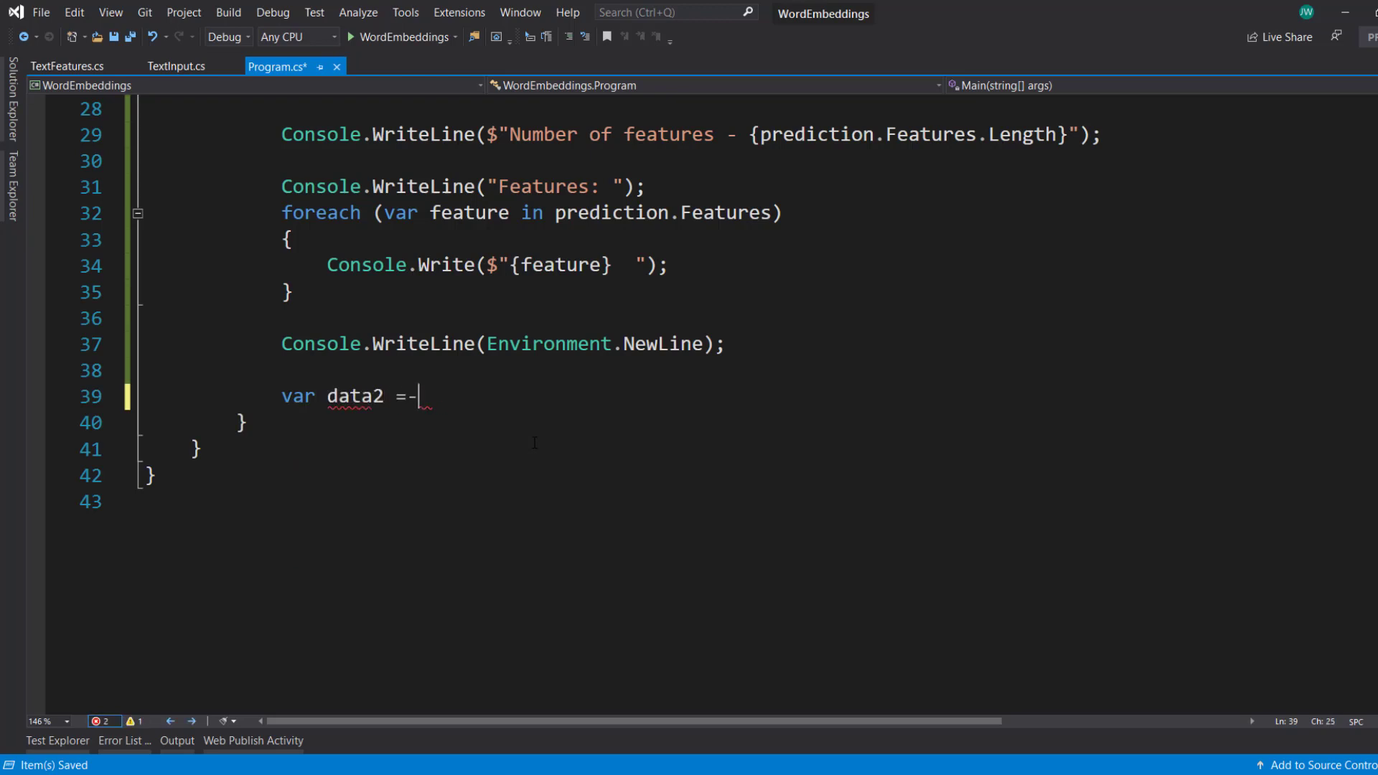
pyautogui.write('new testc')
pyautogui.write('var')
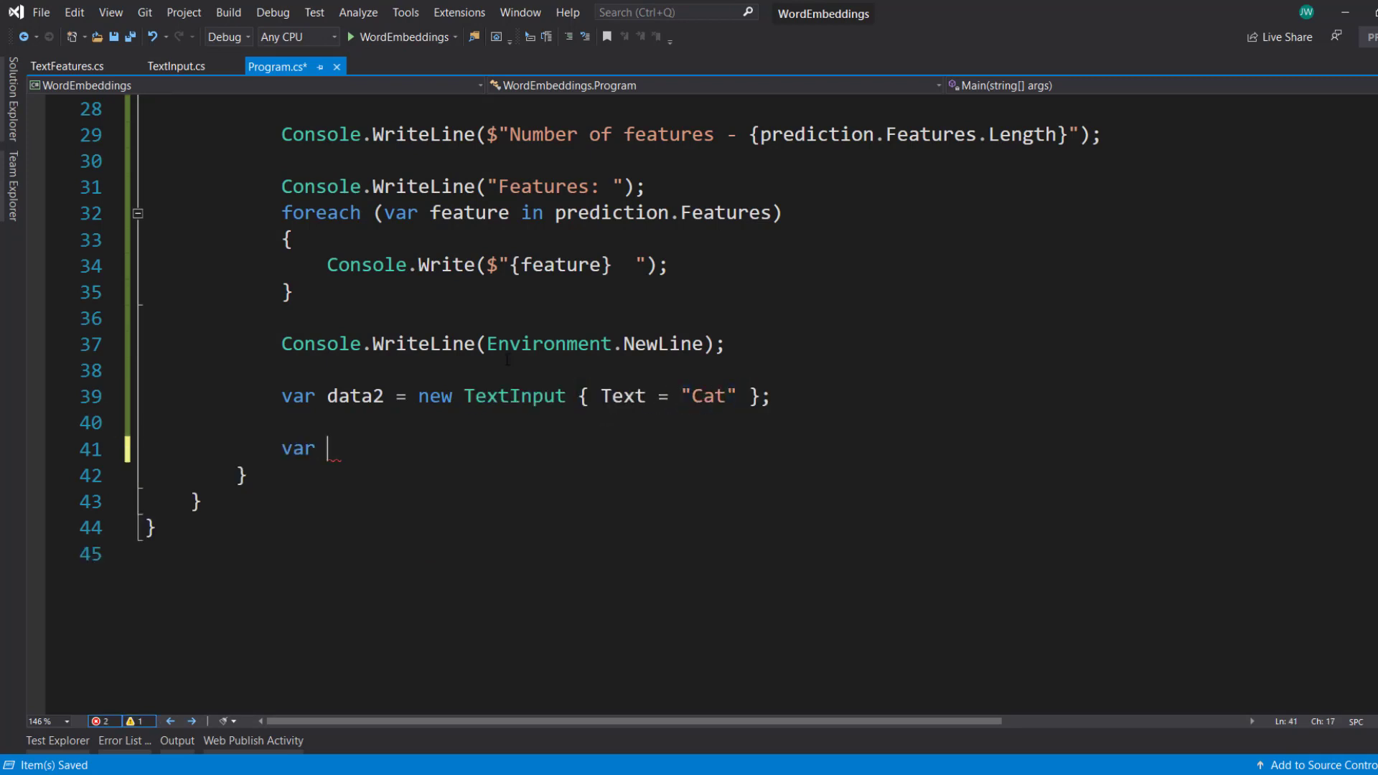
pyautogui.write('prediction2 =')
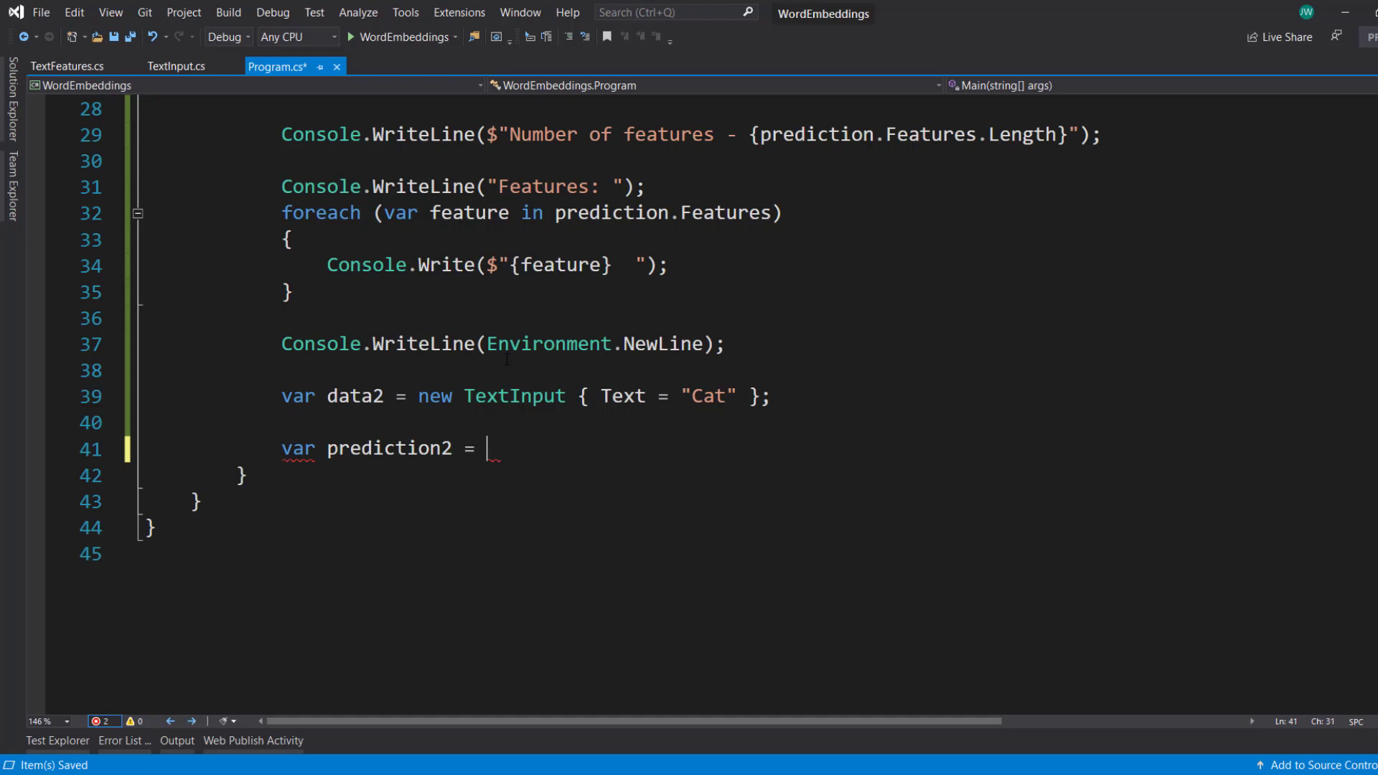
pyautogui.write('predictionEngine')
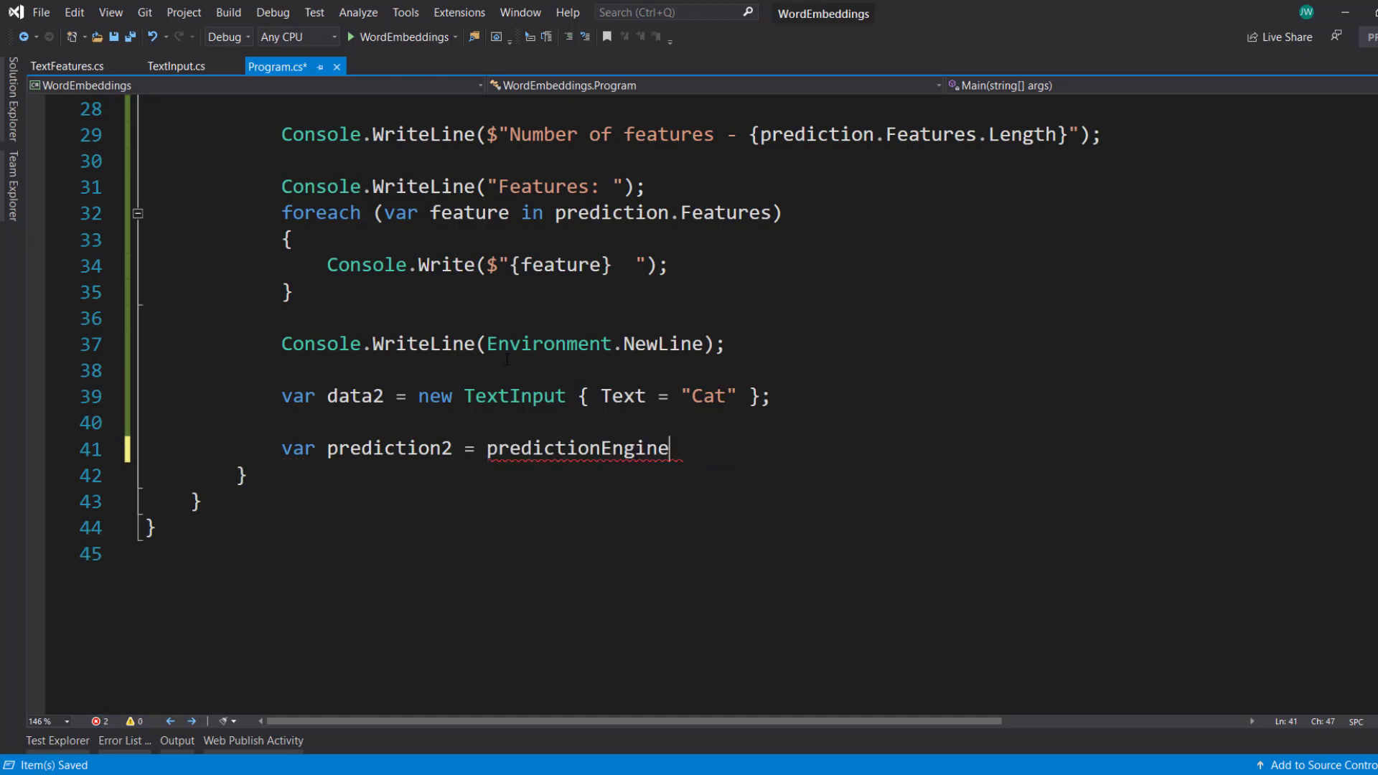
pyautogui.write('.Predict(data2);')
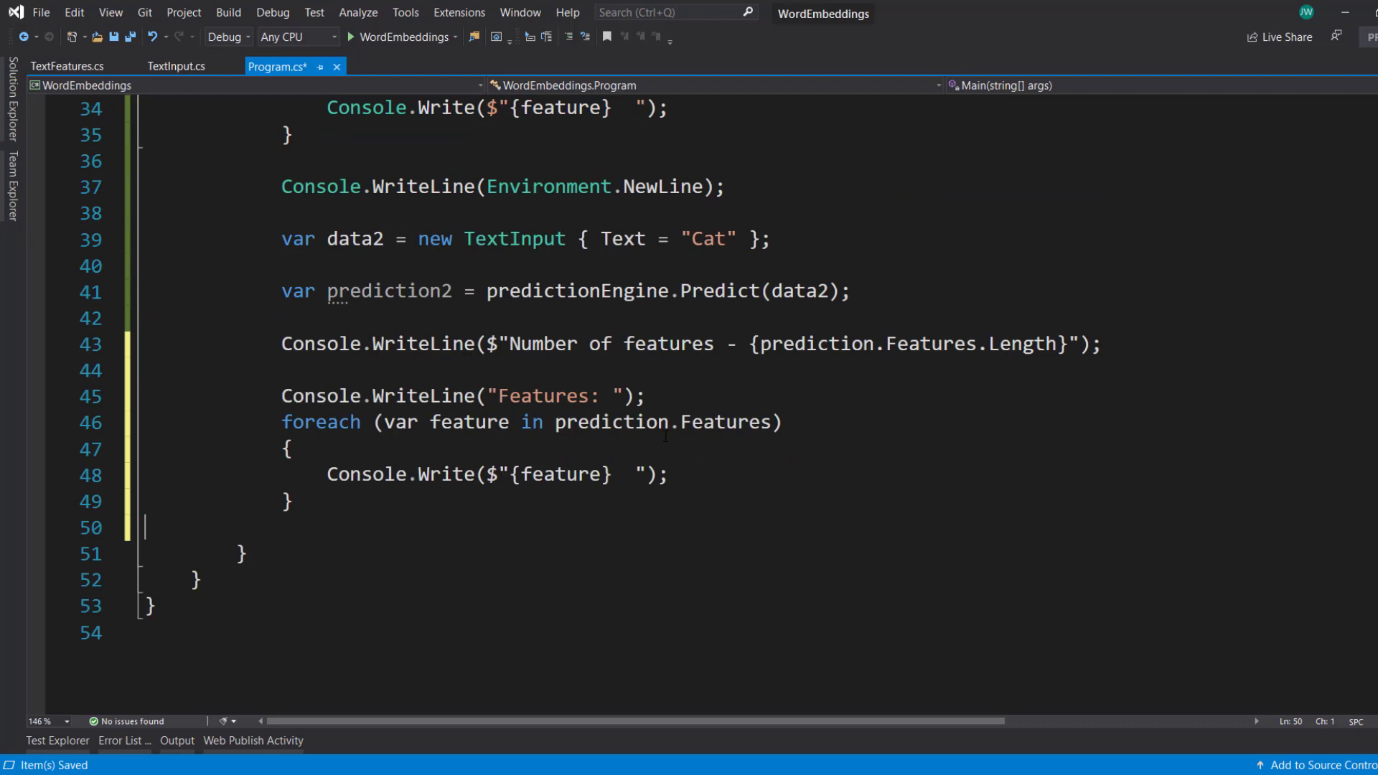
pyautogui.doubleClick(389, 291)
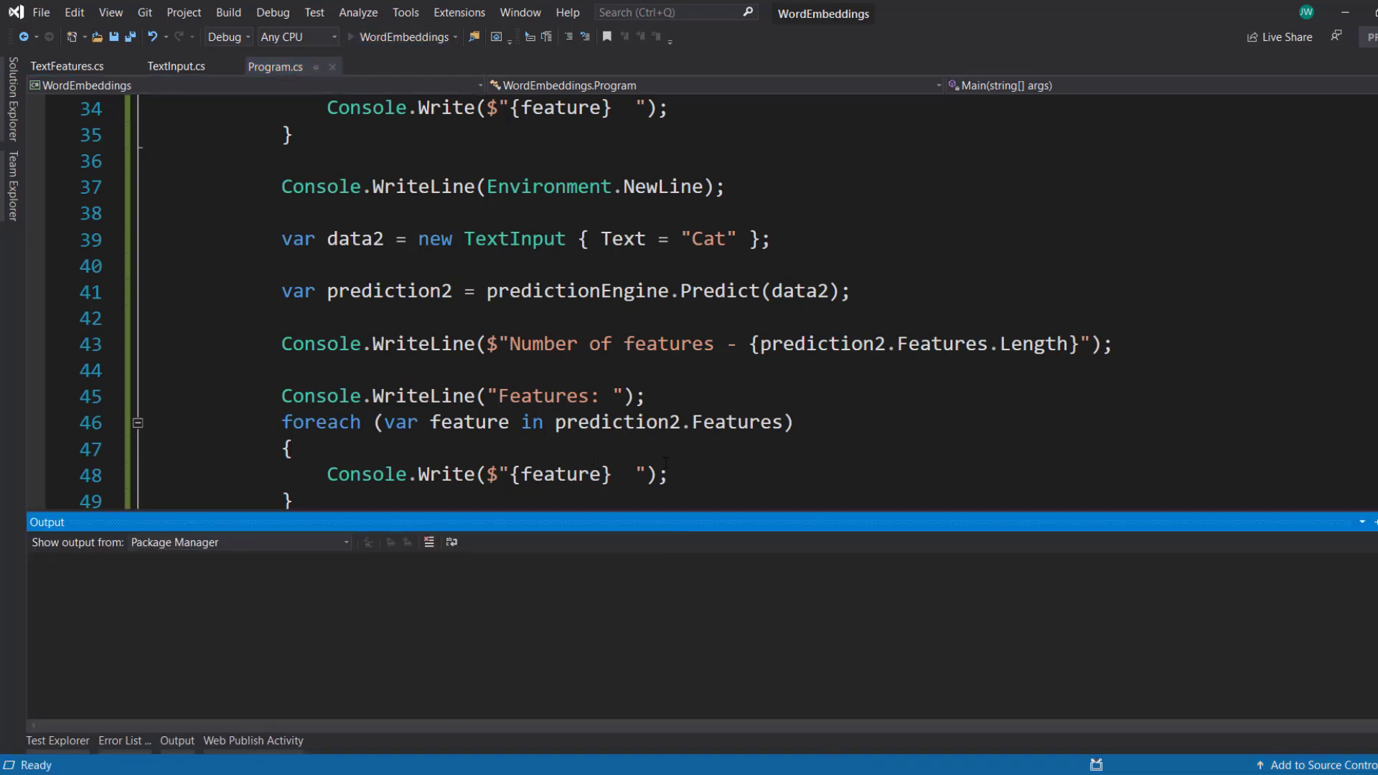
# Run WordEmbeddings so the debug console prints 150 feature values for both Dog and Cat
pyautogui.click(350, 36)
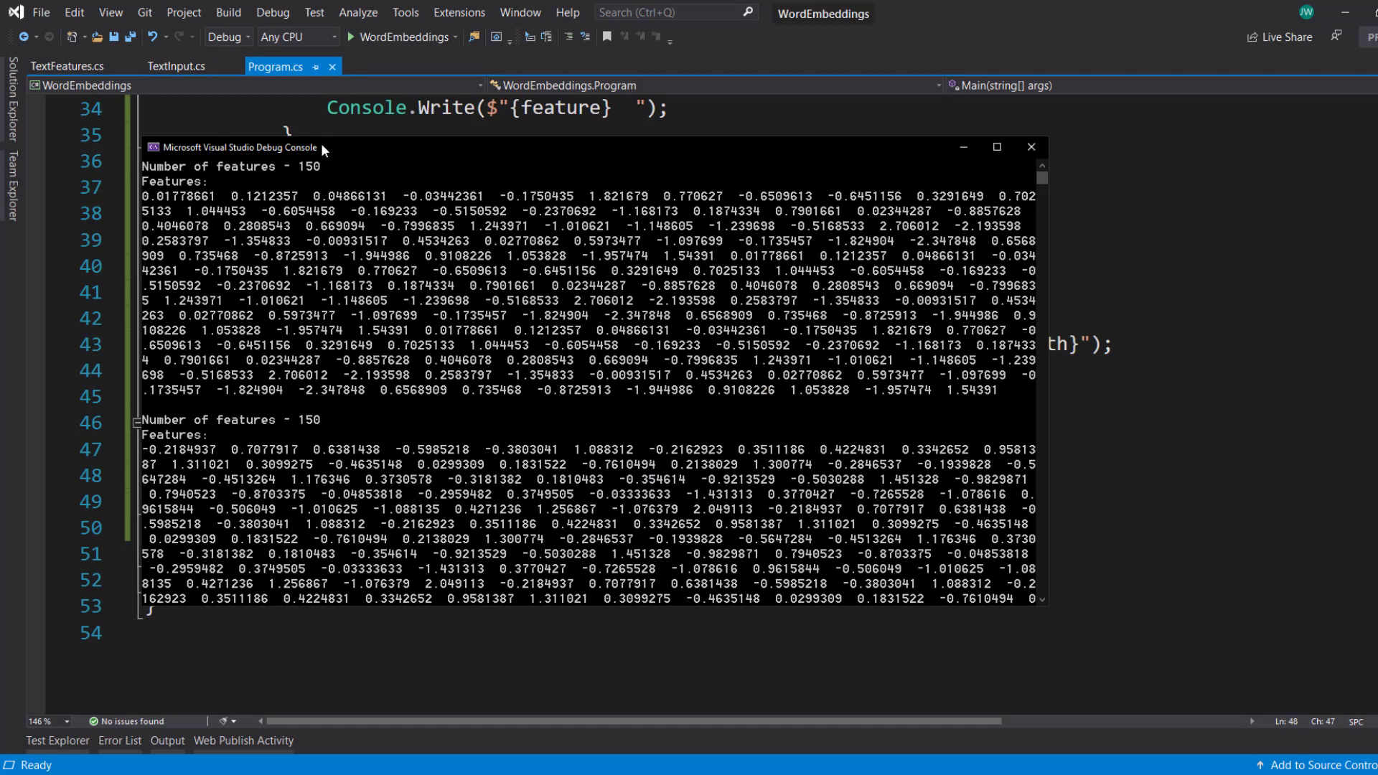
pyautogui.moveTo(500, 402)
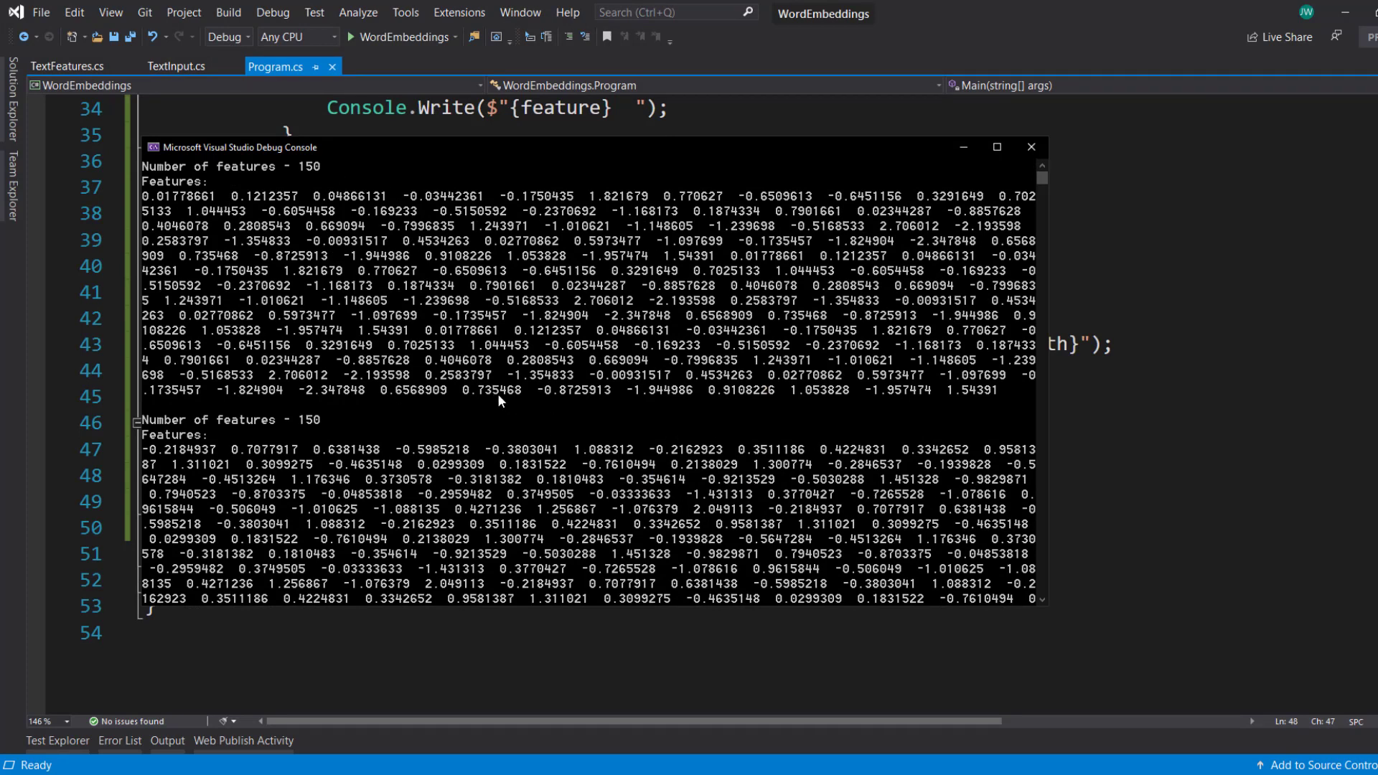
pyautogui.moveTo(342, 256)
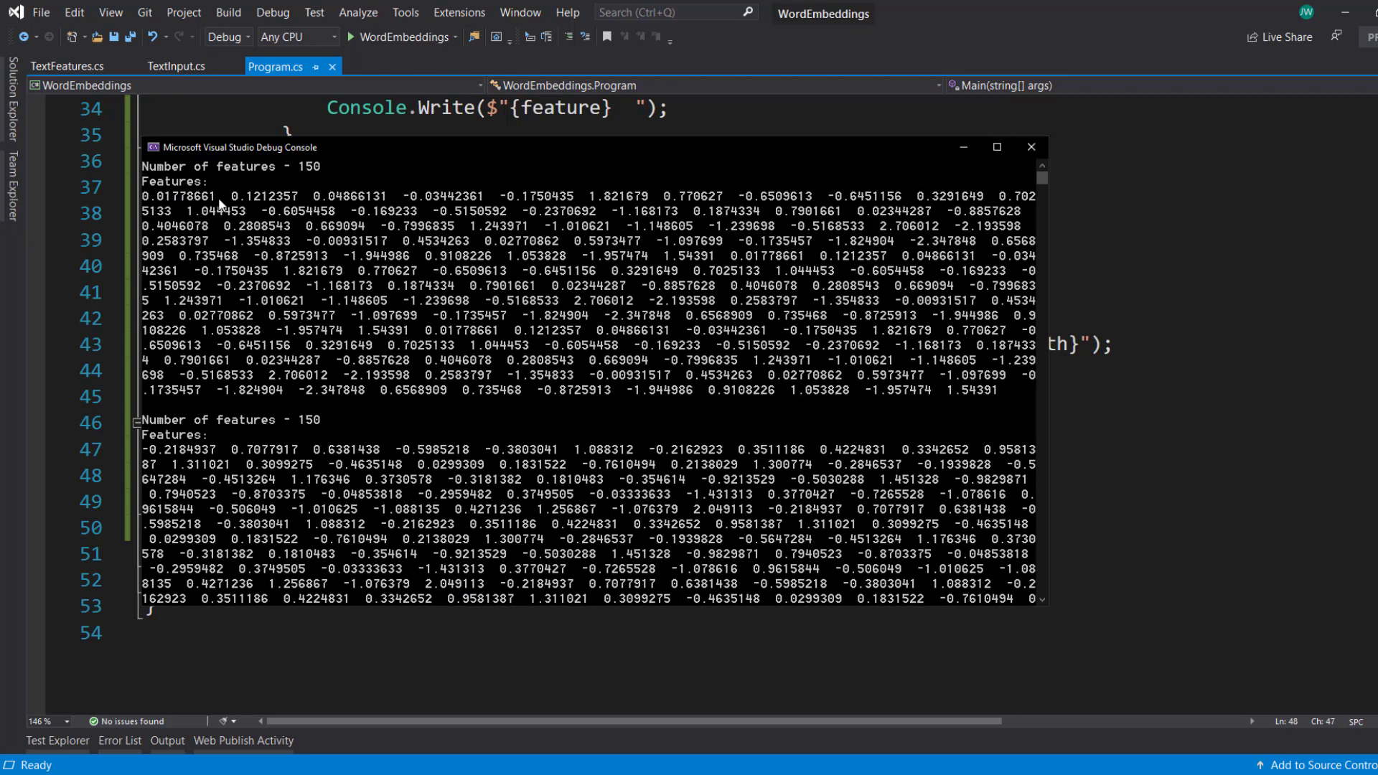
pyautogui.moveTo(621, 201)
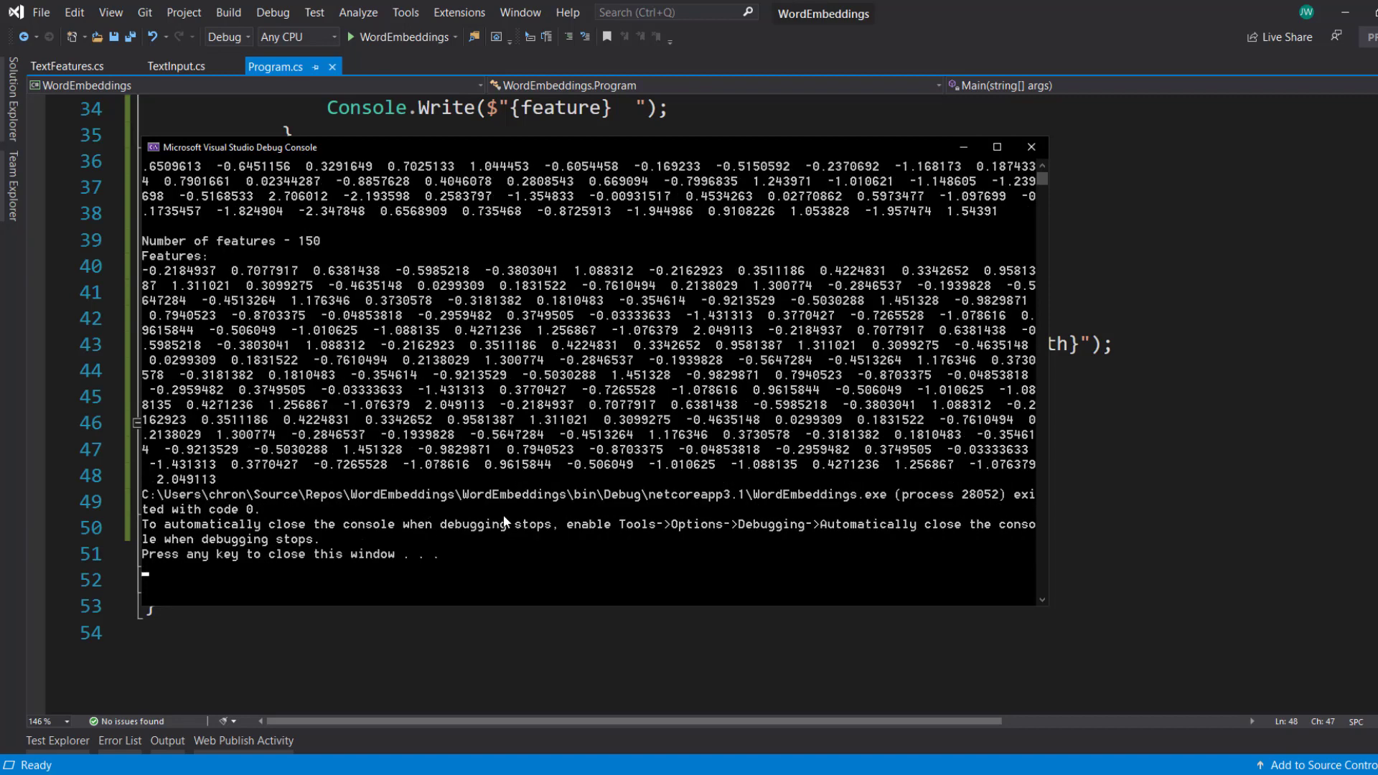
pyautogui.moveTo(491, 529)
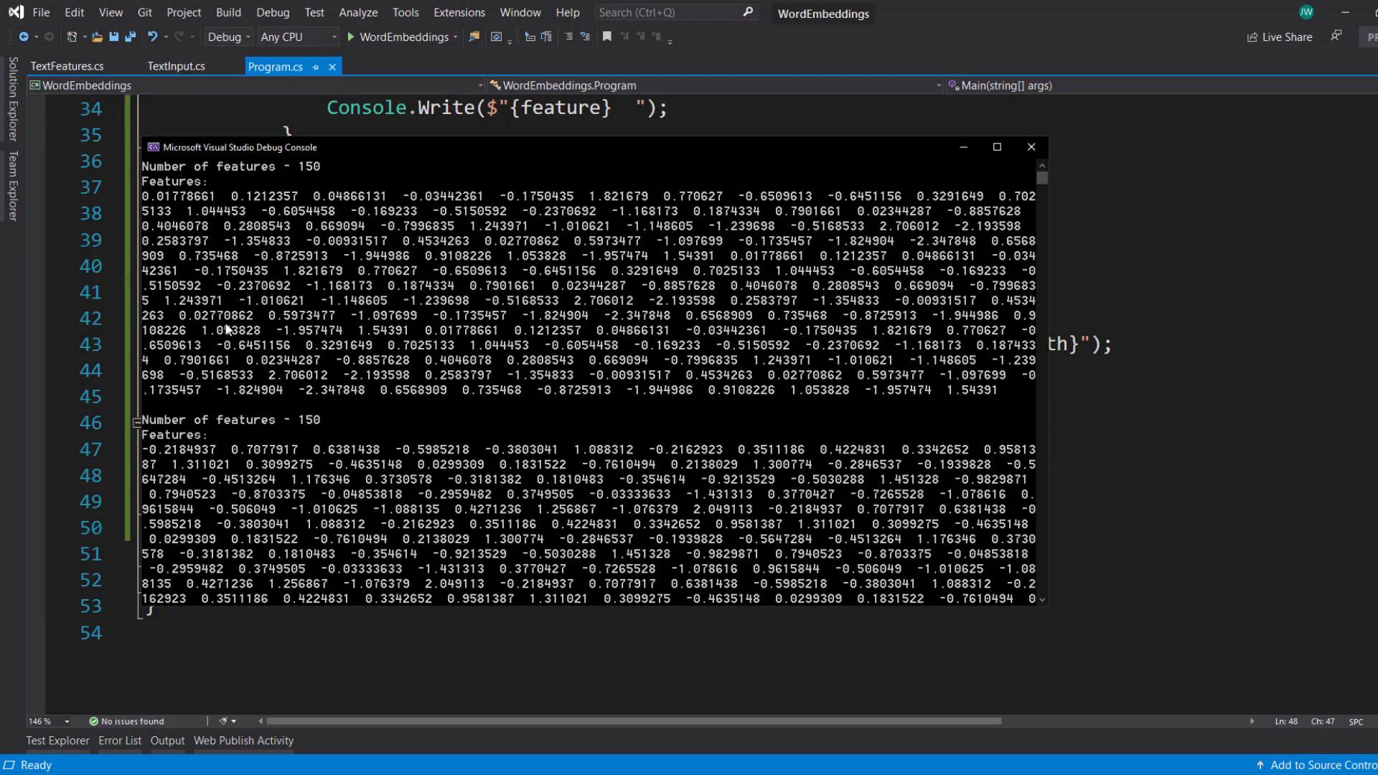
pyautogui.moveTo(530, 512)
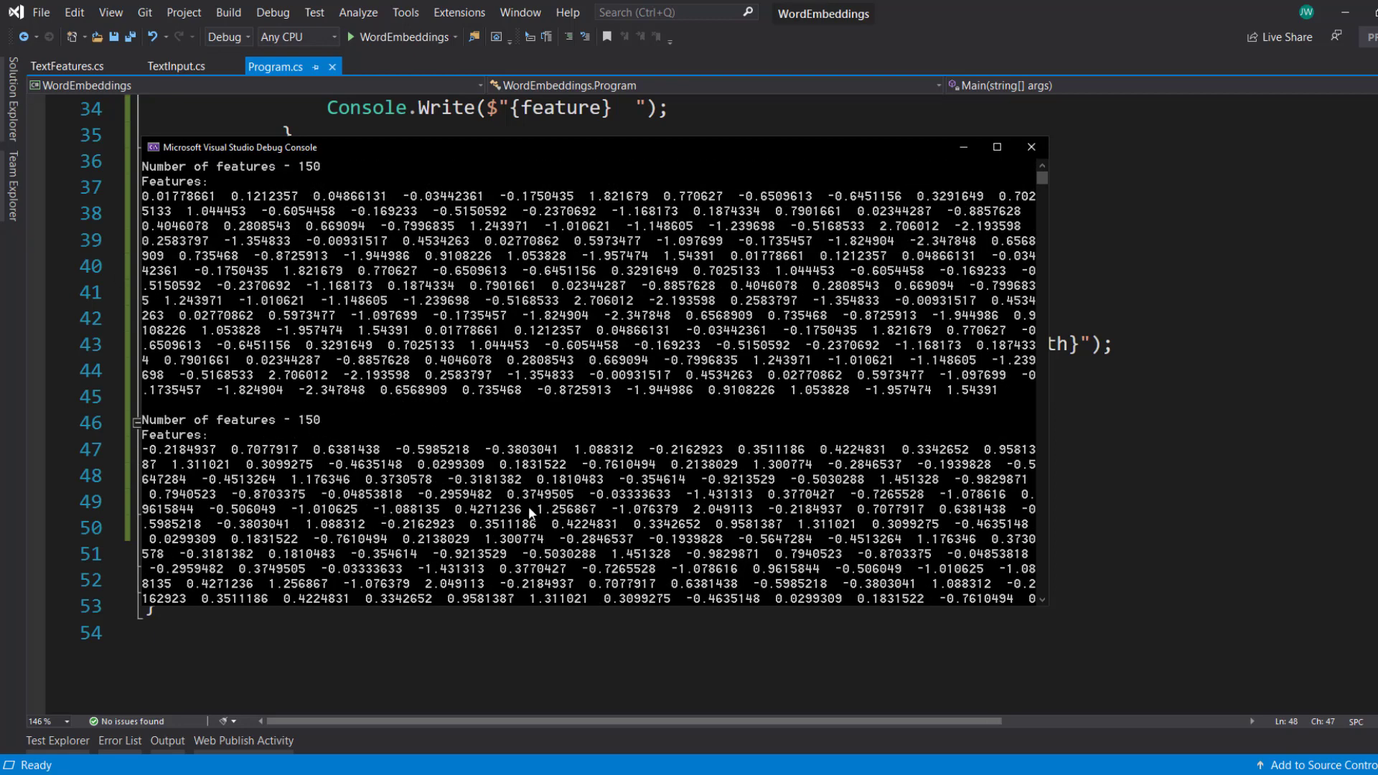
pyautogui.moveTo(613, 229)
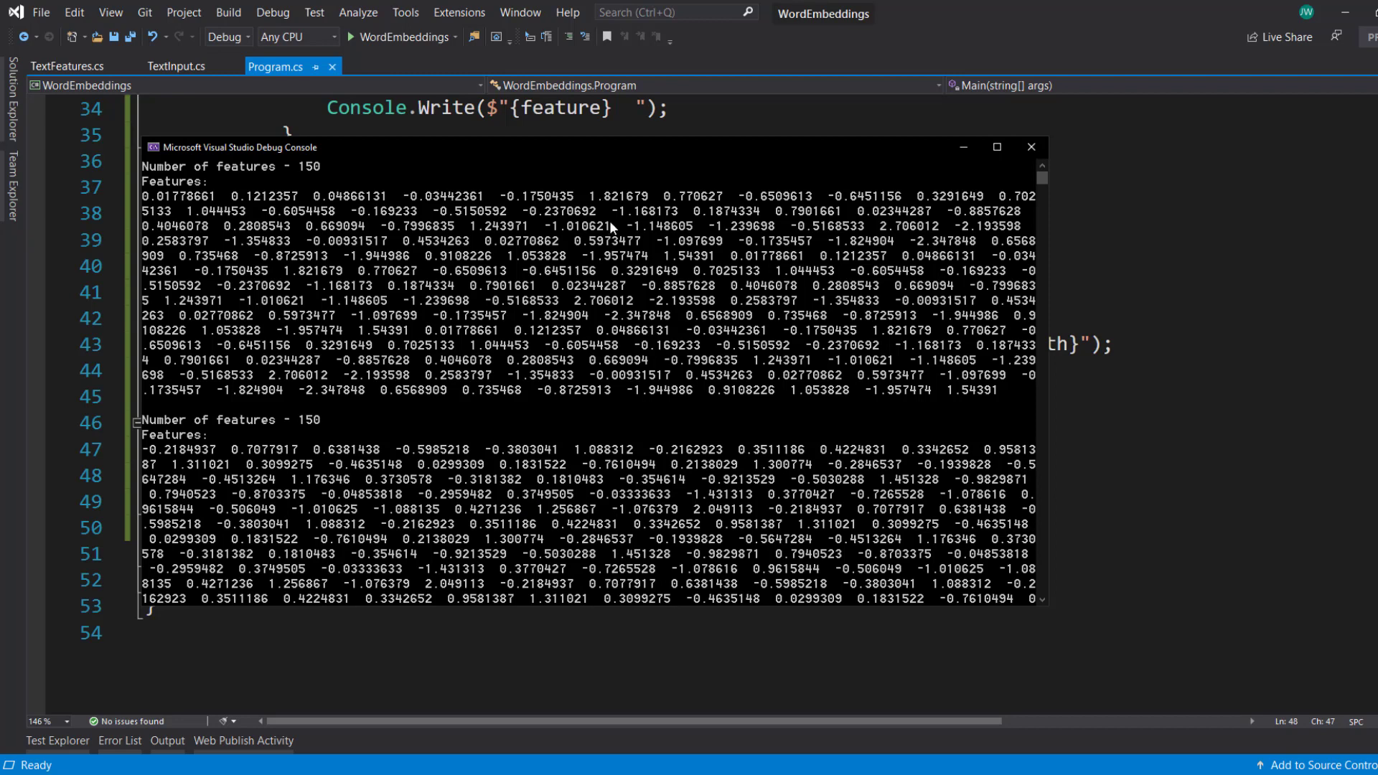